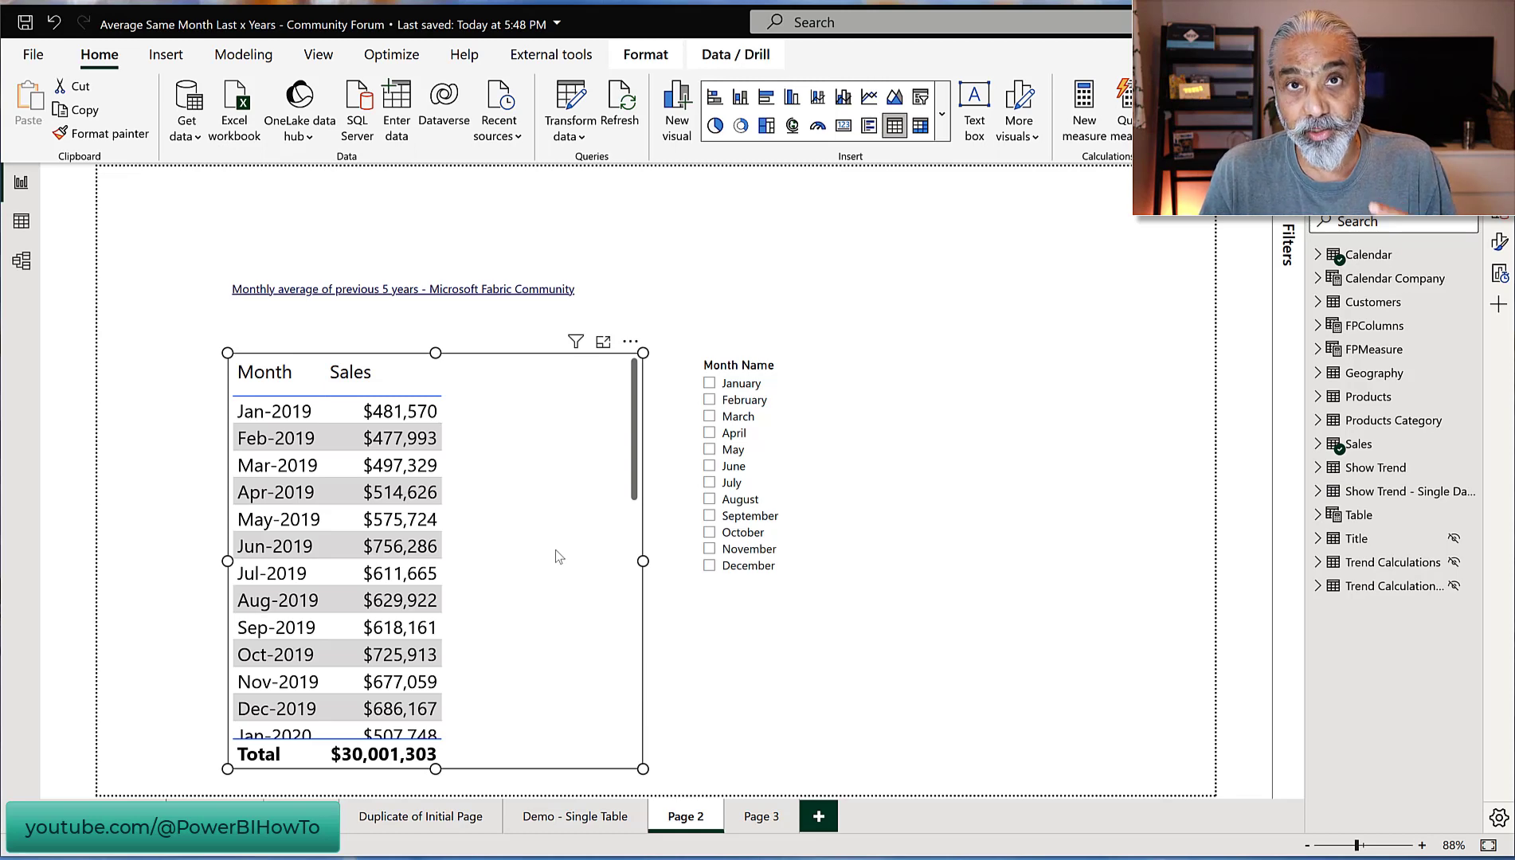
- Create a Sales measure named 'Last x Years Average =' and start a second formula line
left_click(1084, 110)
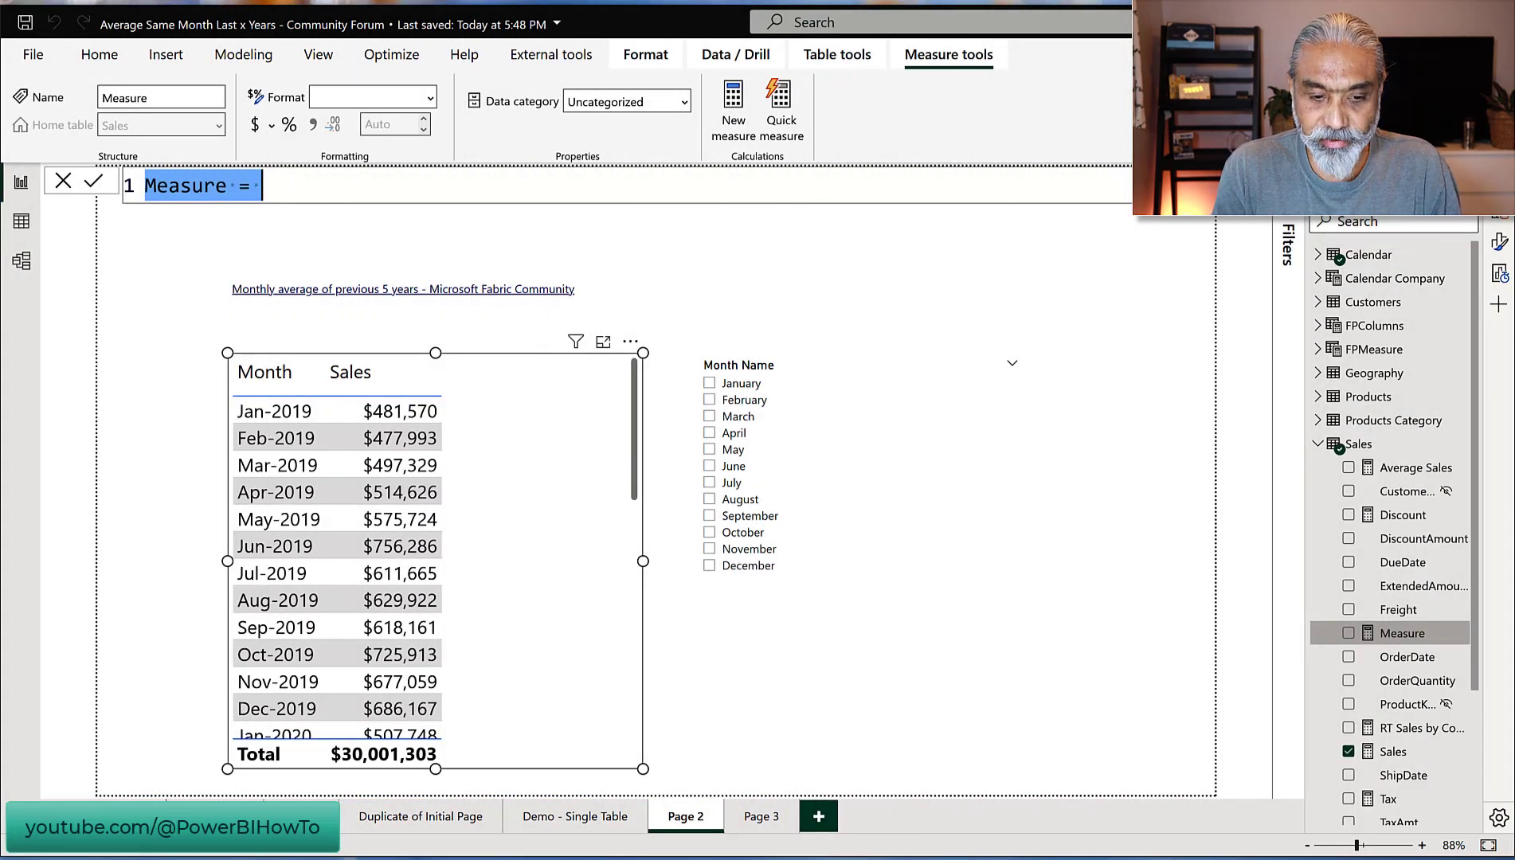
type("Last 5")
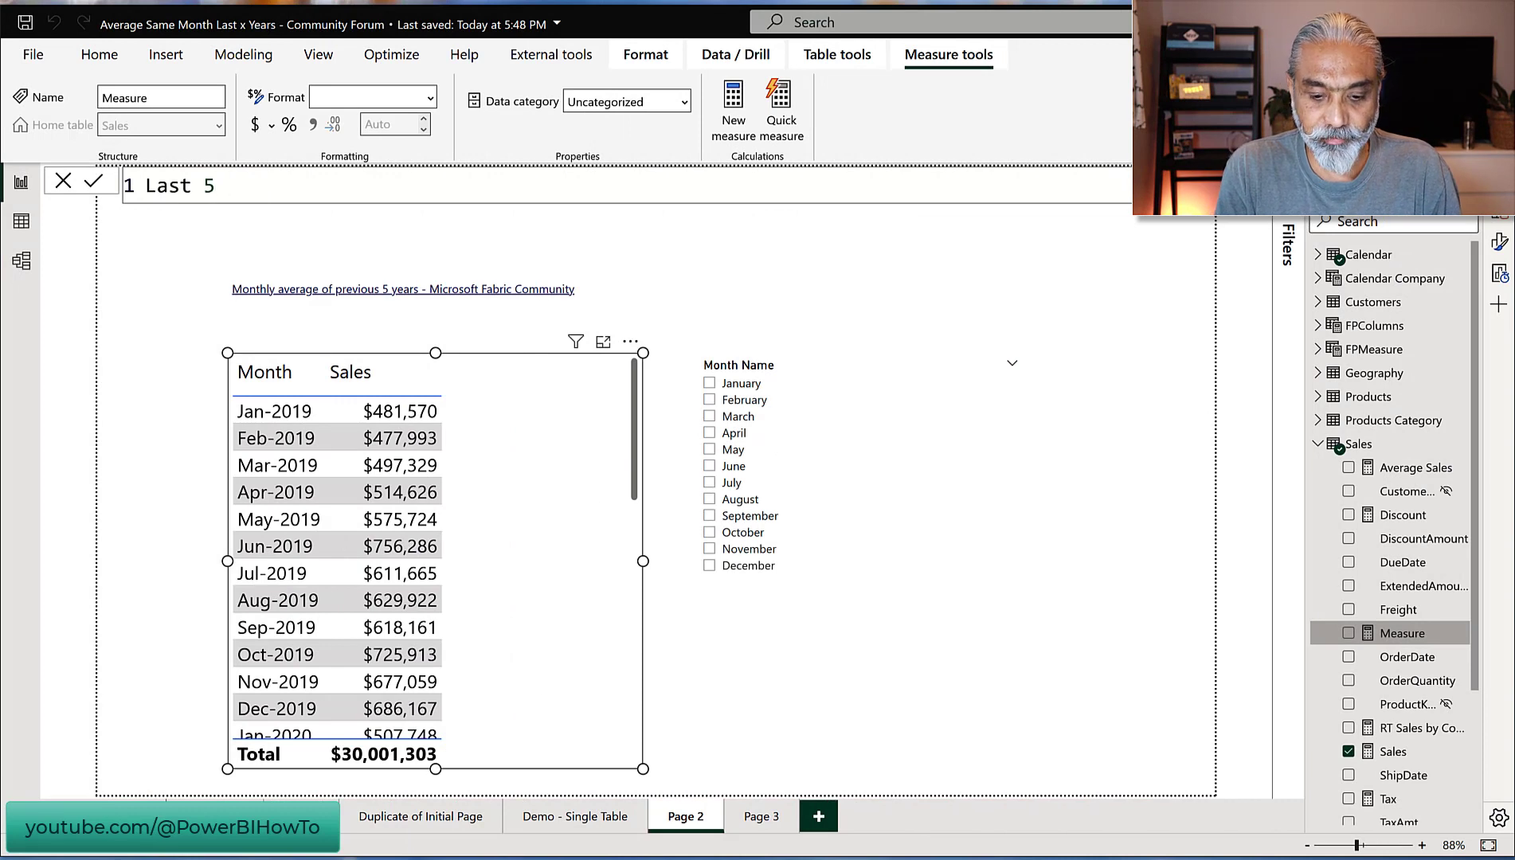
type("Years Average =")
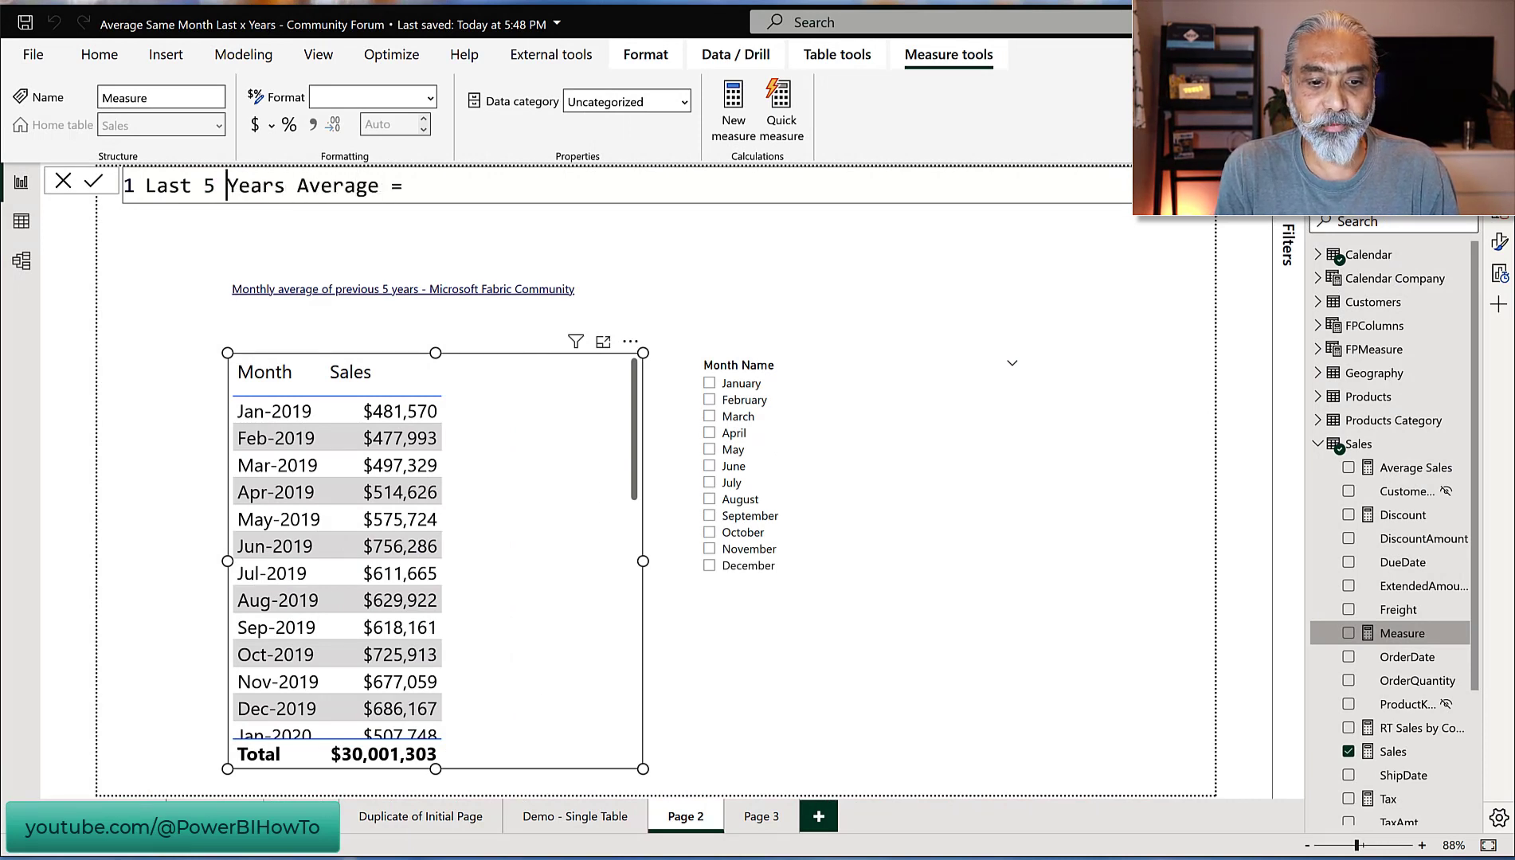
key("Backspace")
type("x")
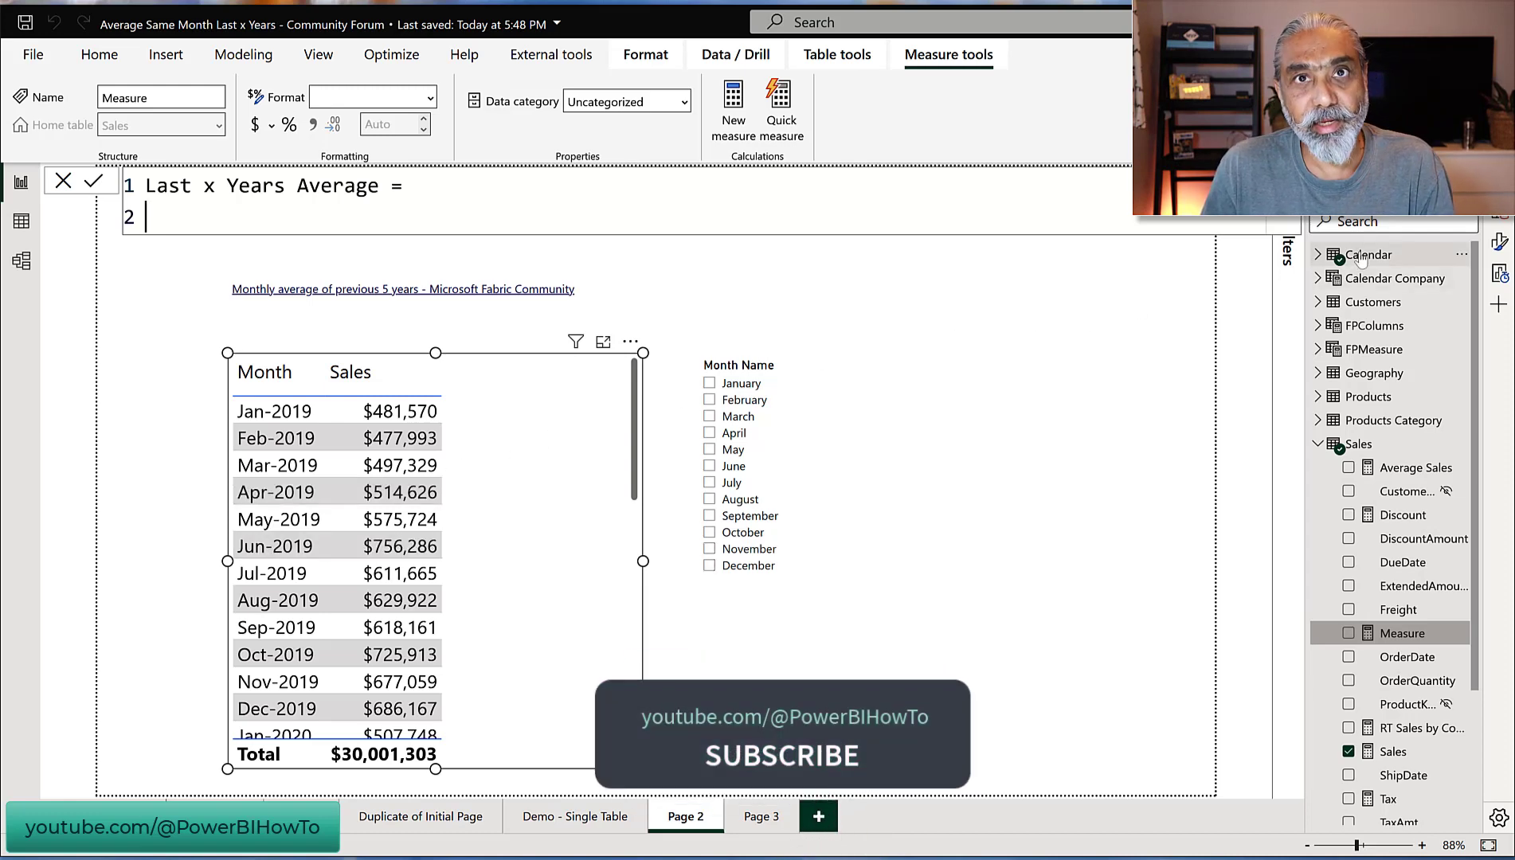
mouse_move(1366, 255)
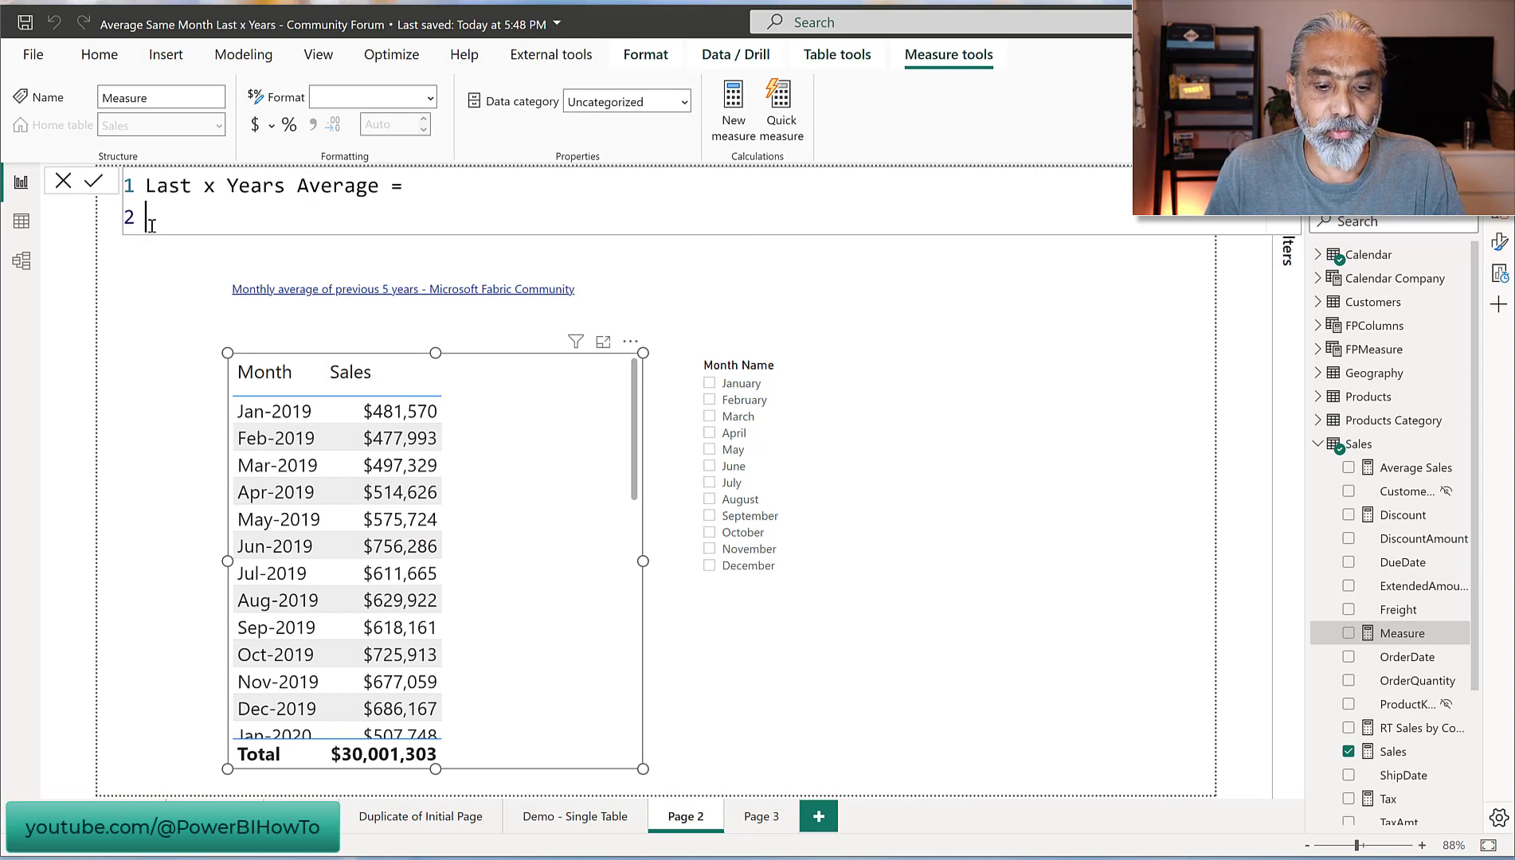
- Declare VAR __NumberofYears = 3 on line 2 of the measure
type("VAR __NumberofY")
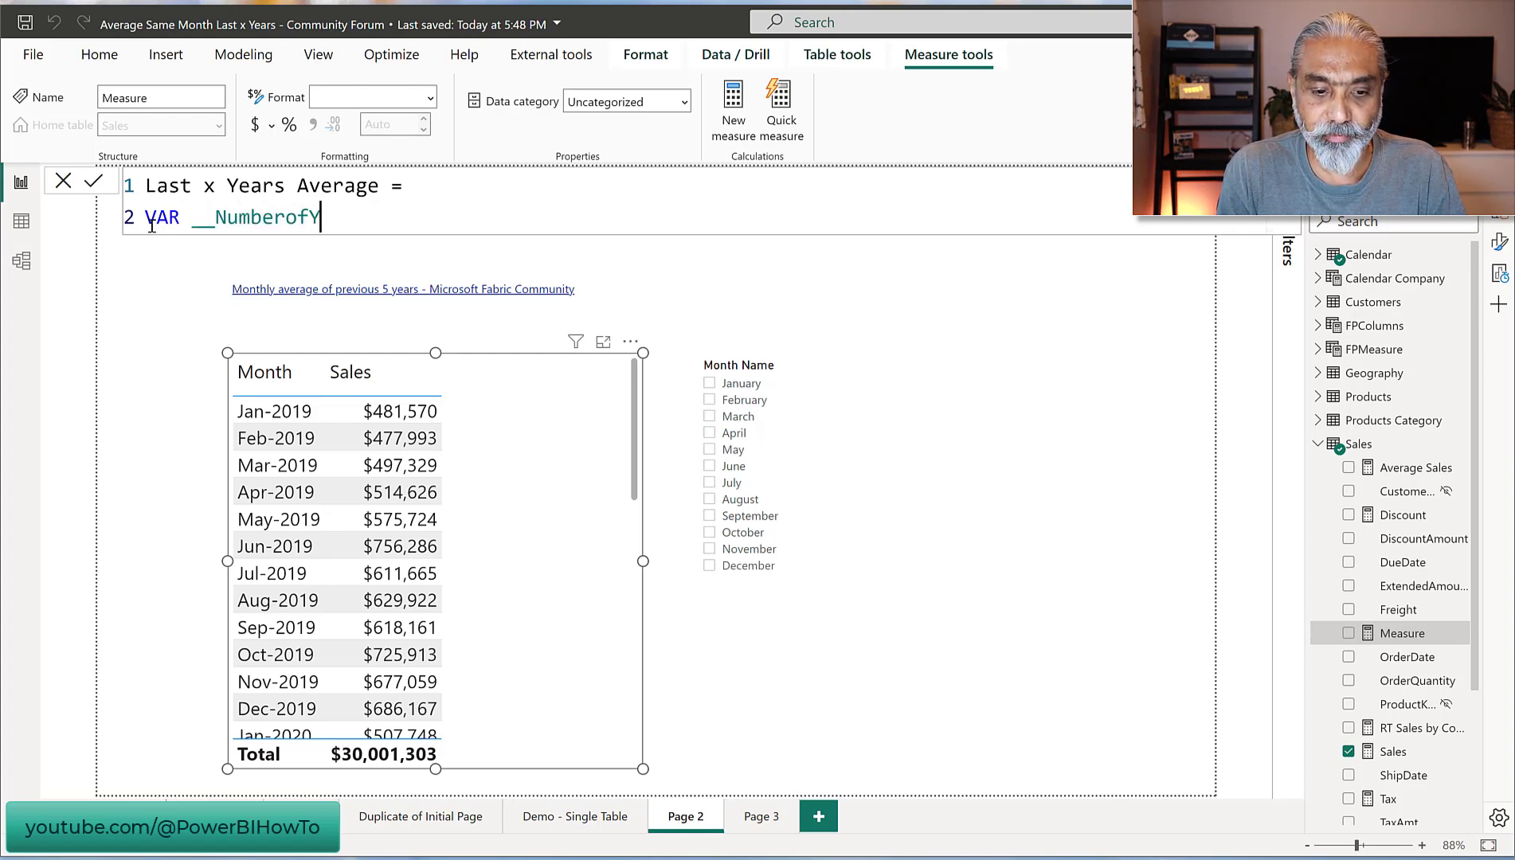
type("ears = 5")
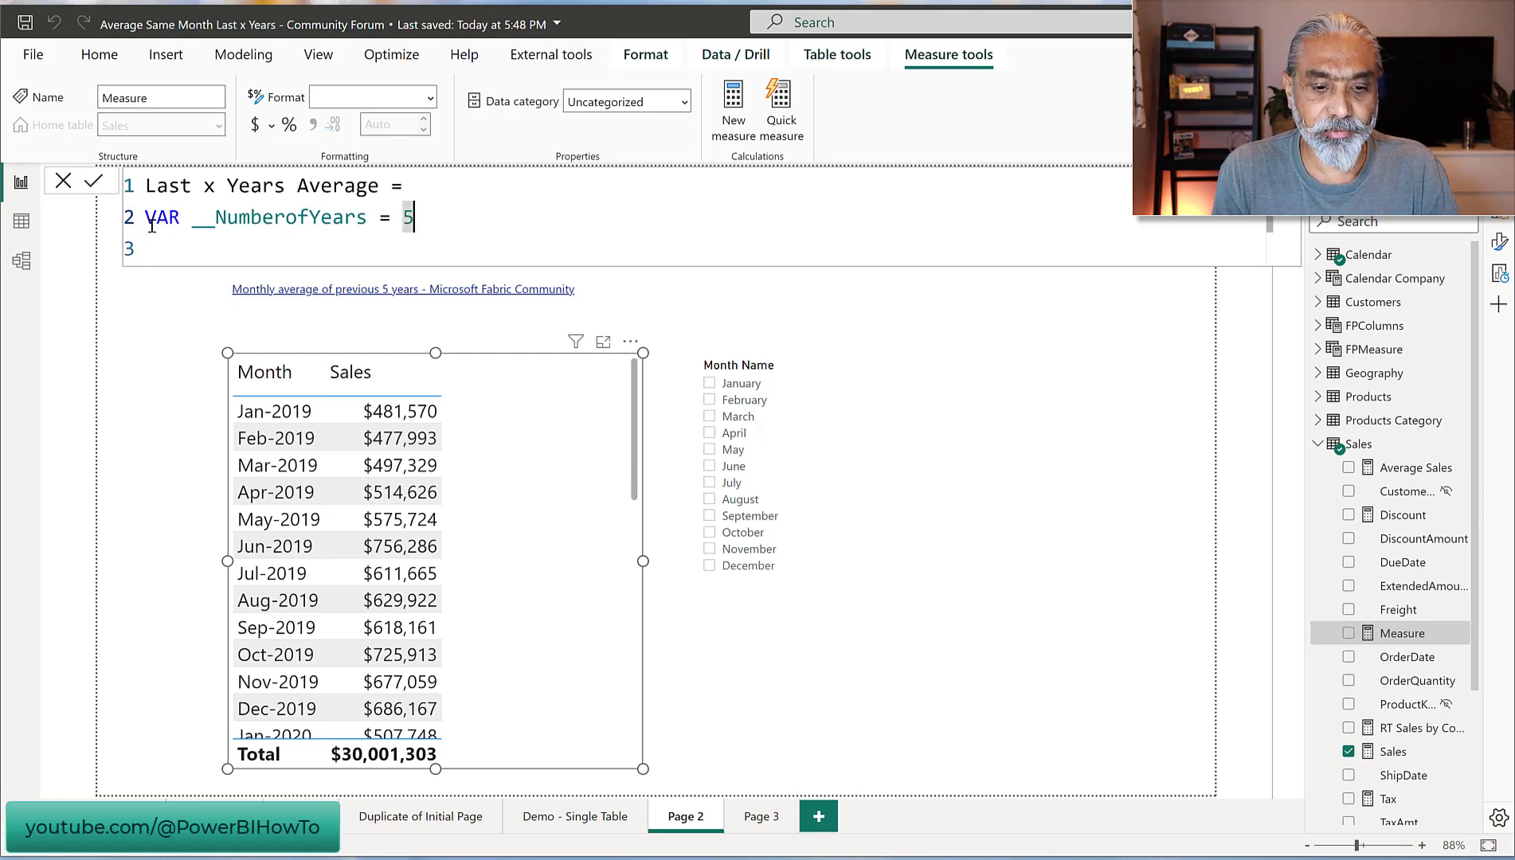
type("3")
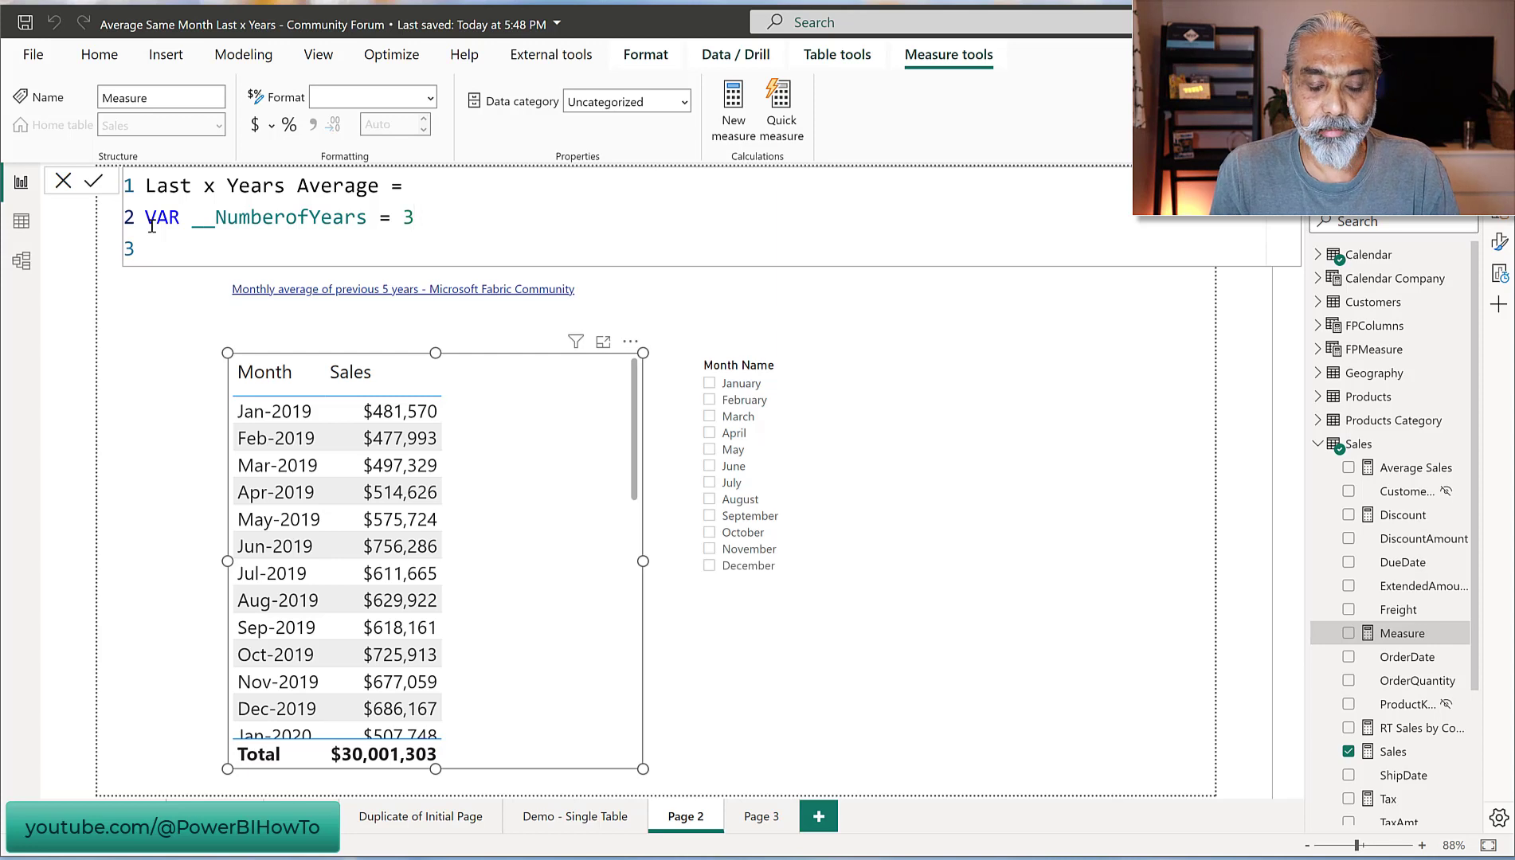
left_click(411, 217)
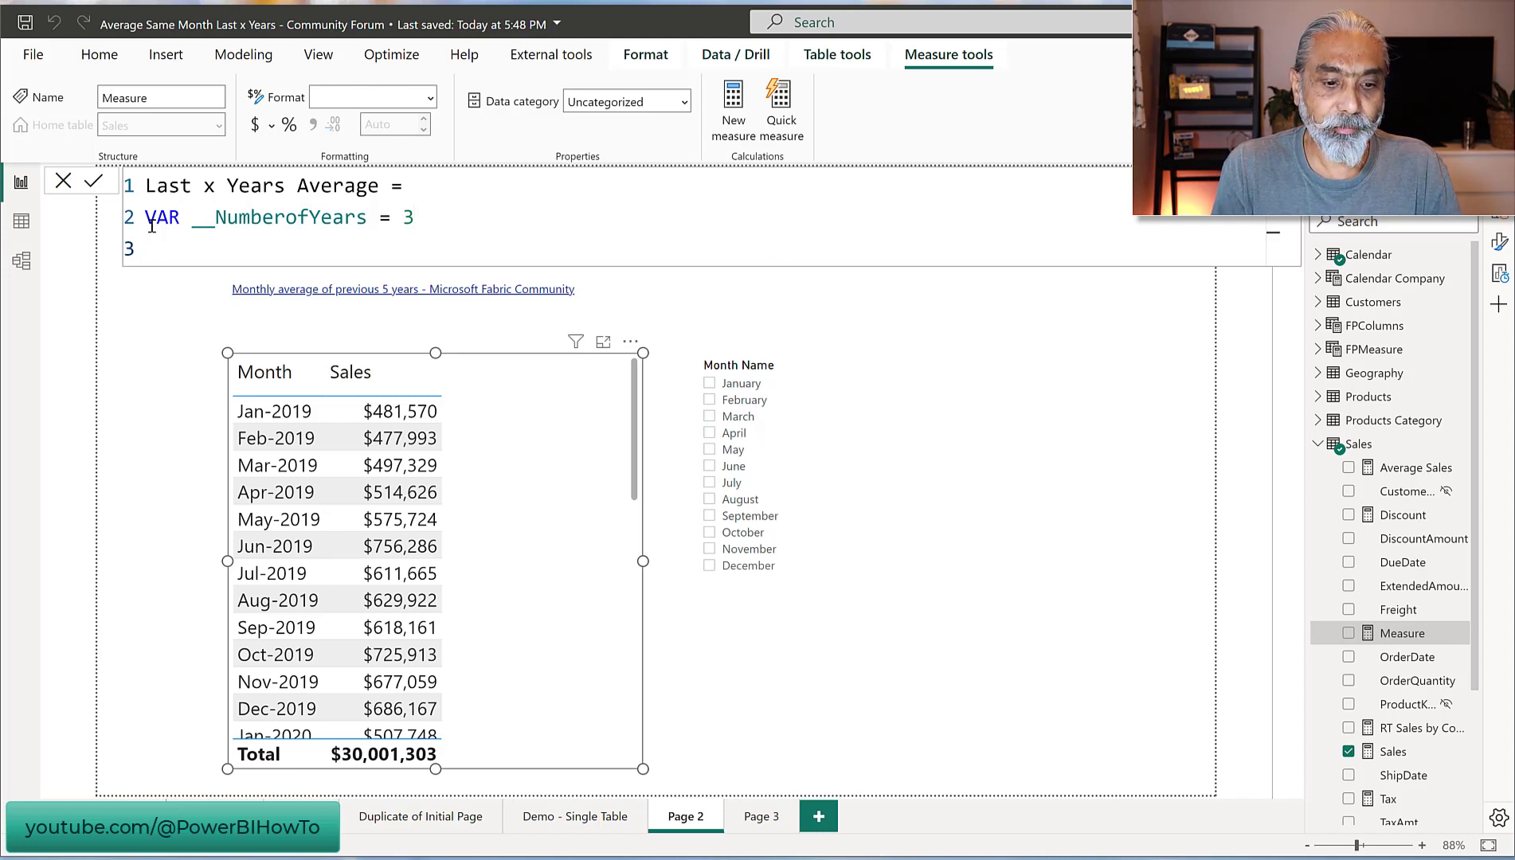
- Declare VAR __CurrentVisibleDate = MAX ( 'Calendar'[Date] ) and begin a fourth VAR line
type("VAR __Cu")
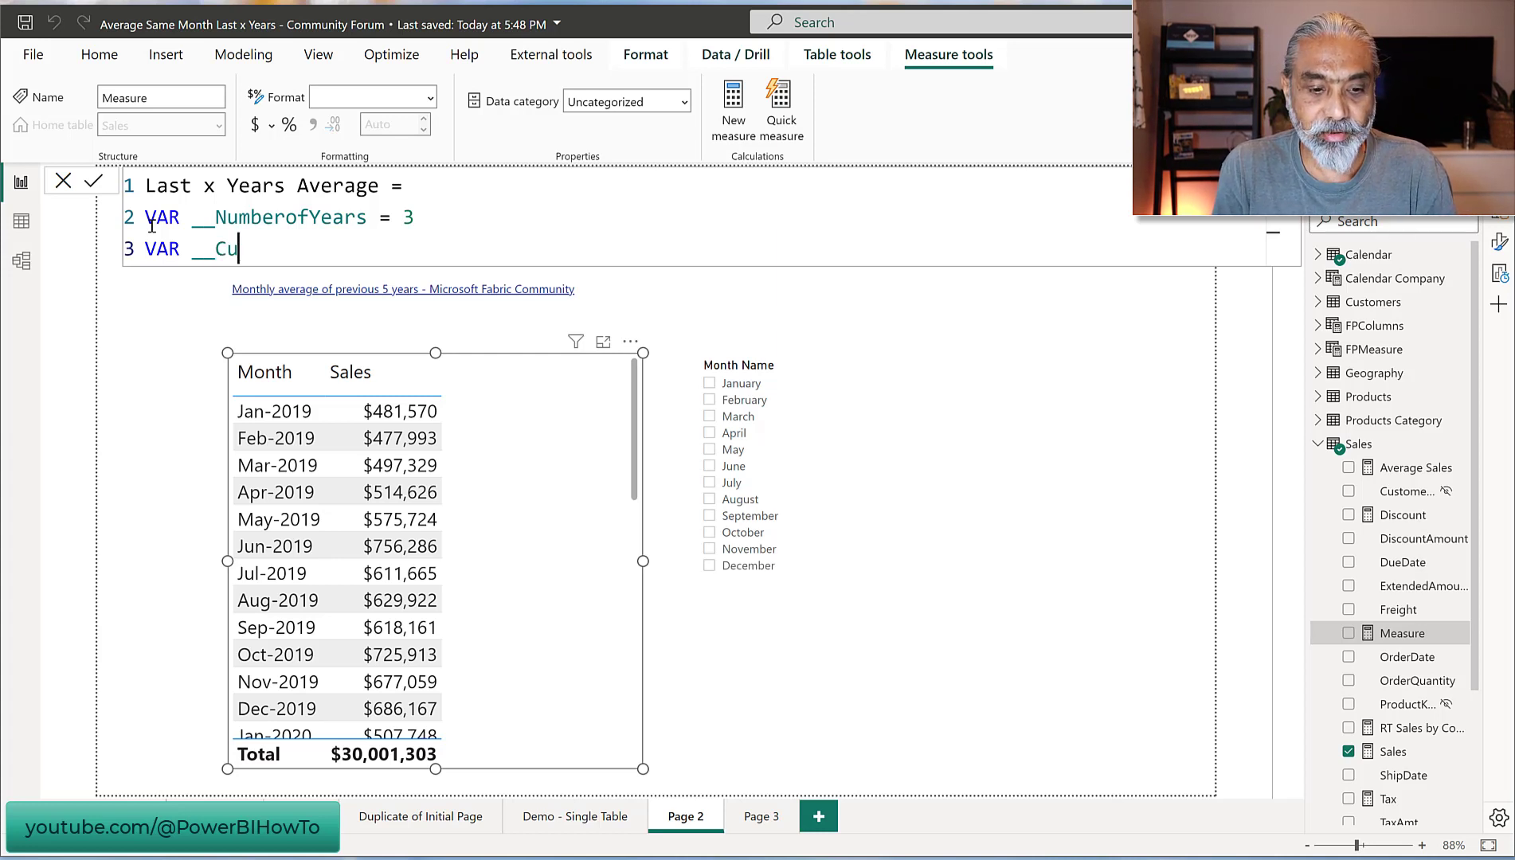
type("rrentVisib")
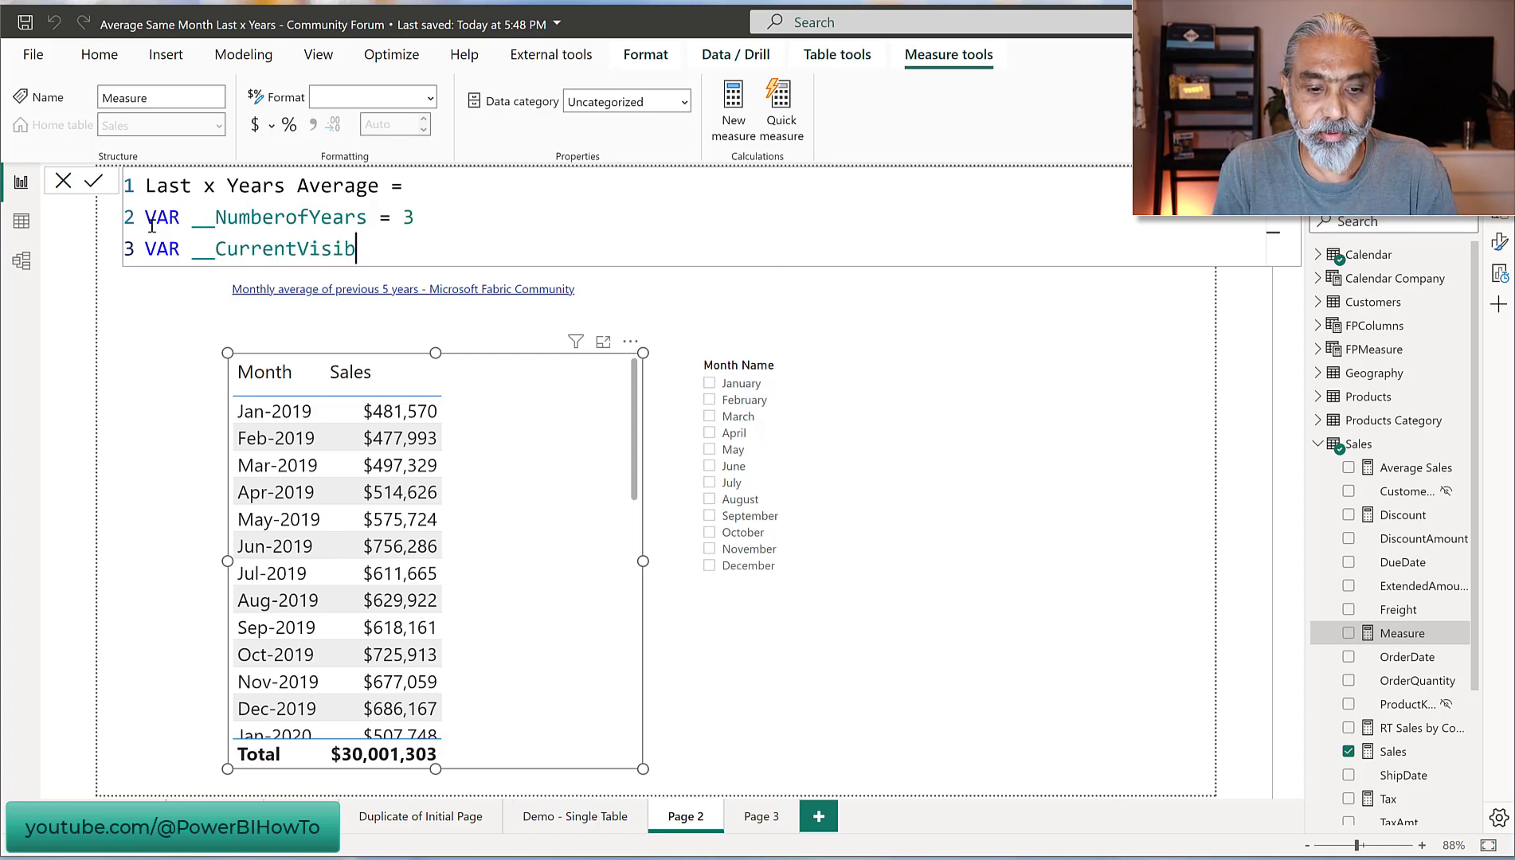
type("leDate = MAX")
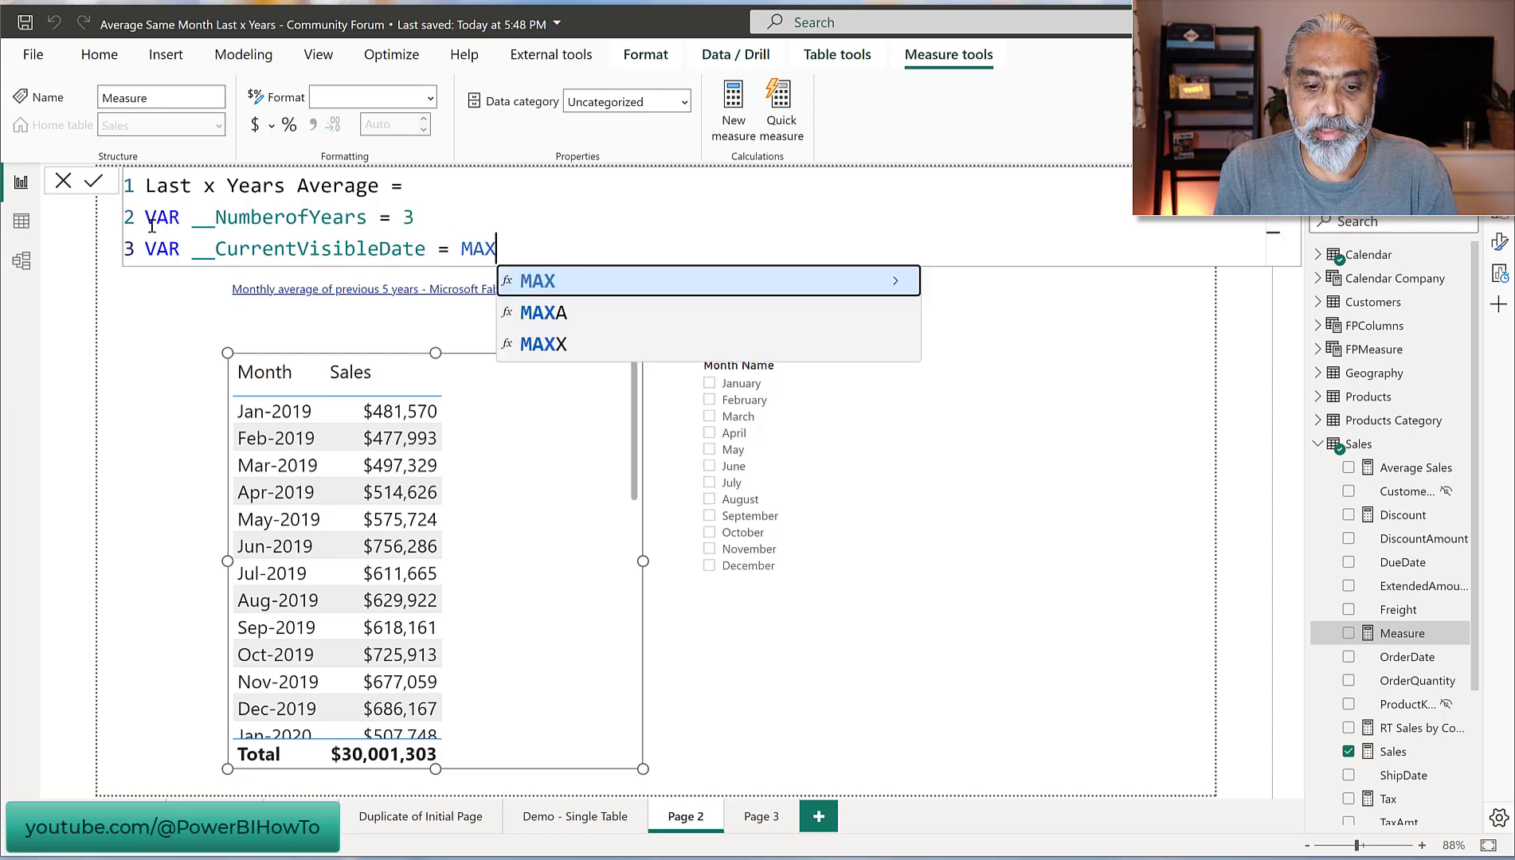
type("( 'Calen")
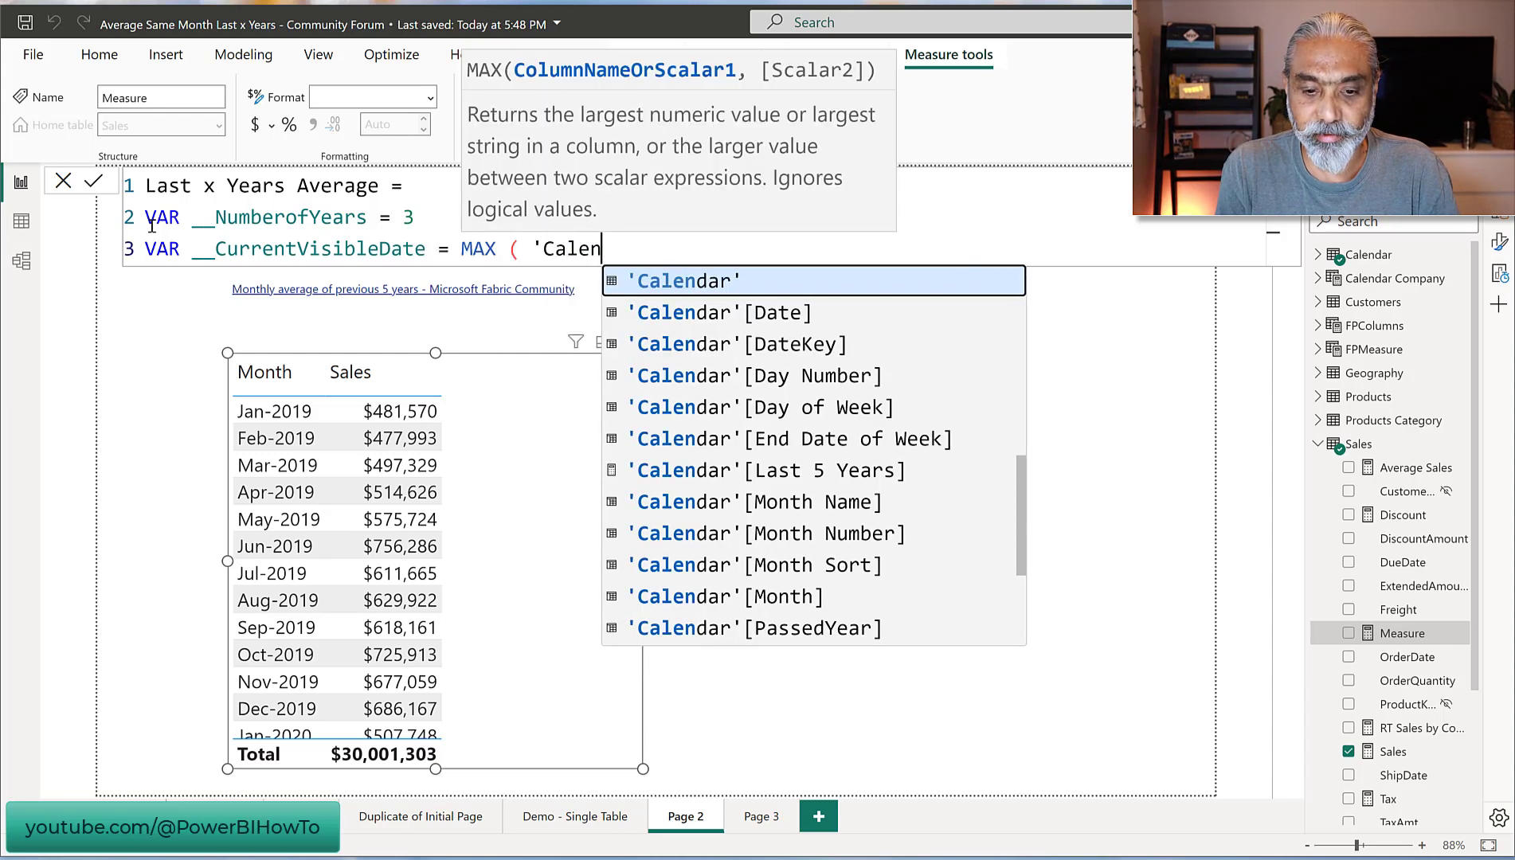
left_click(718, 312)
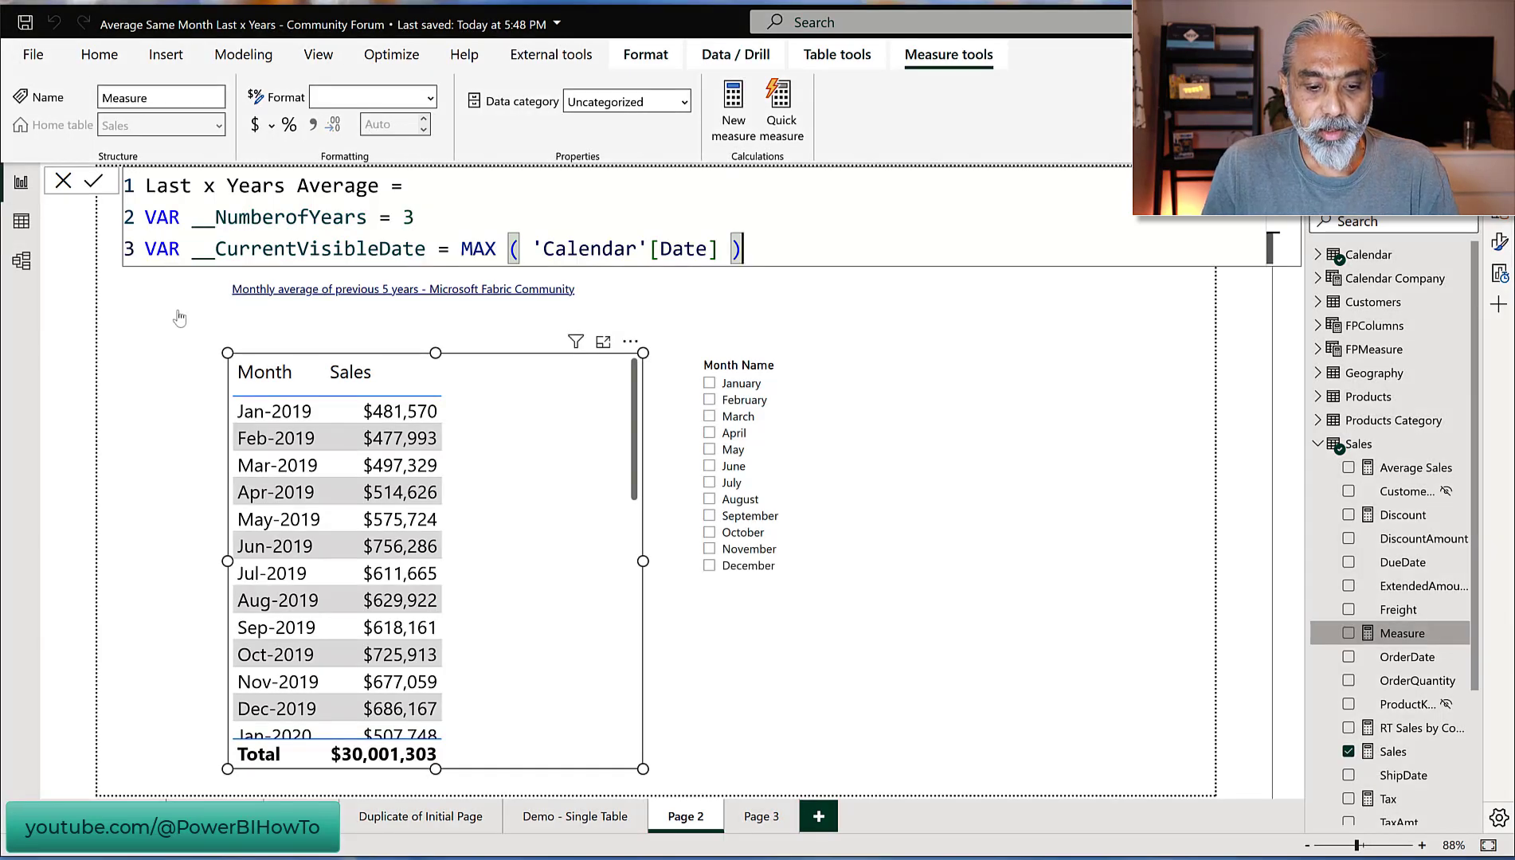
left_click(278, 599)
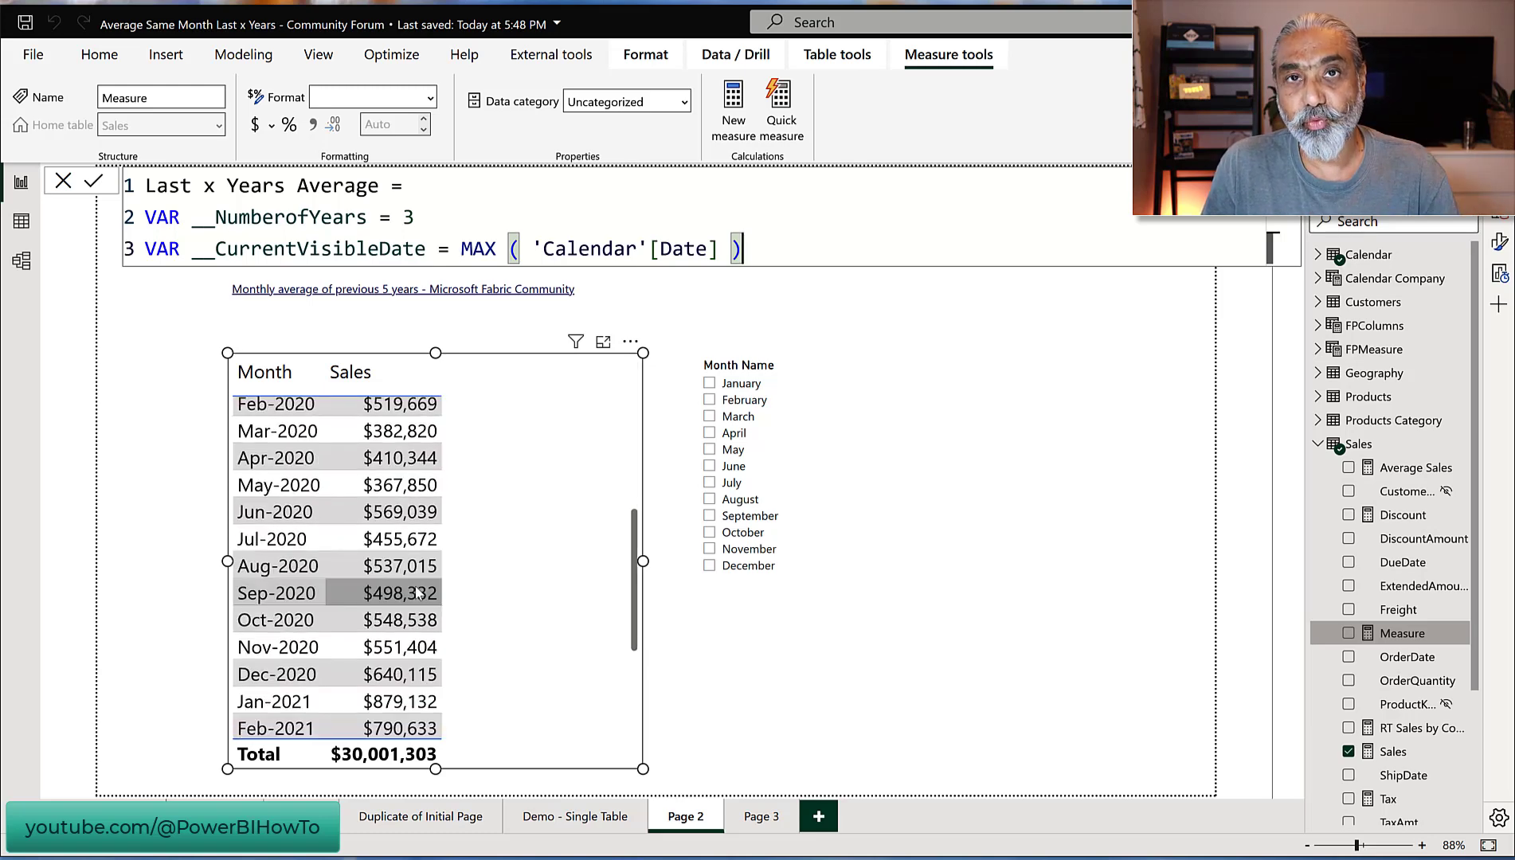
mouse_move(276, 674)
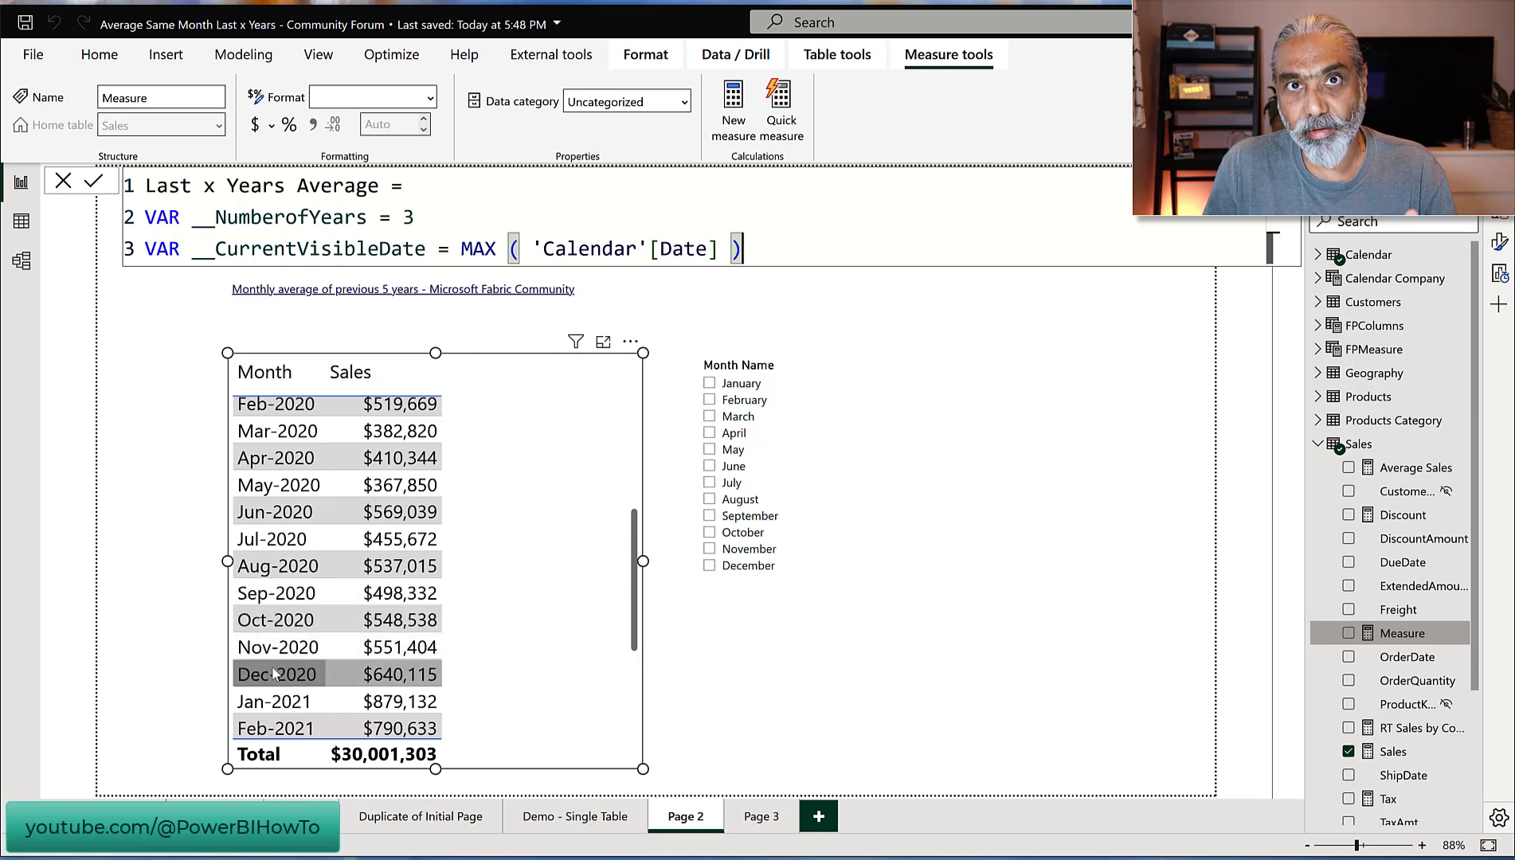
mouse_move(279, 647)
type("VAR __")
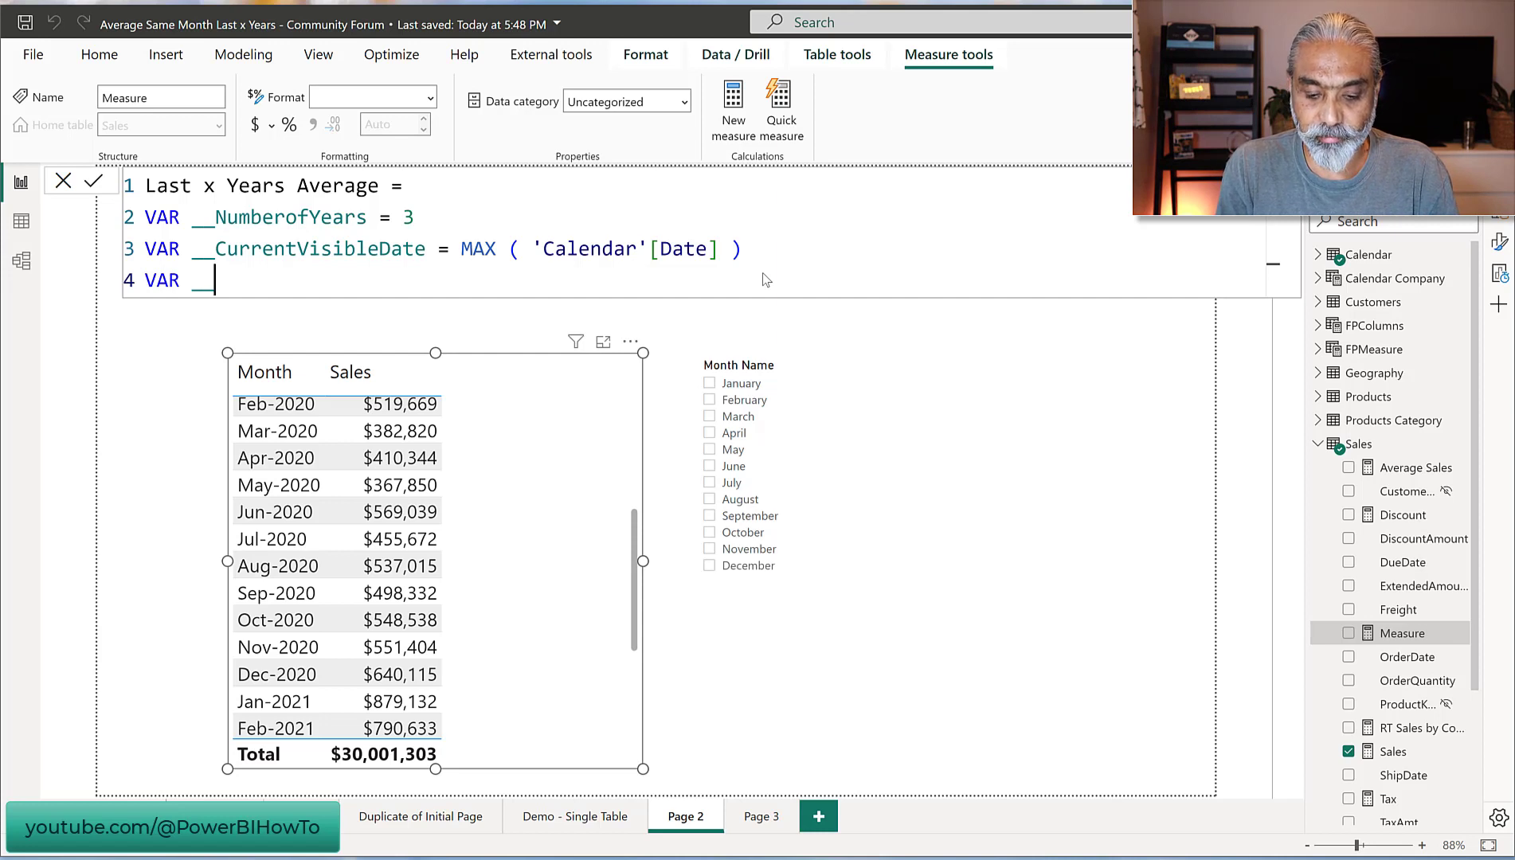
- Define VAR __DatesTable = CALCULATETABLE ( VALUES ( 'Calendar'[Date] ), awaiting filter arguments
type("Tables")
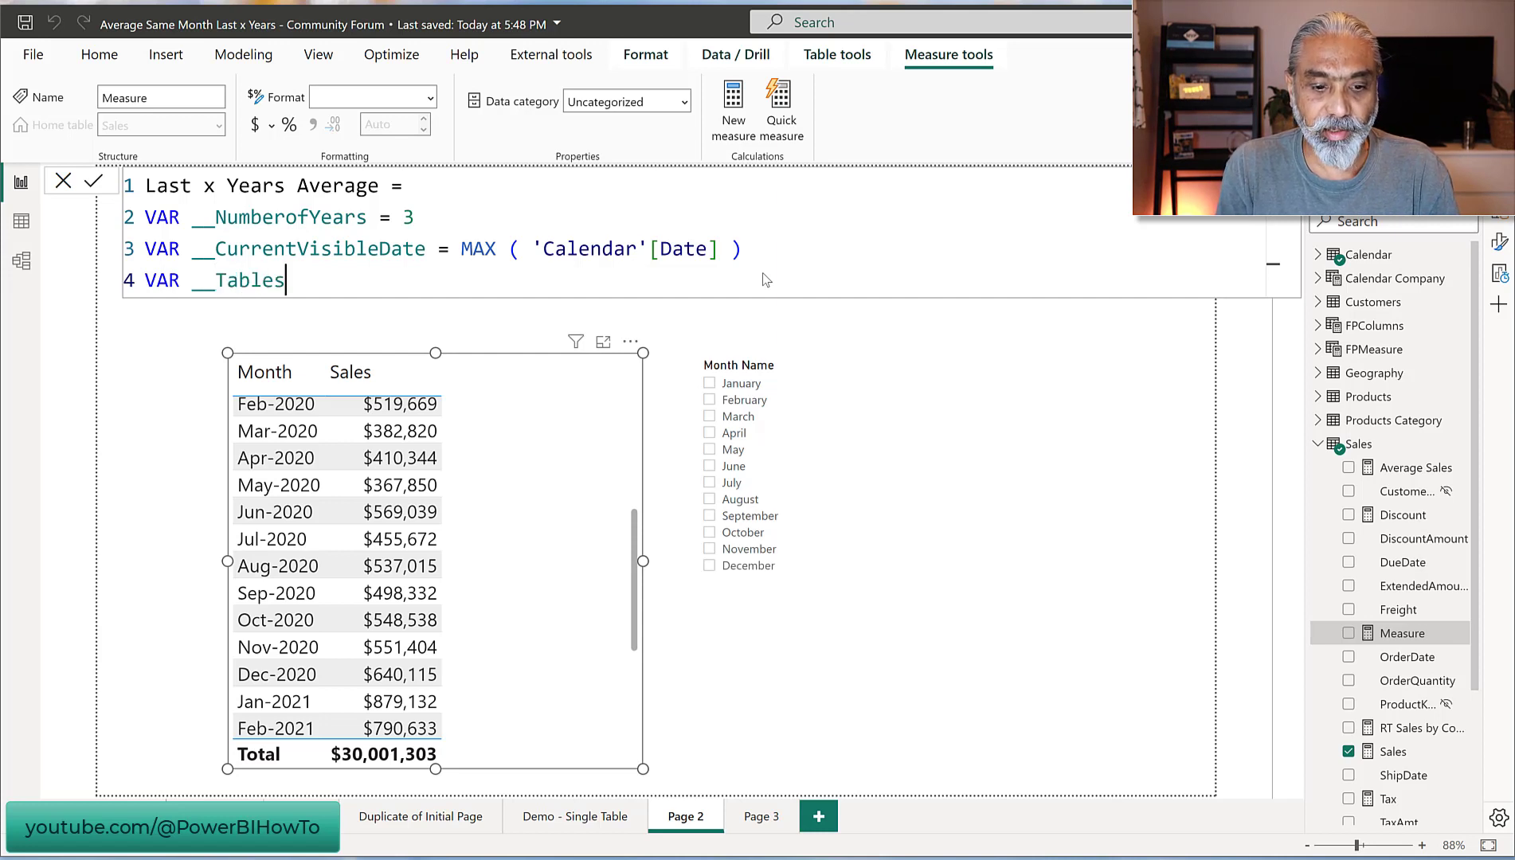
double_click(247, 281)
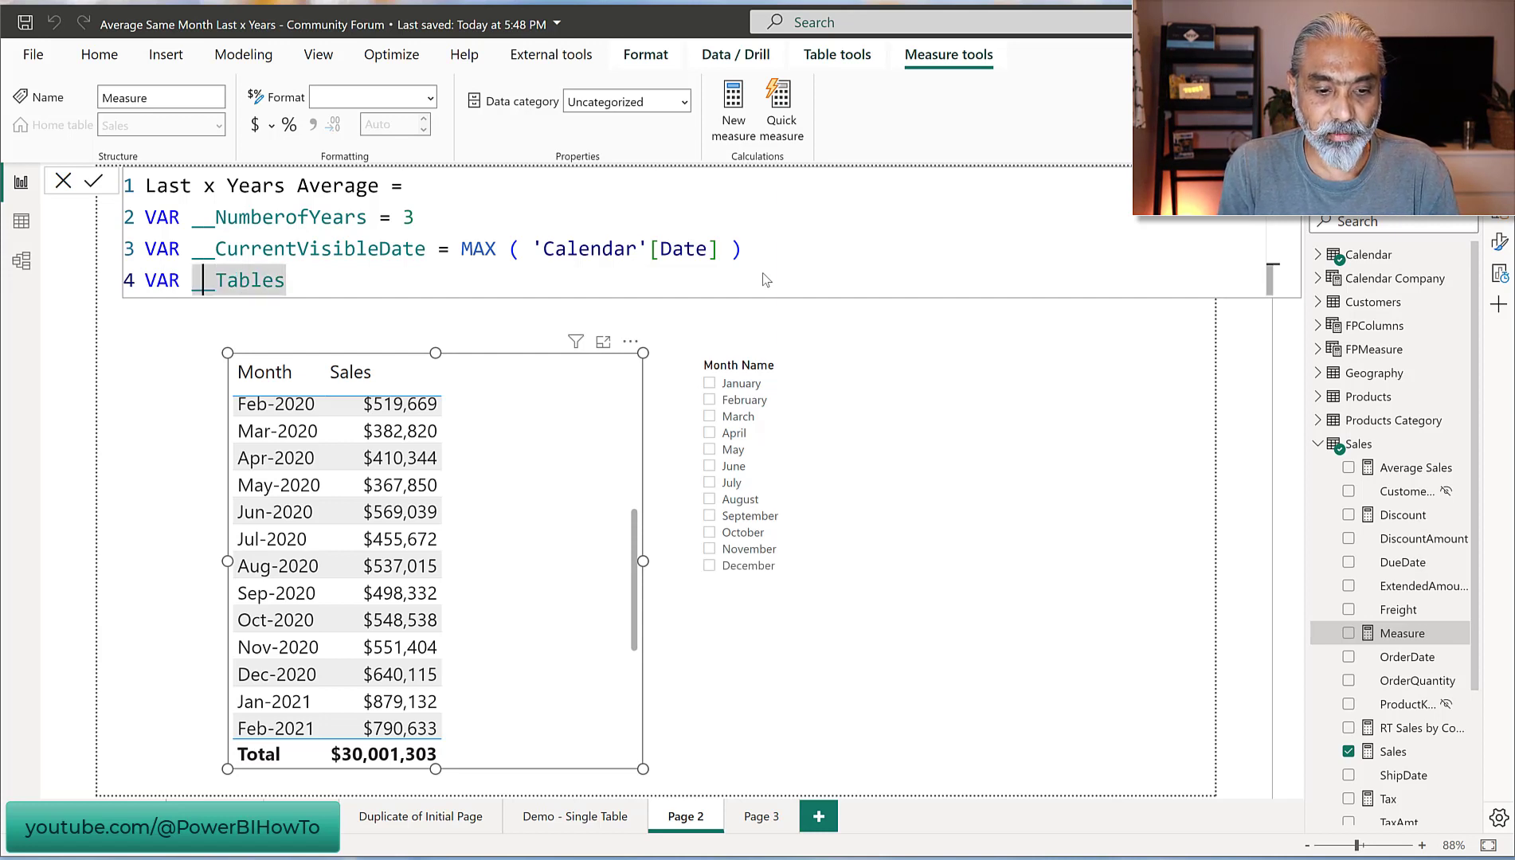
type("Dates")
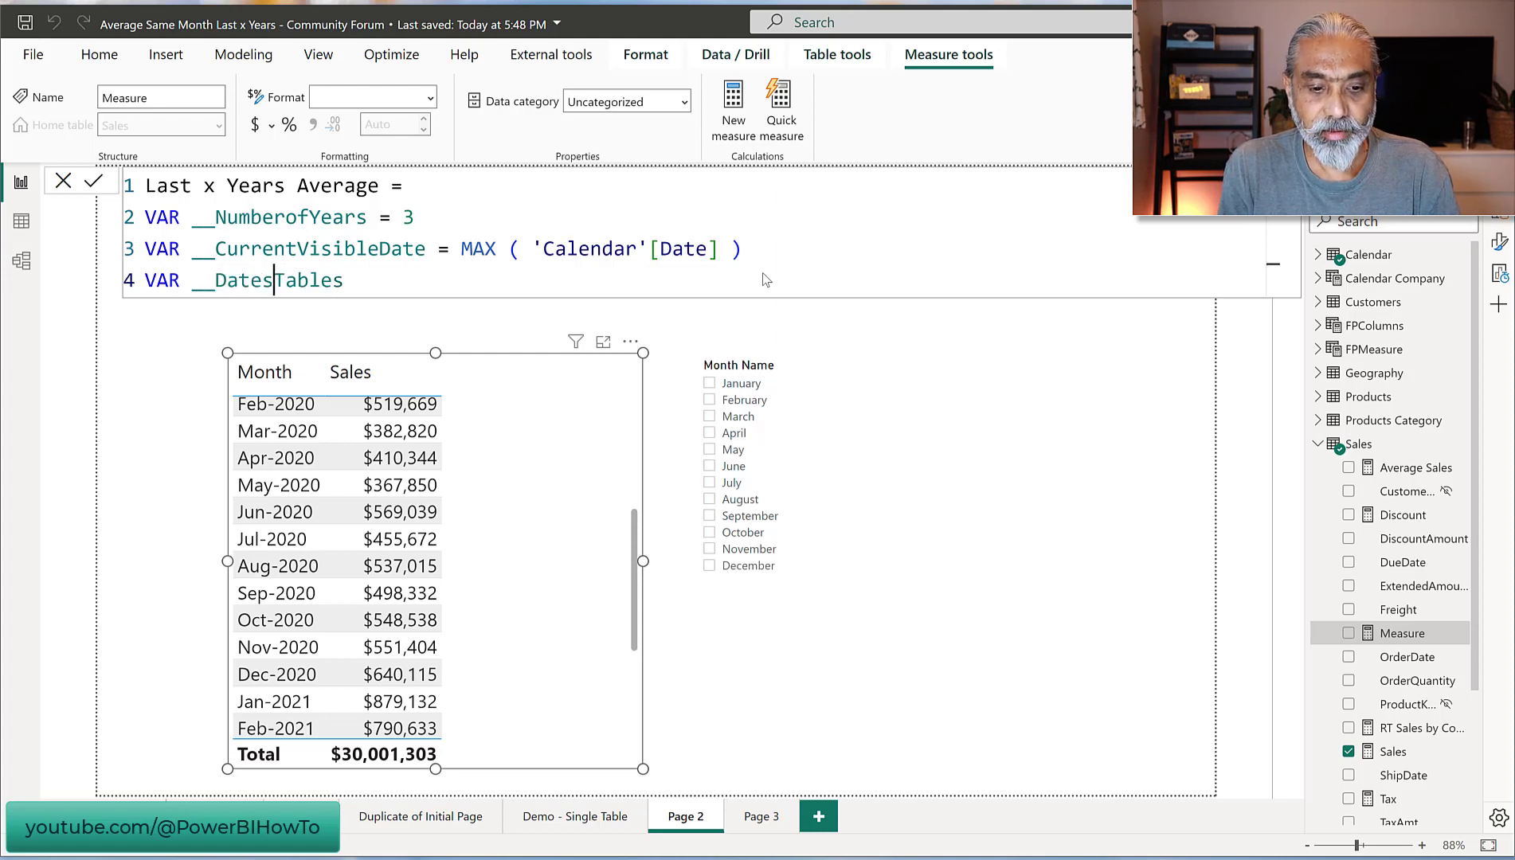
type("=")
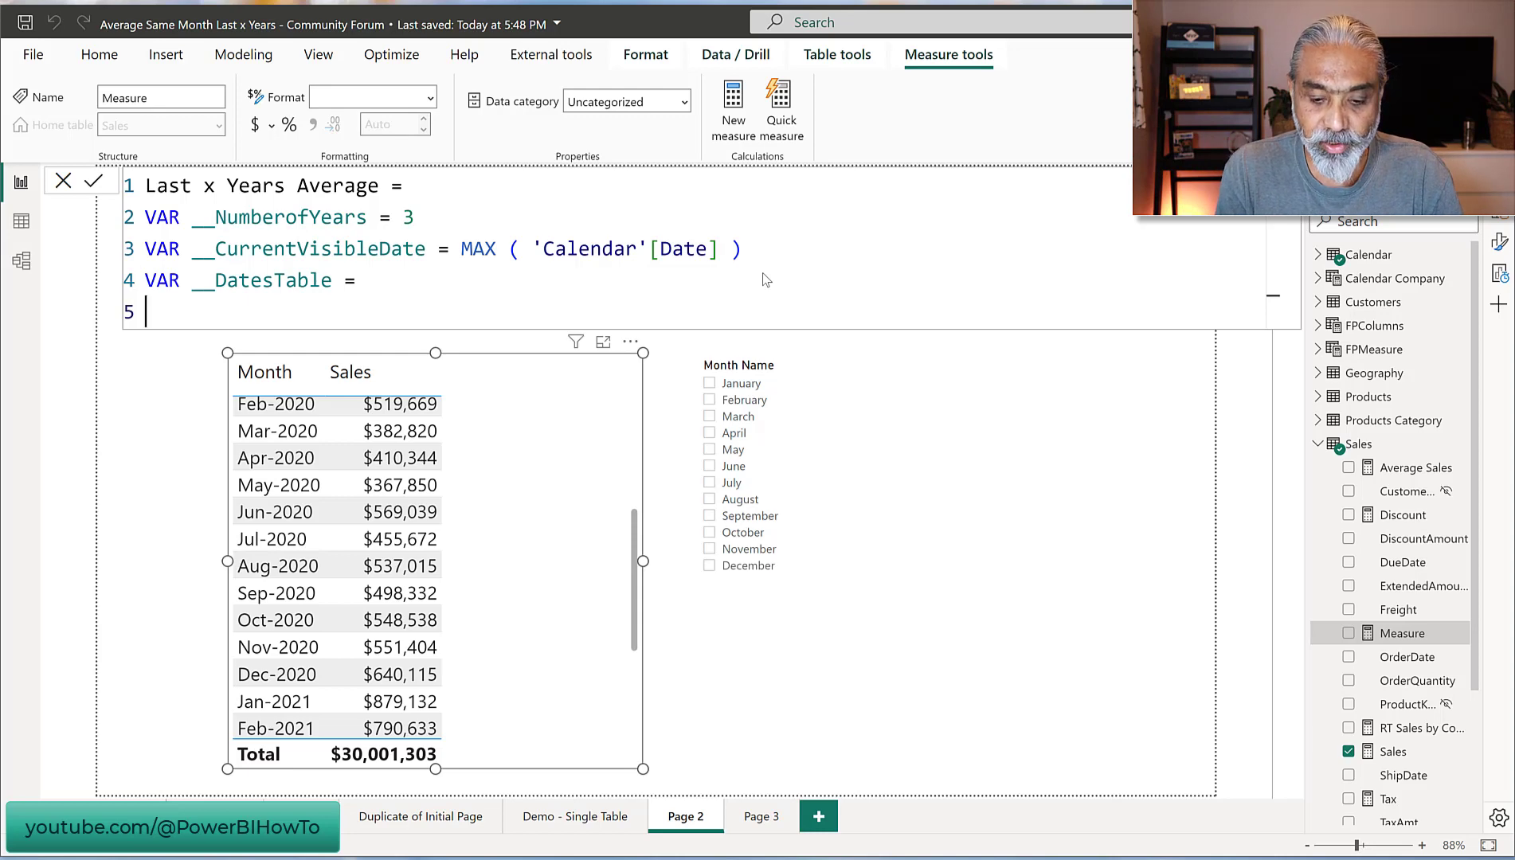
type("CALCULATETABLE")
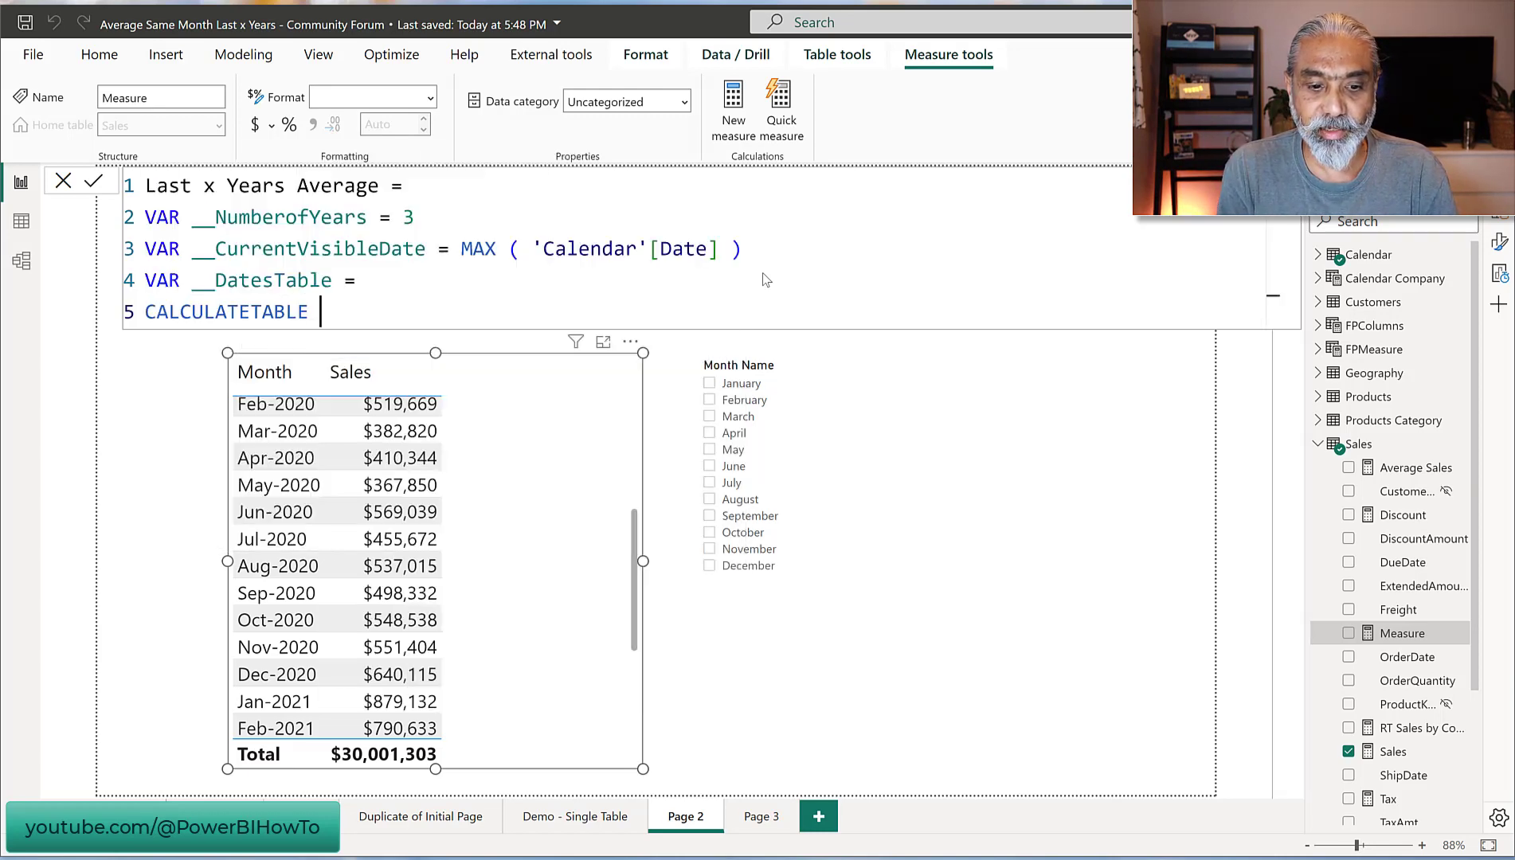
type("VALUES ( 'Calendar'[Date] ),")
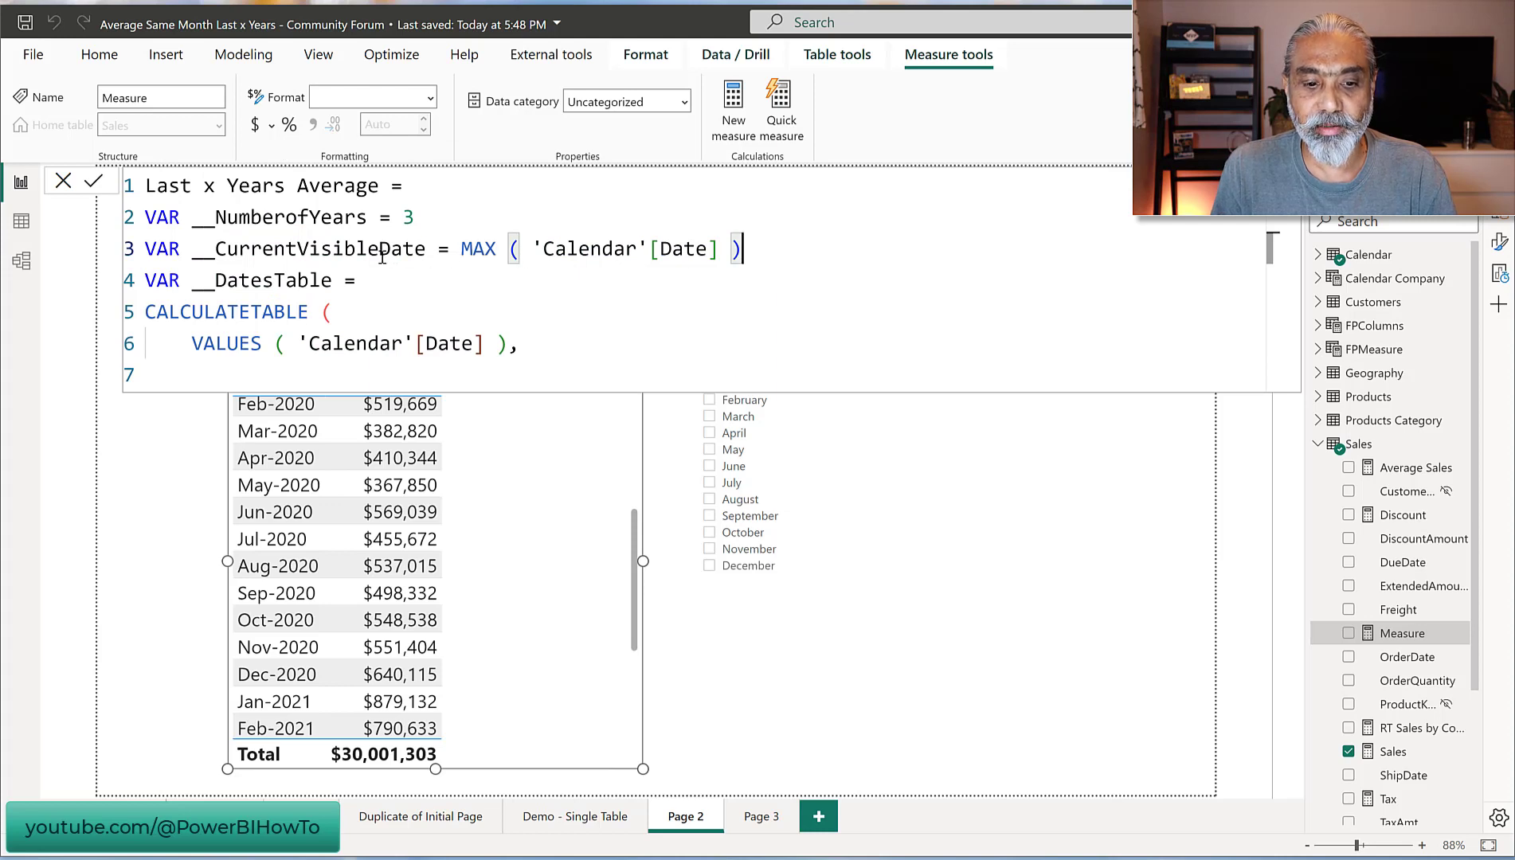
- Add DATESINPERIOD ( 'Calendar'[Date], __CurrentVisibleDate, -__NumberofYears, YEAR ) as the CALCULATETABLE filter
double_click(309, 249)
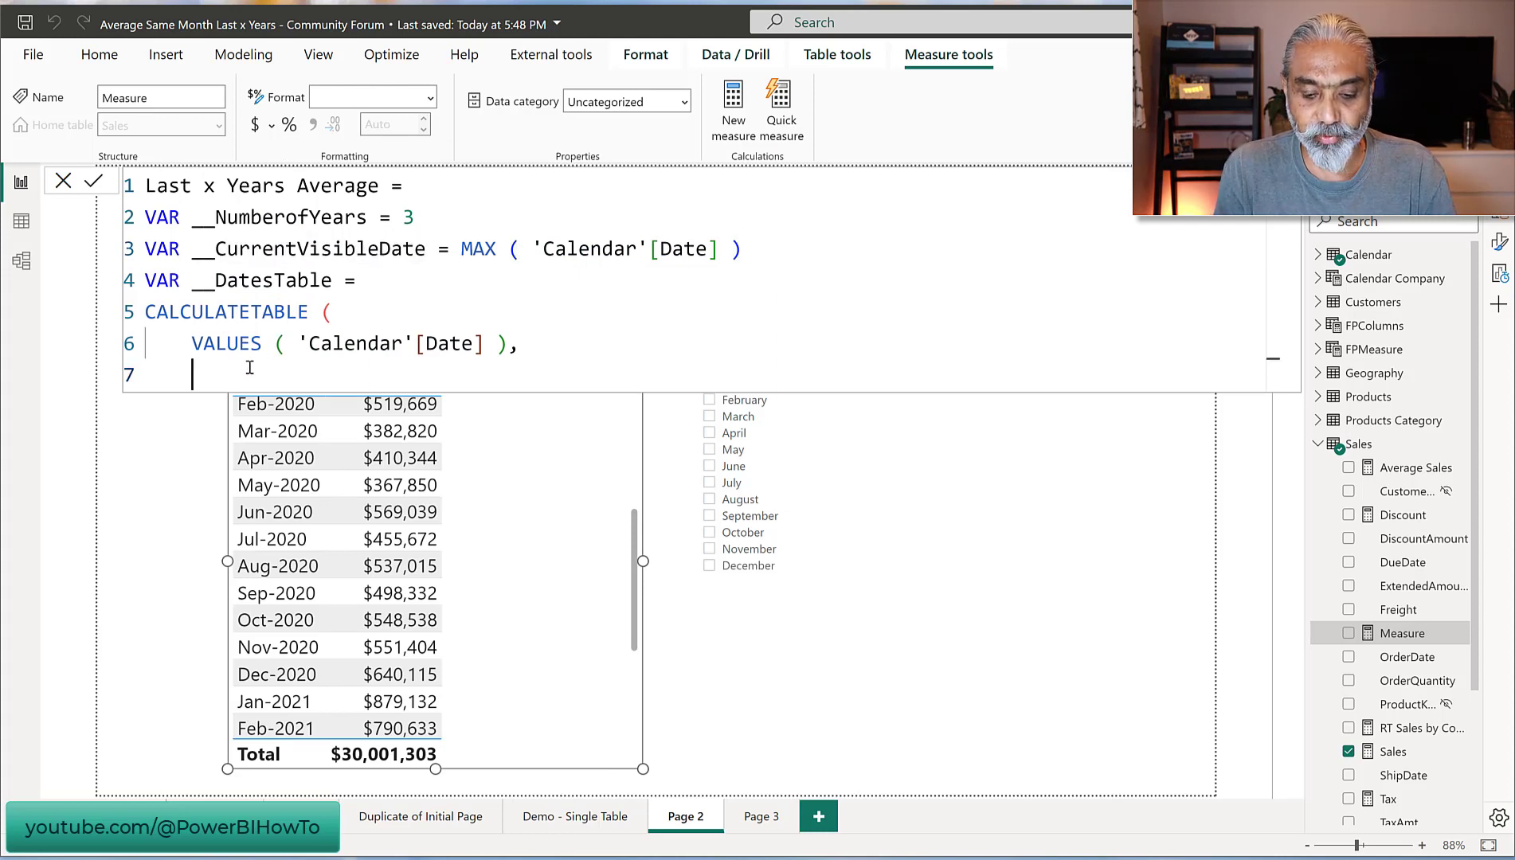
type("DATESINPERIOD")
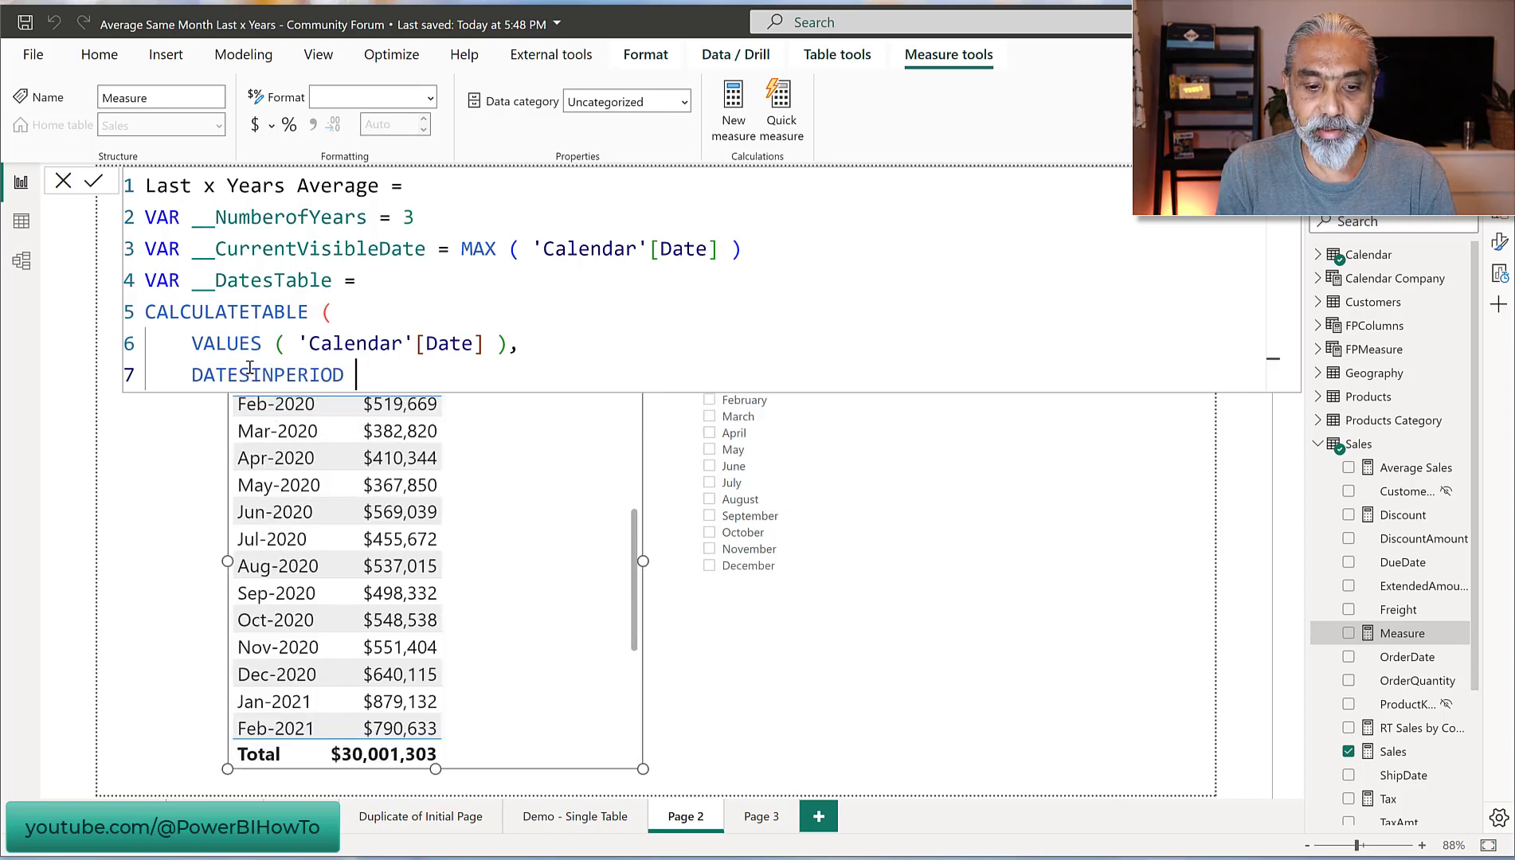
type("( 'Calendar'[Date]")
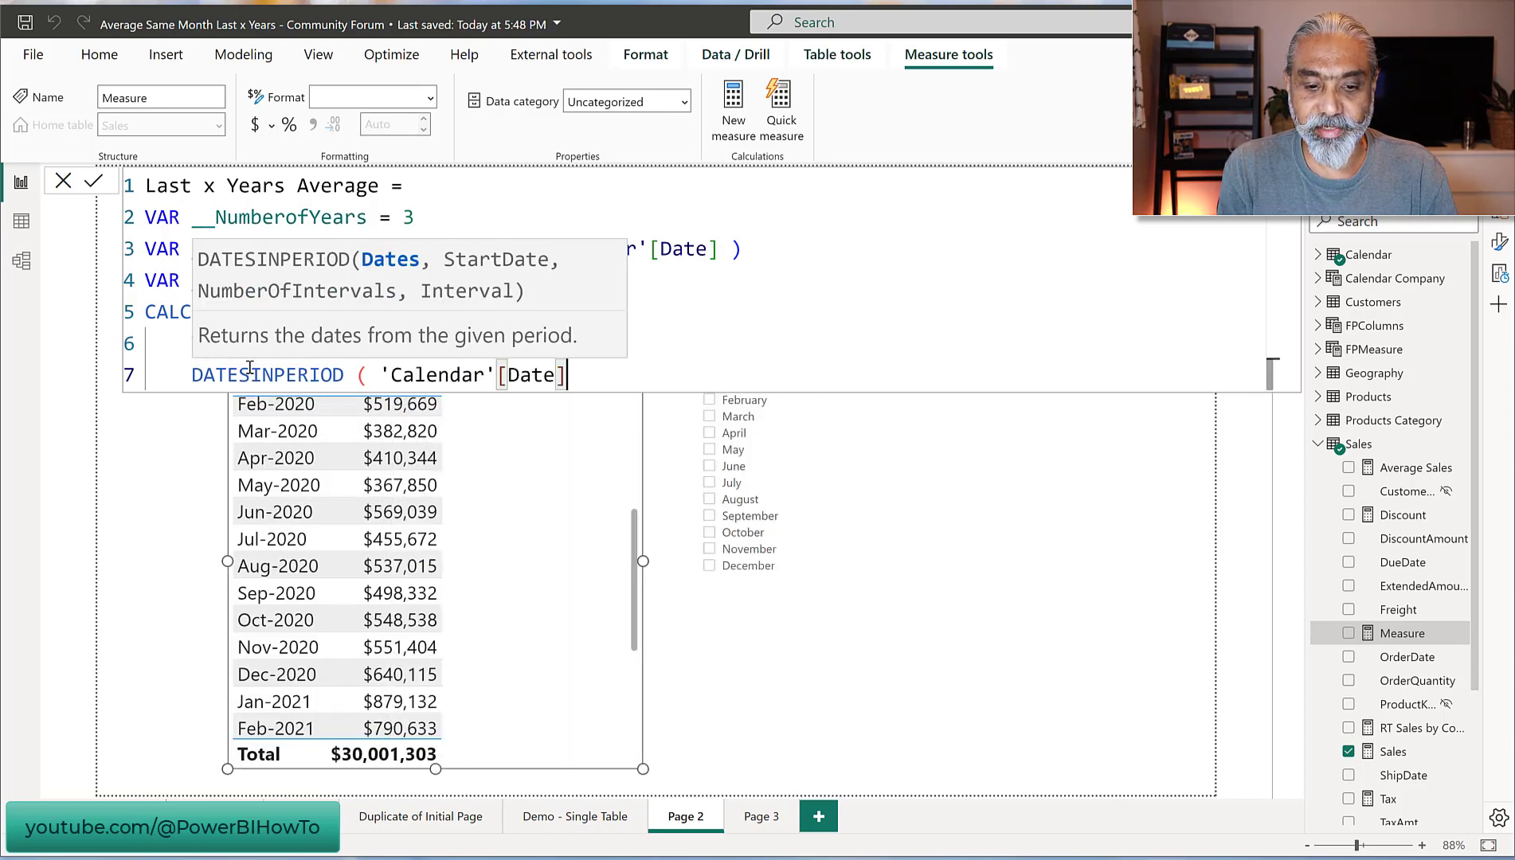
type(", __CurrentVisibleDate,")
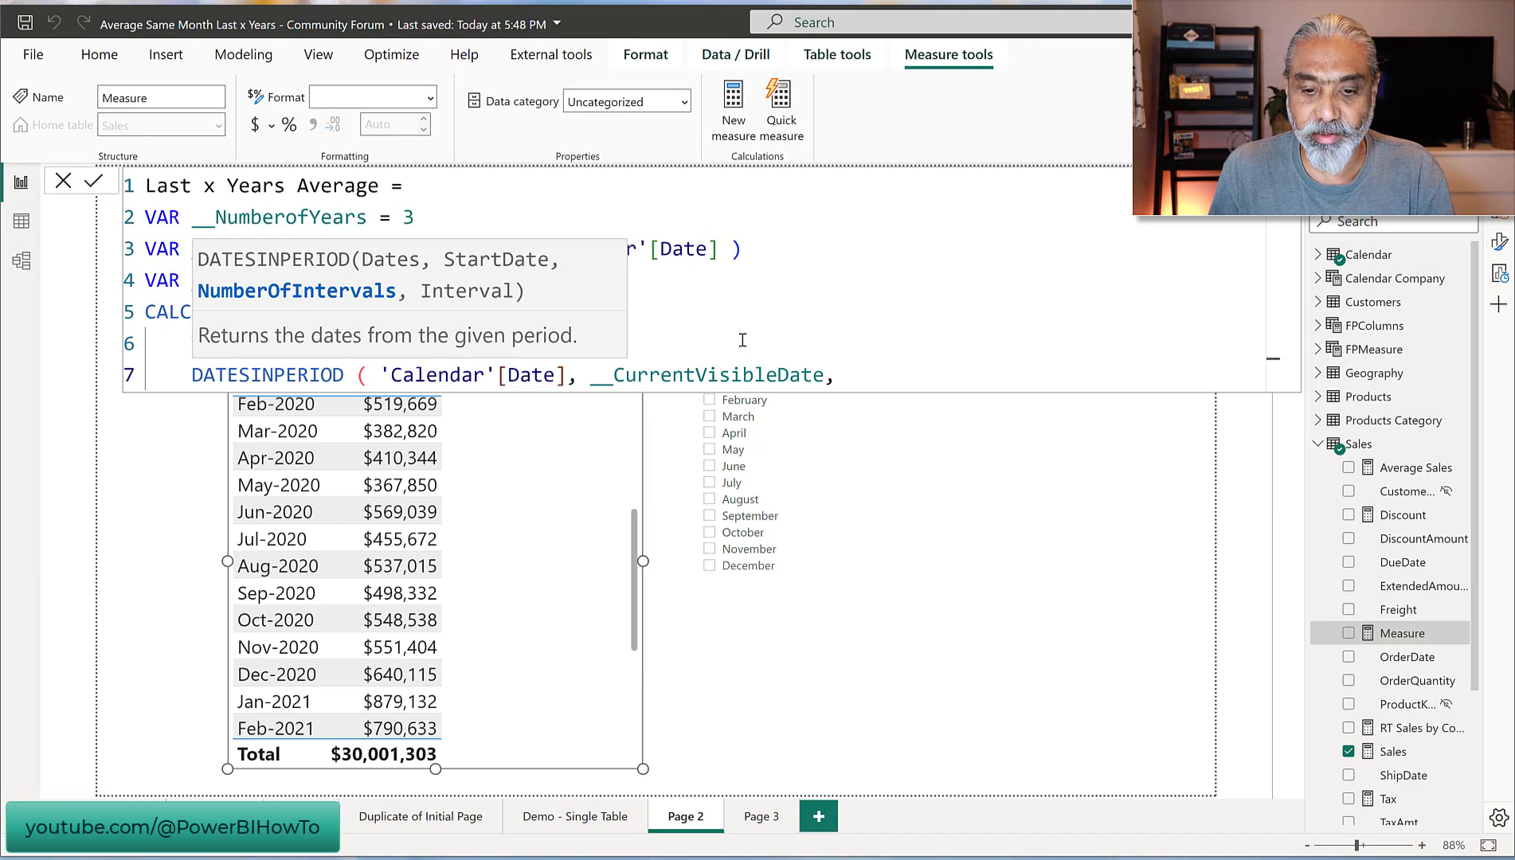
left_click(841, 374)
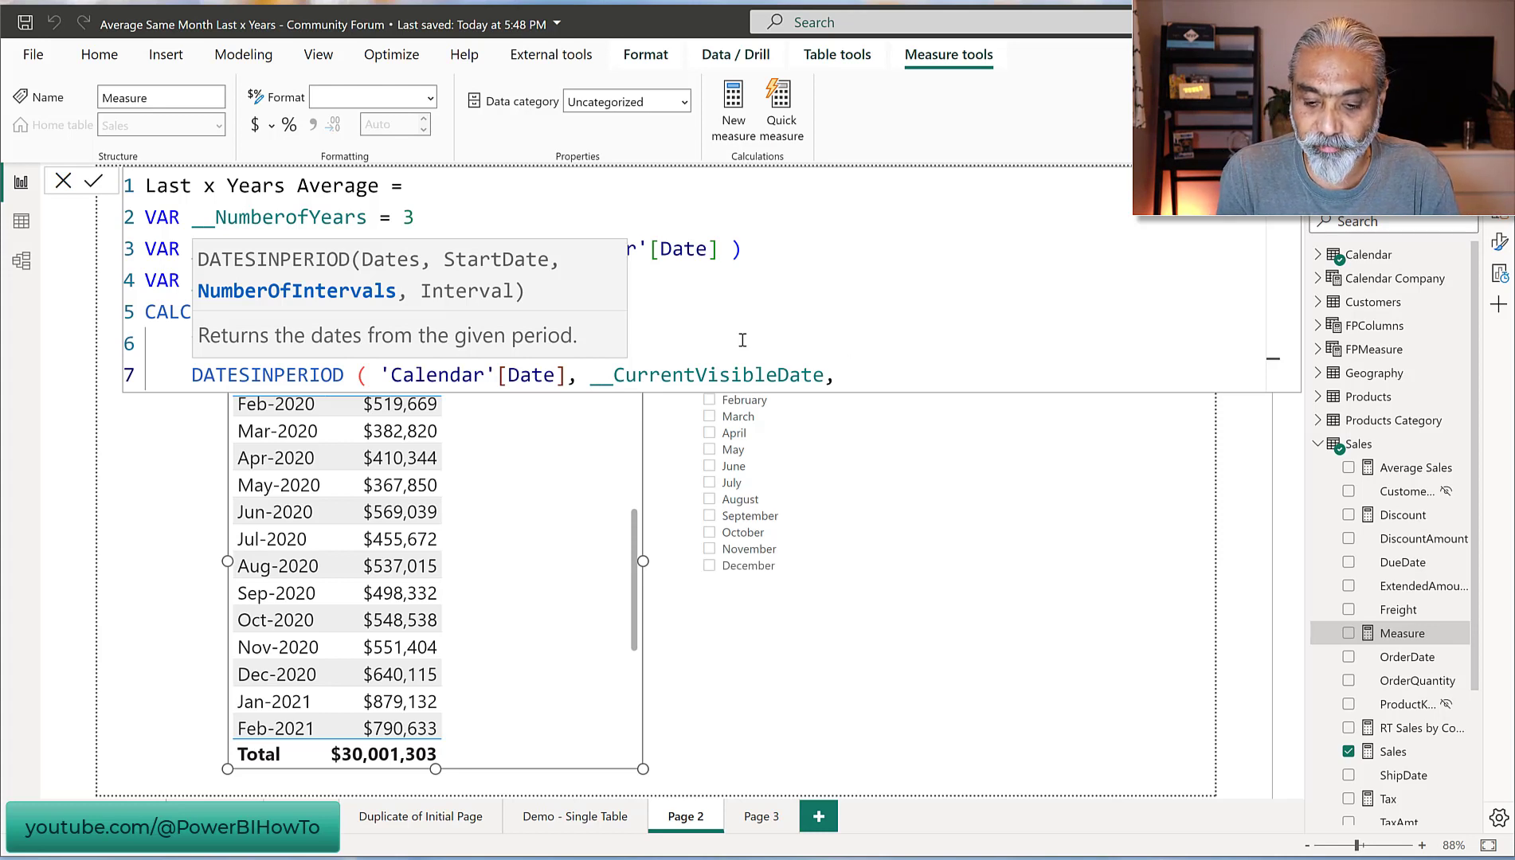
type("-__NumberofYears, YEA")
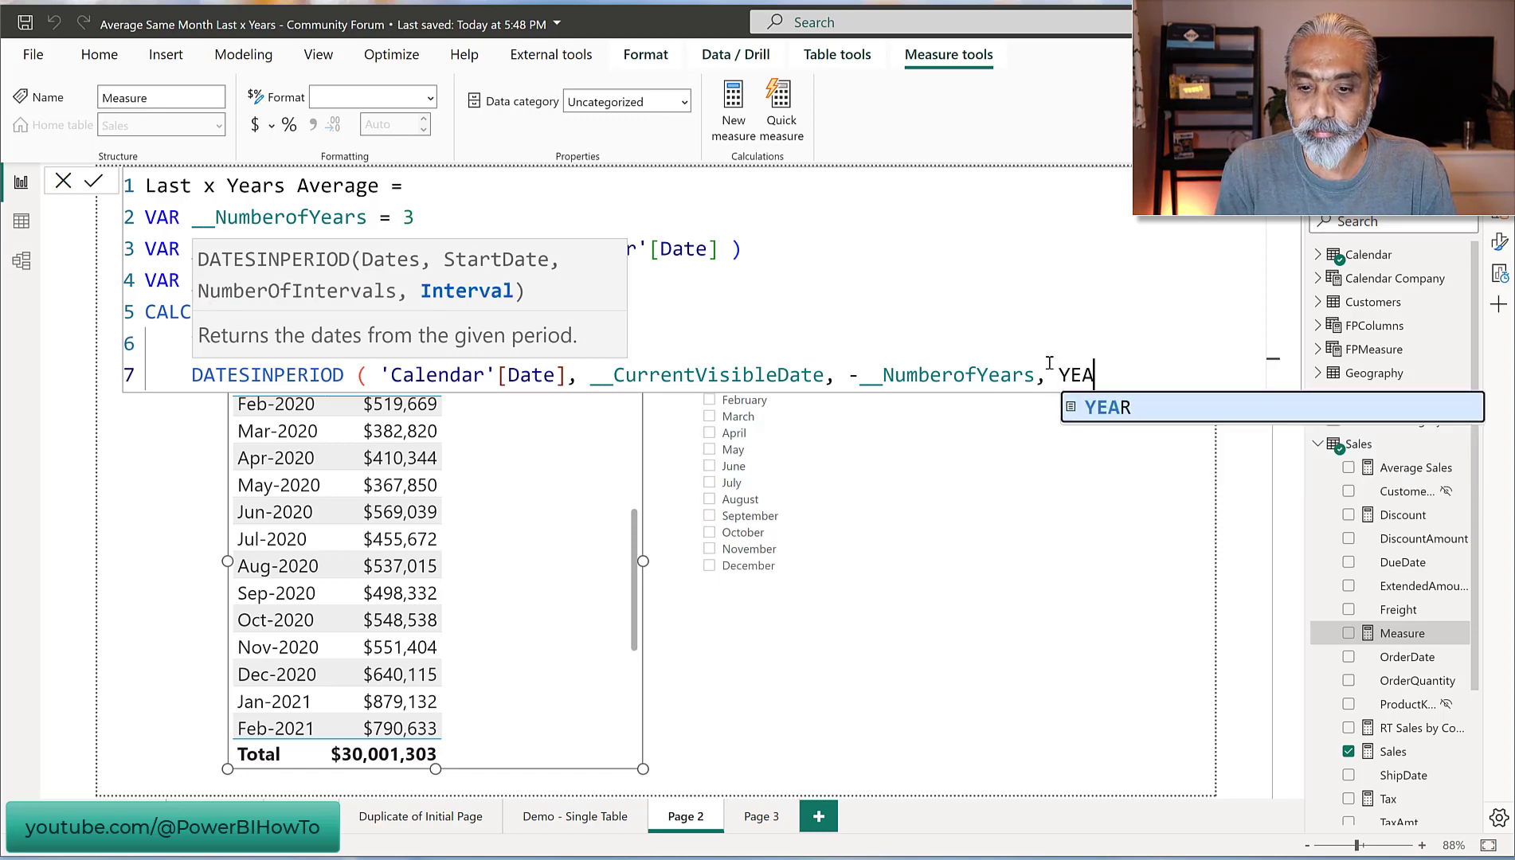
type("R )")
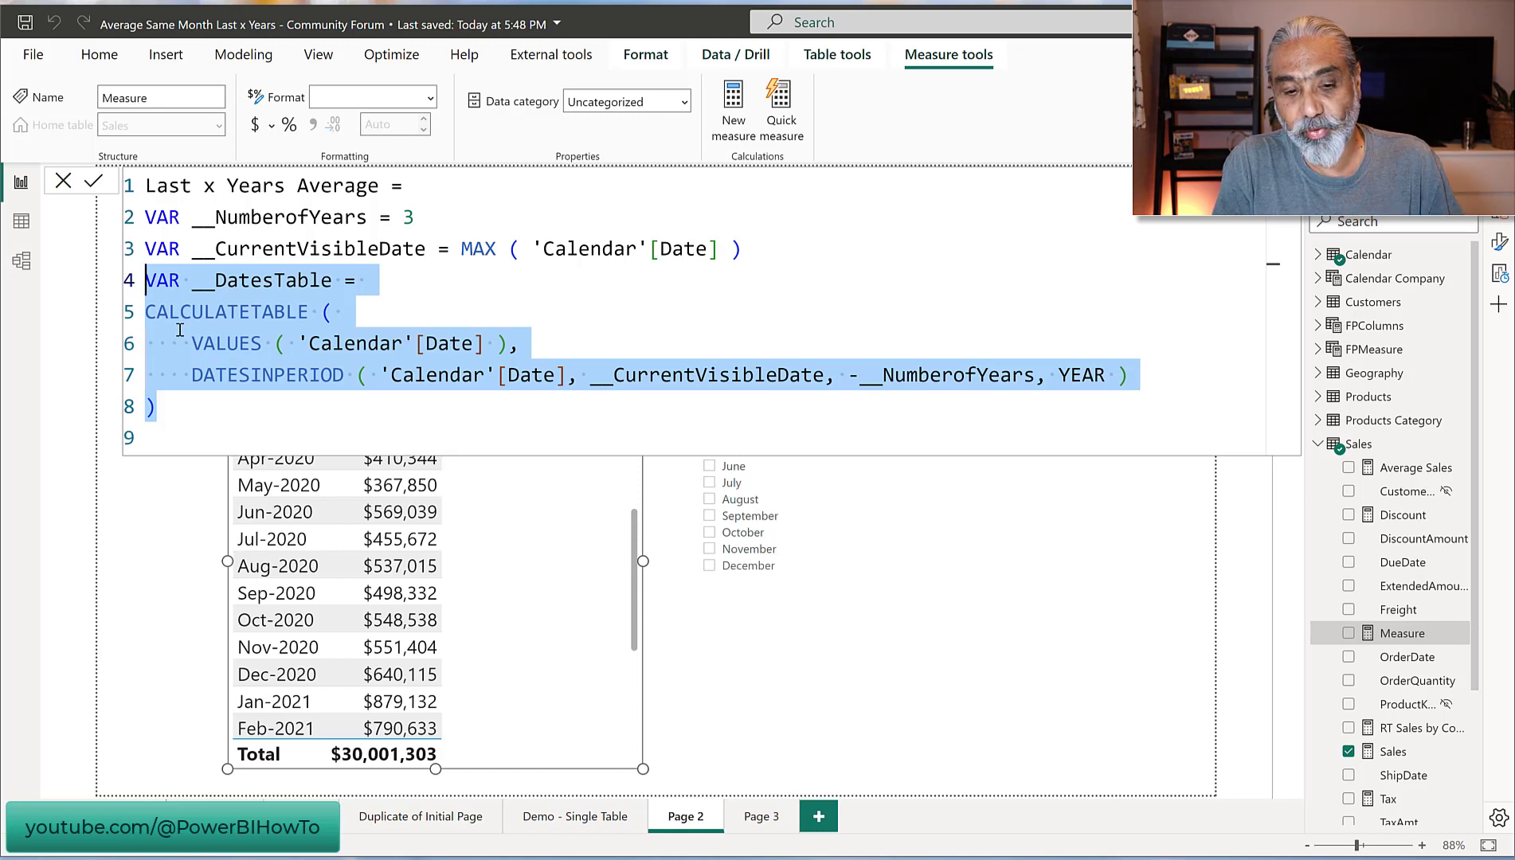
- Add the filter 'Calendar'[Month Number] = MONTH ( __CurrentVisibleDate ) to CALCULATETABLE
left_click(150, 406)
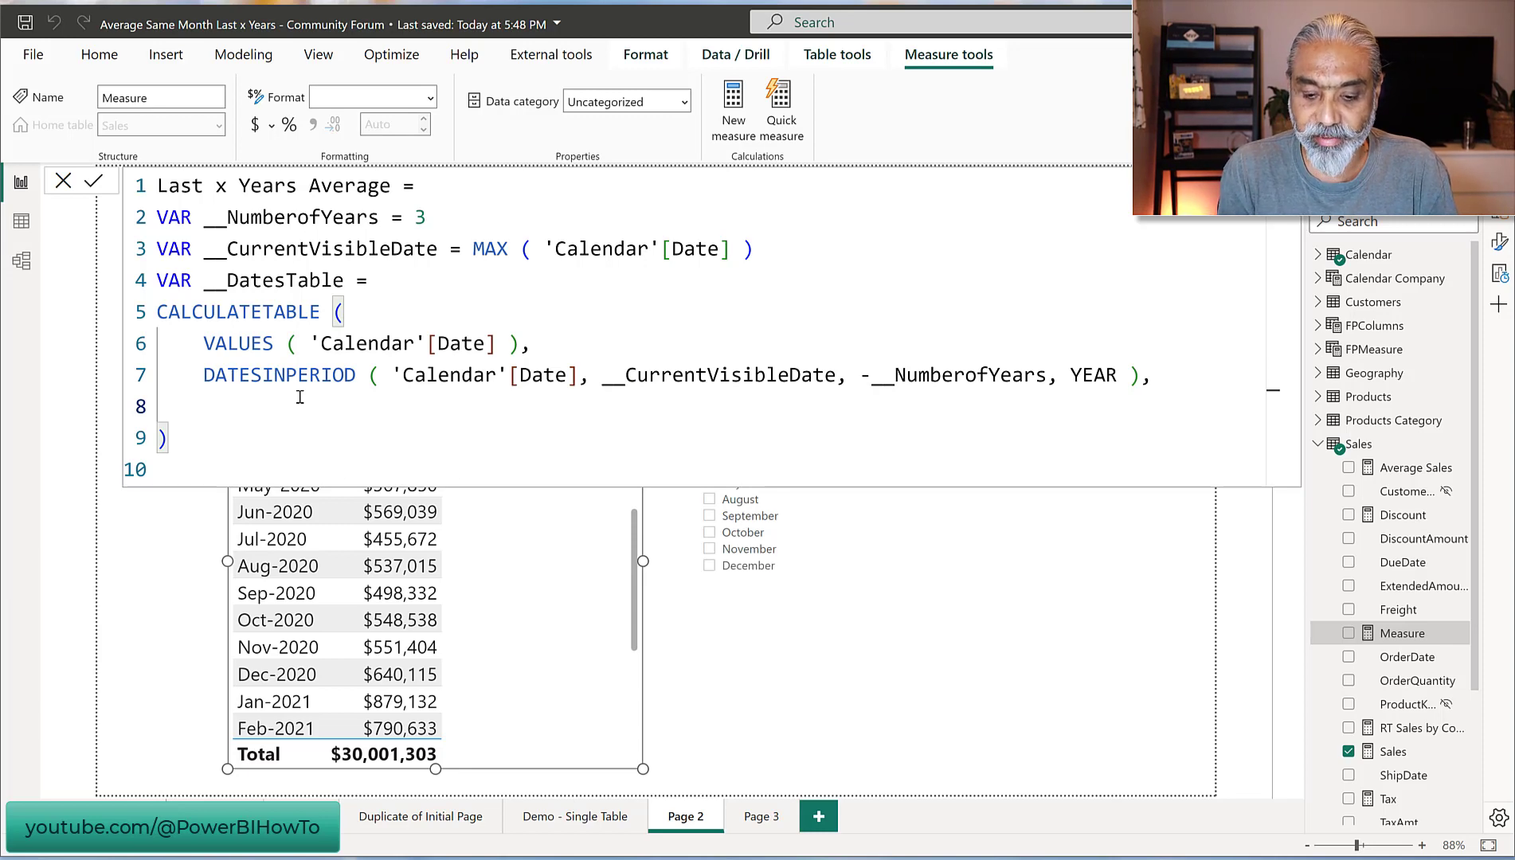
type("'Calendar")
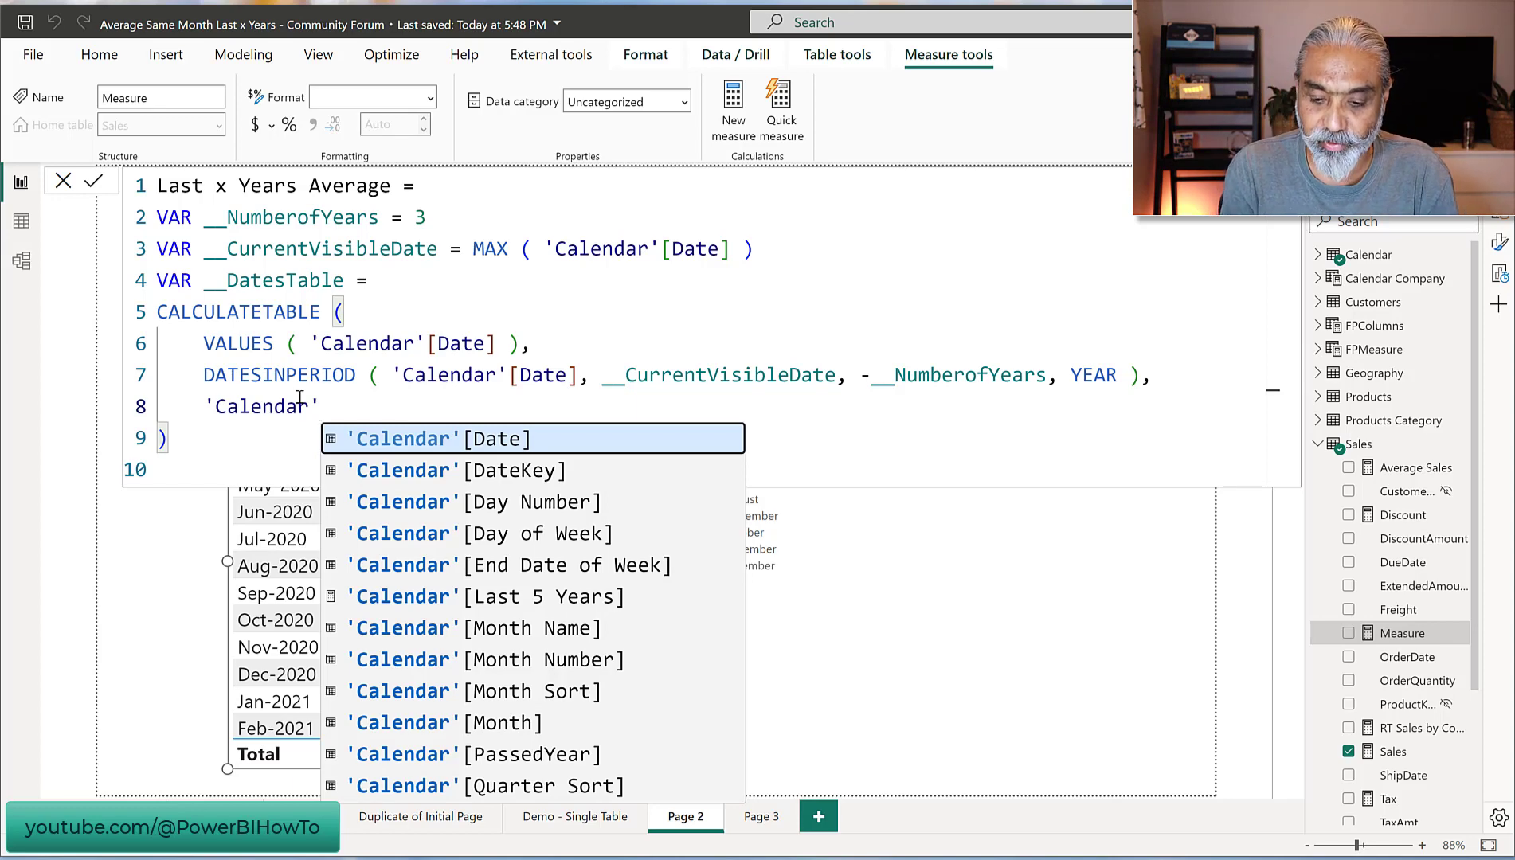
type("[Month Number] =")
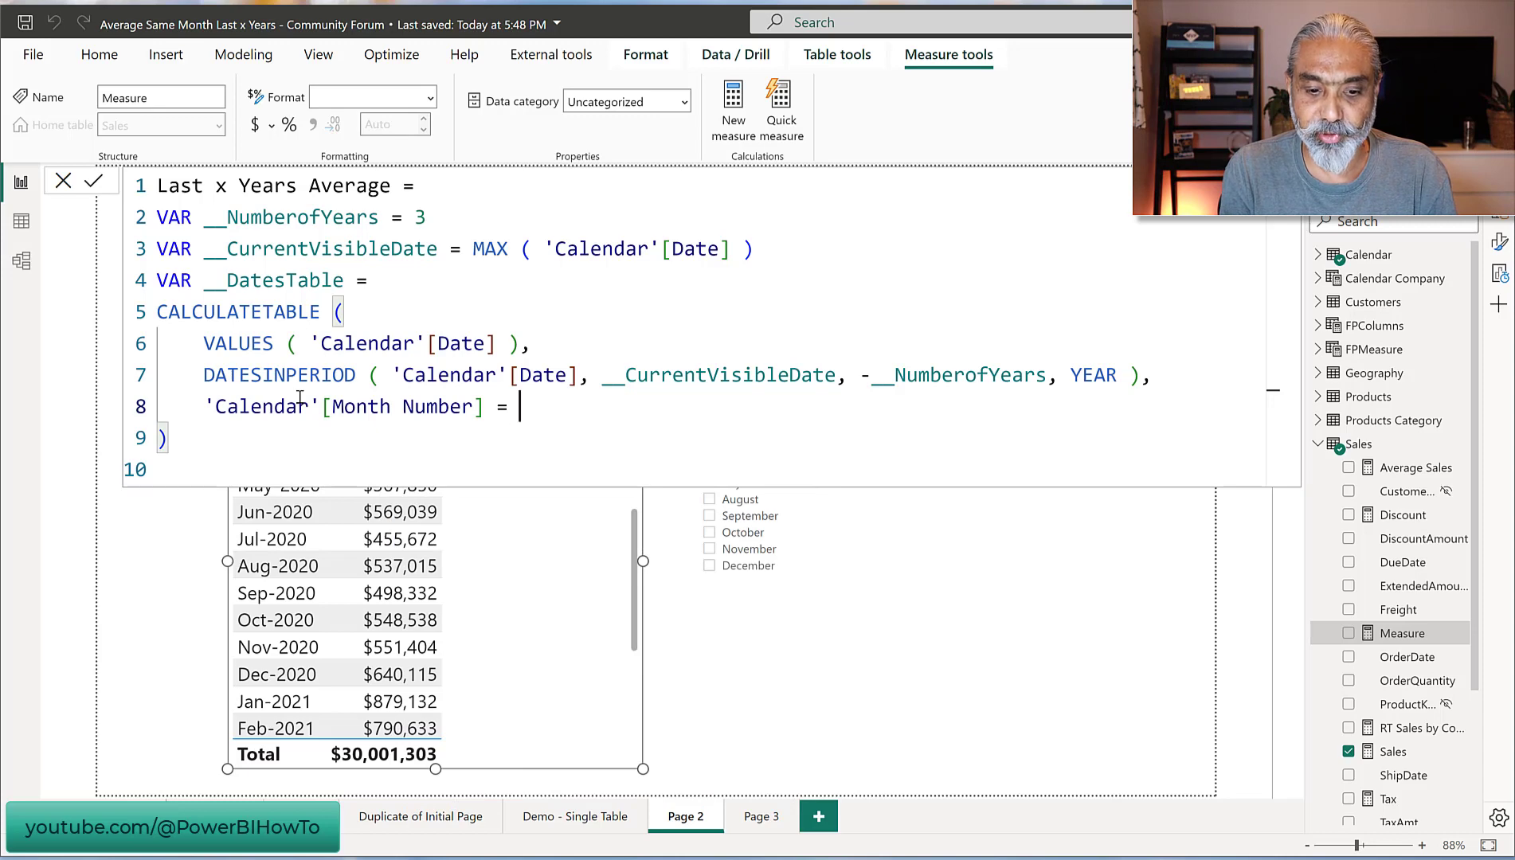
type("MONTH (")
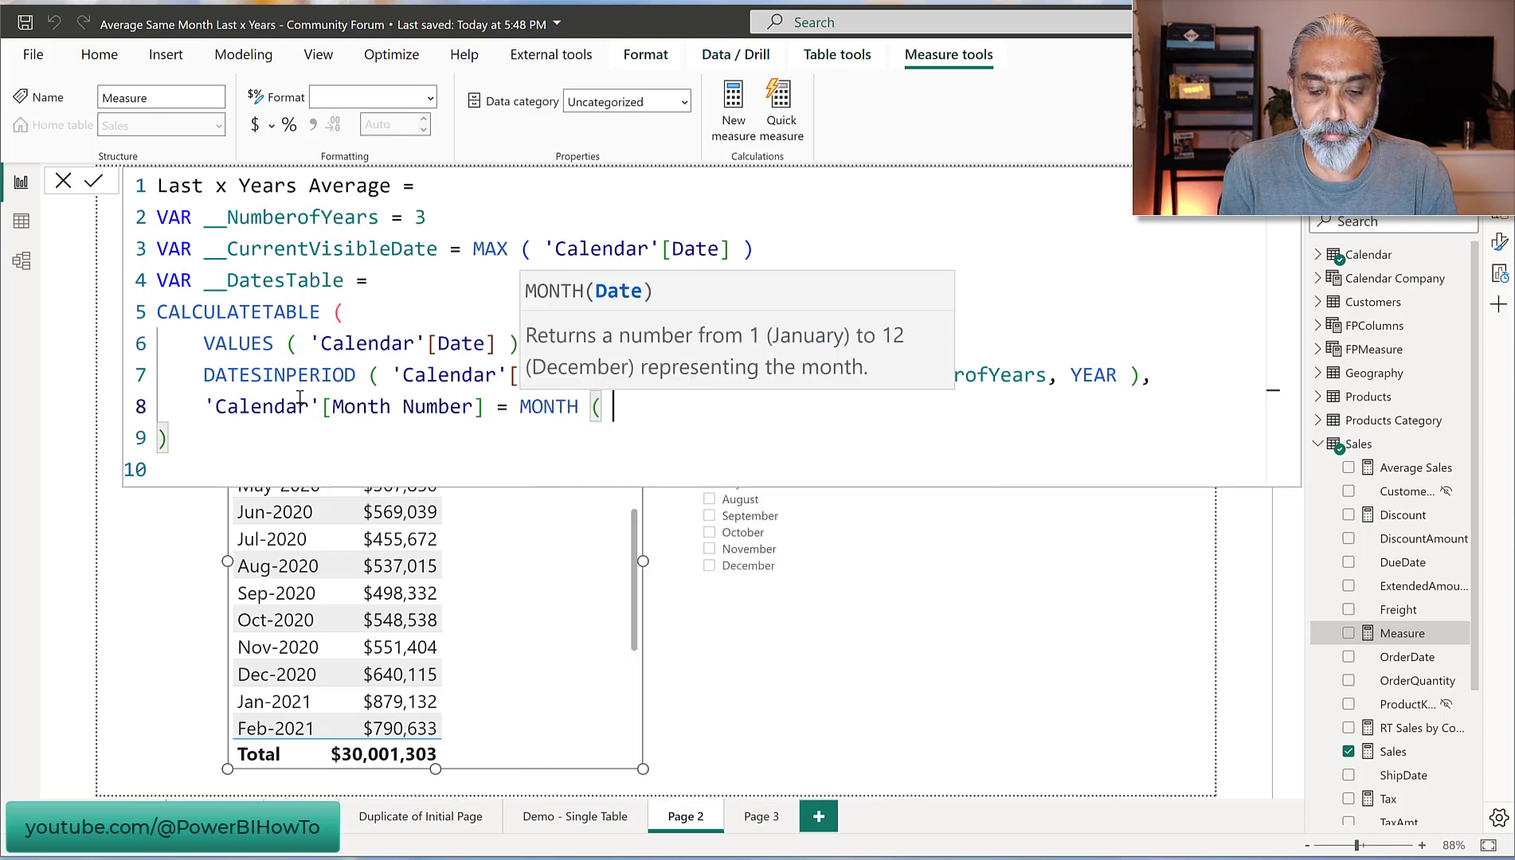
type("__CurrentVisibleDate")
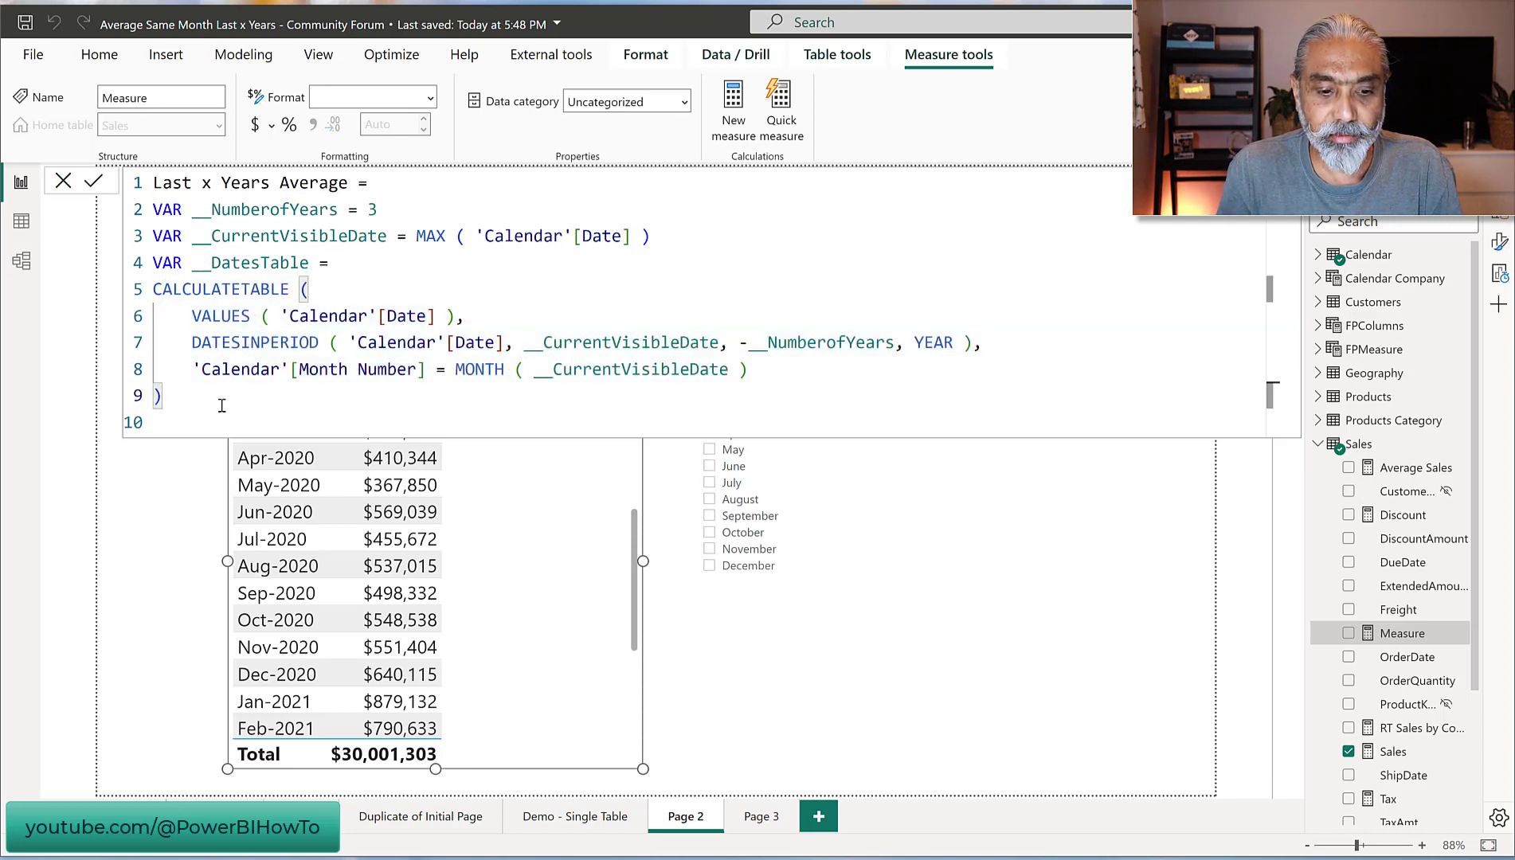
- Write RETURN CALCULATE ( [Sales], __ ... with the closing parenthesis on its own line
type("RETURN")
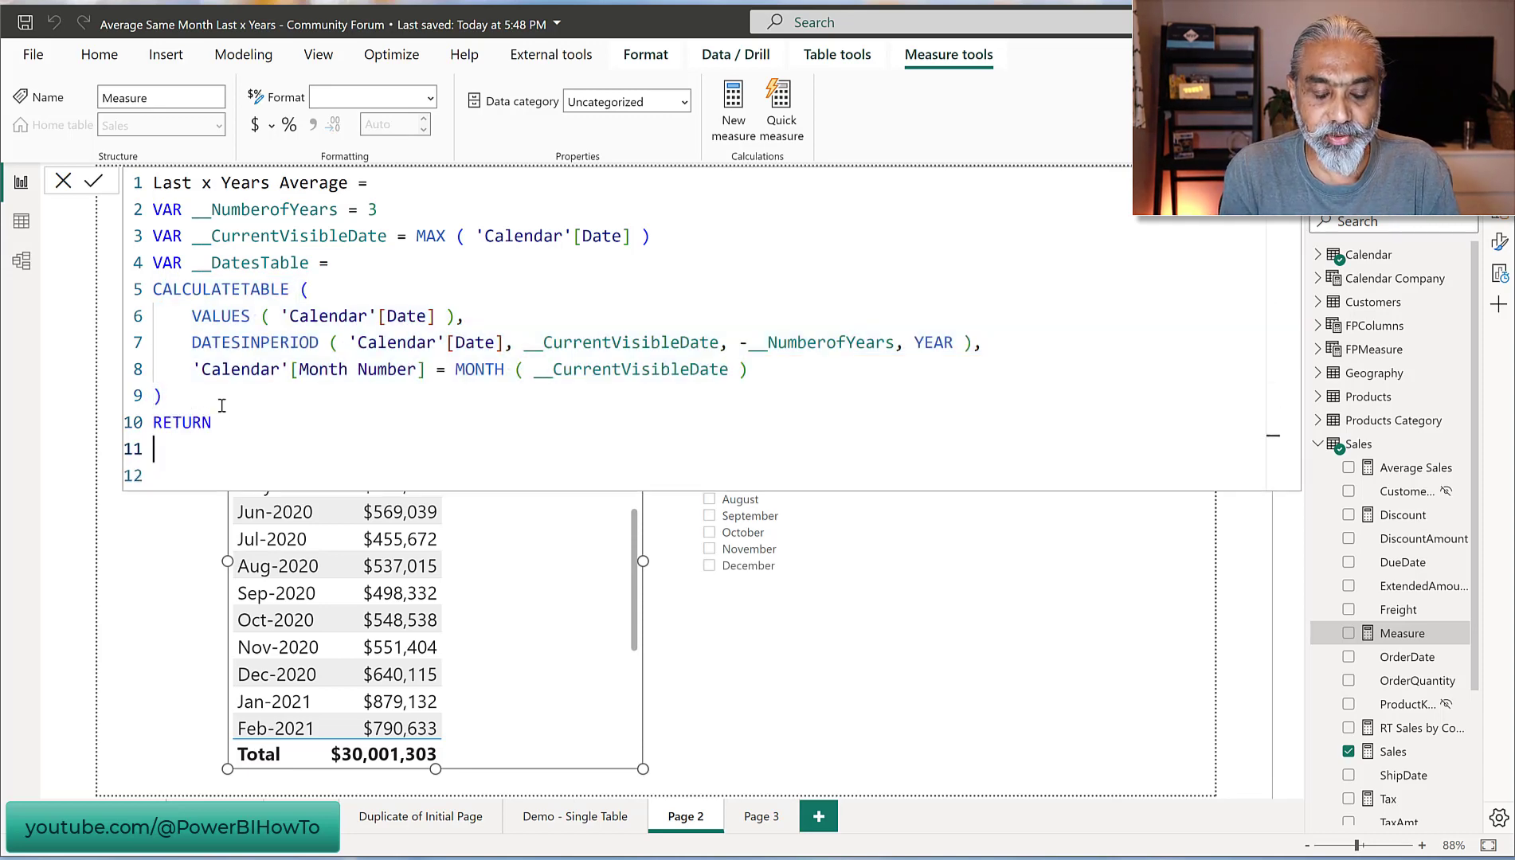
type("C")
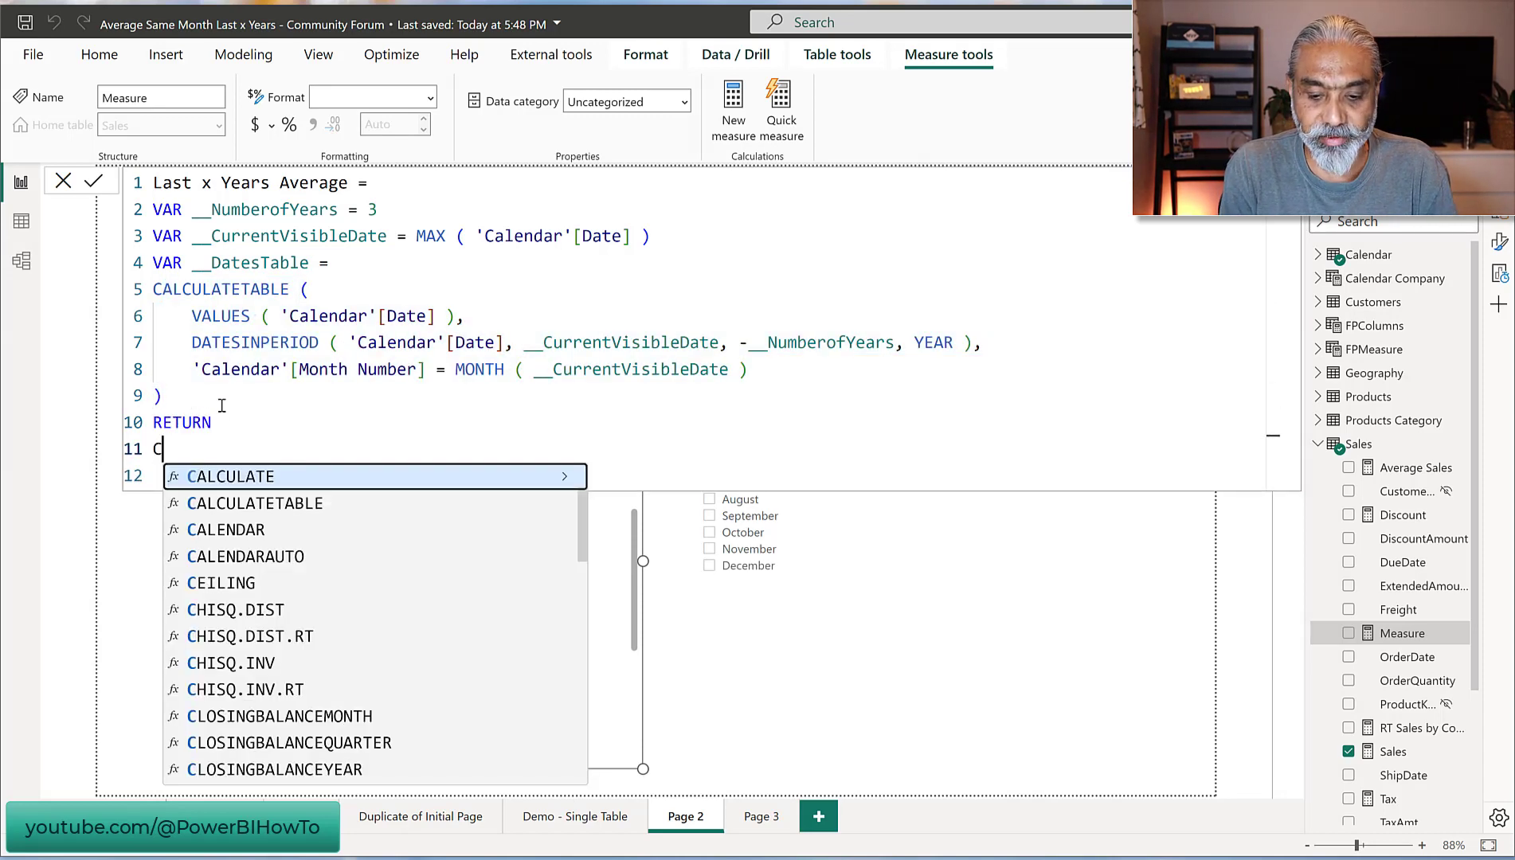
type("CALCULATE(")
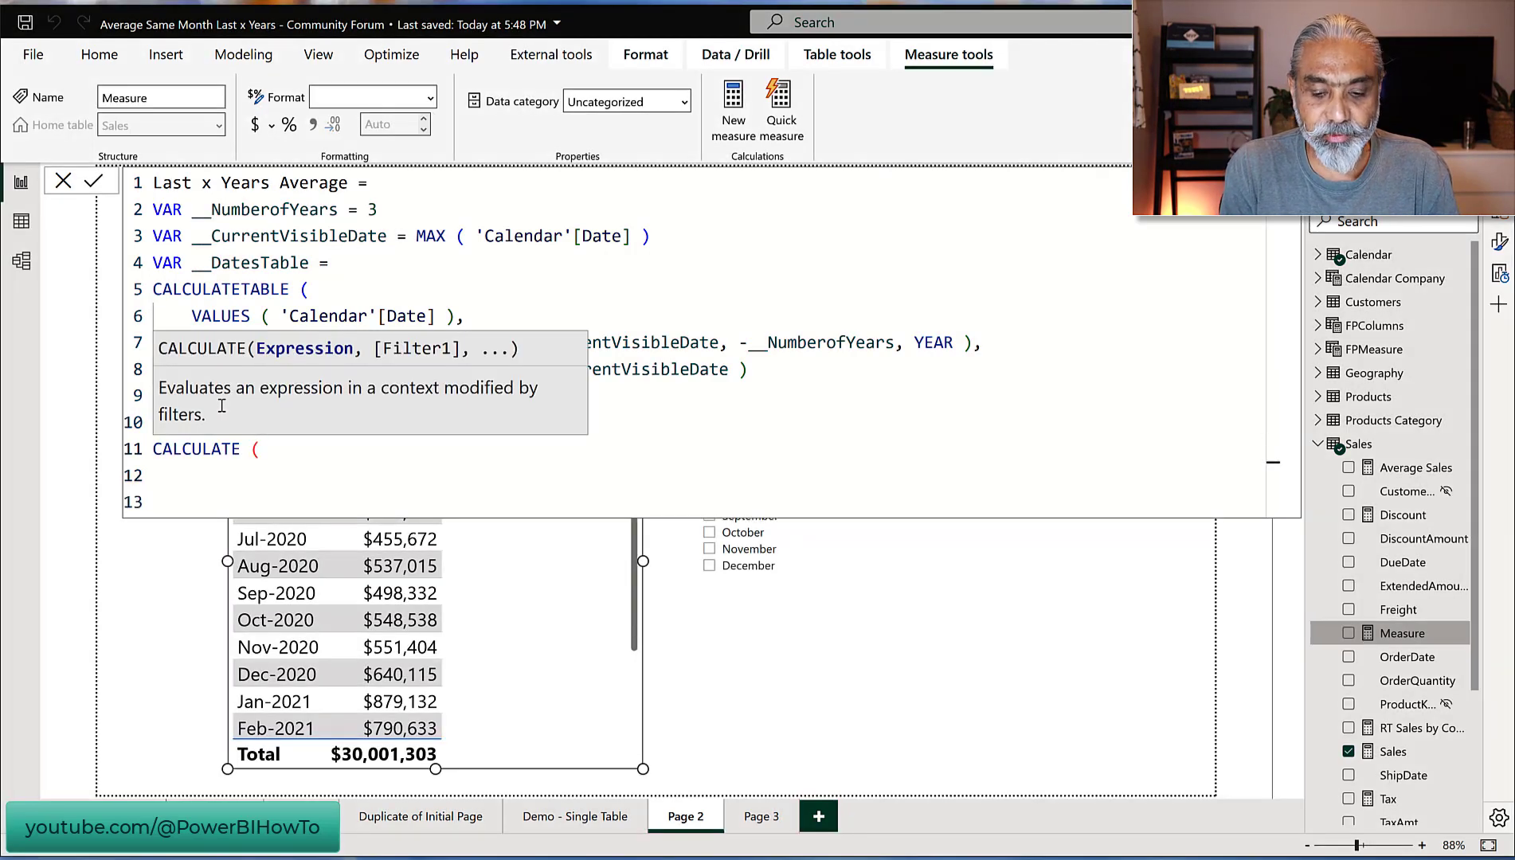
type("[Sales],")
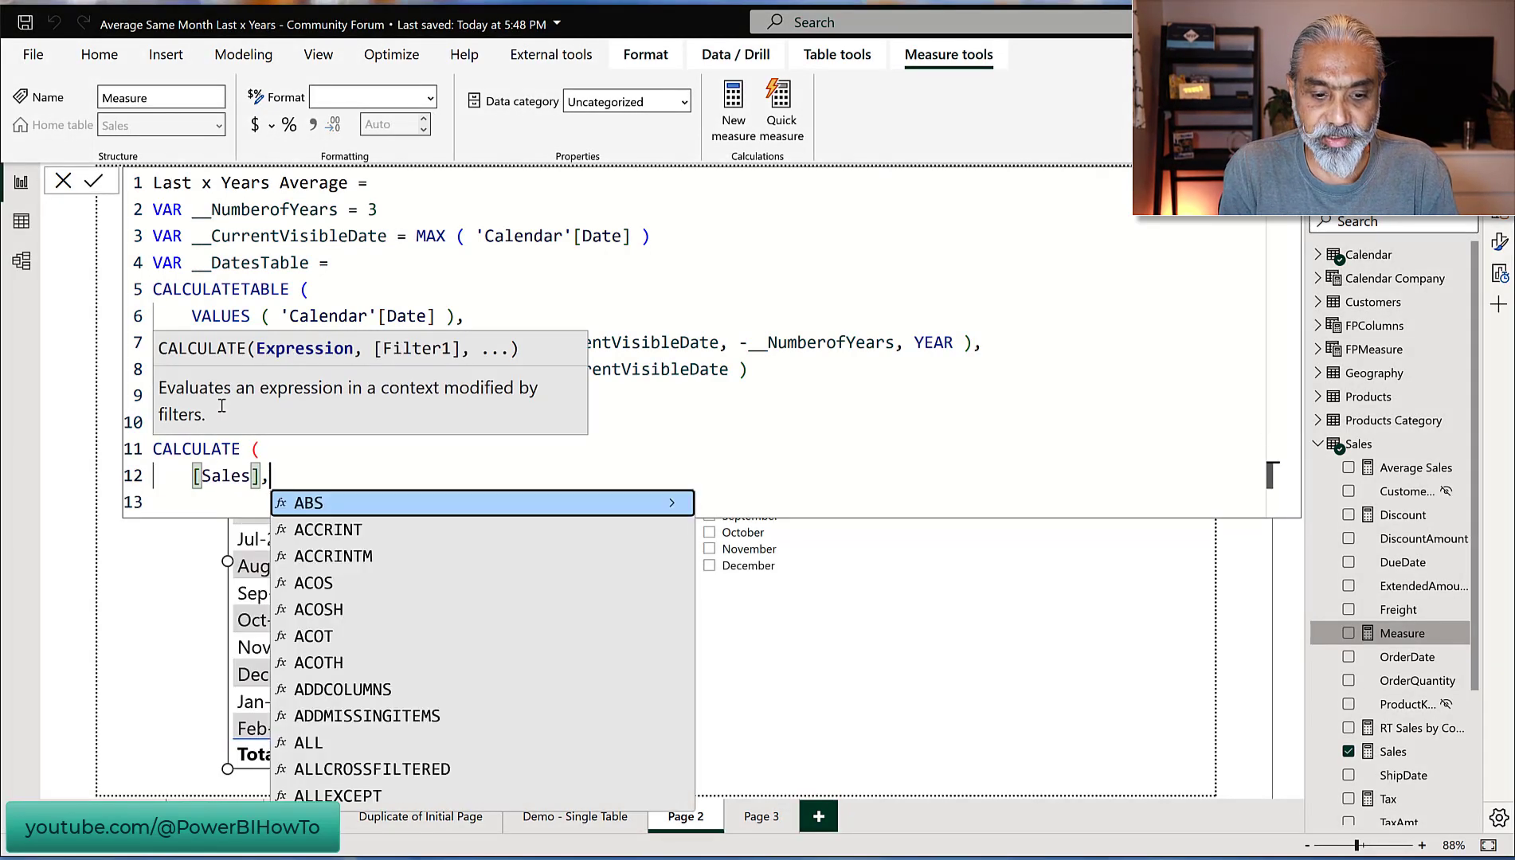
type("__CurrentVisibleDate")
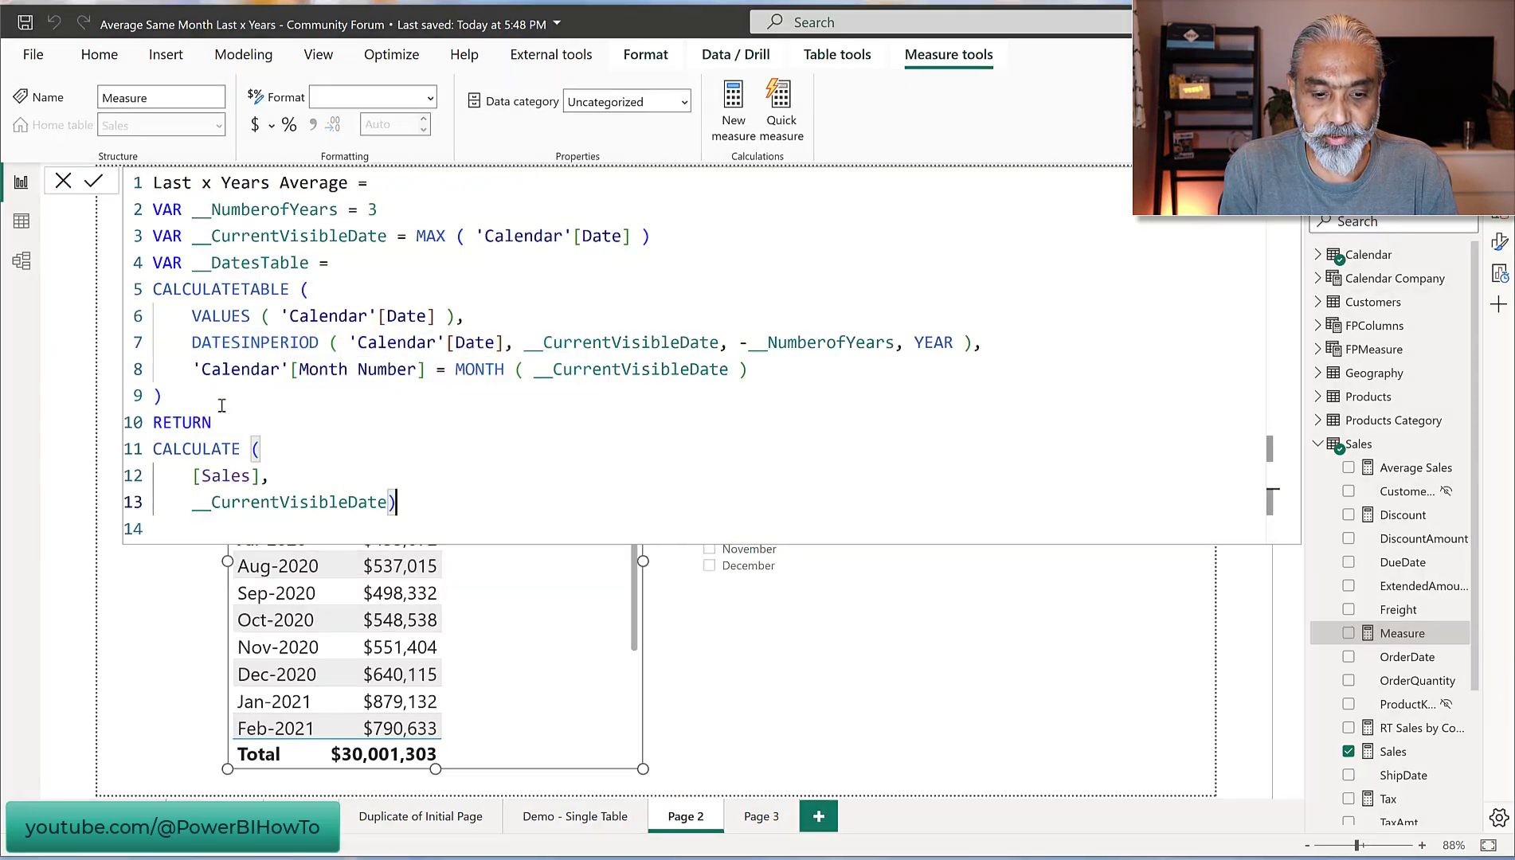
key("Enter")
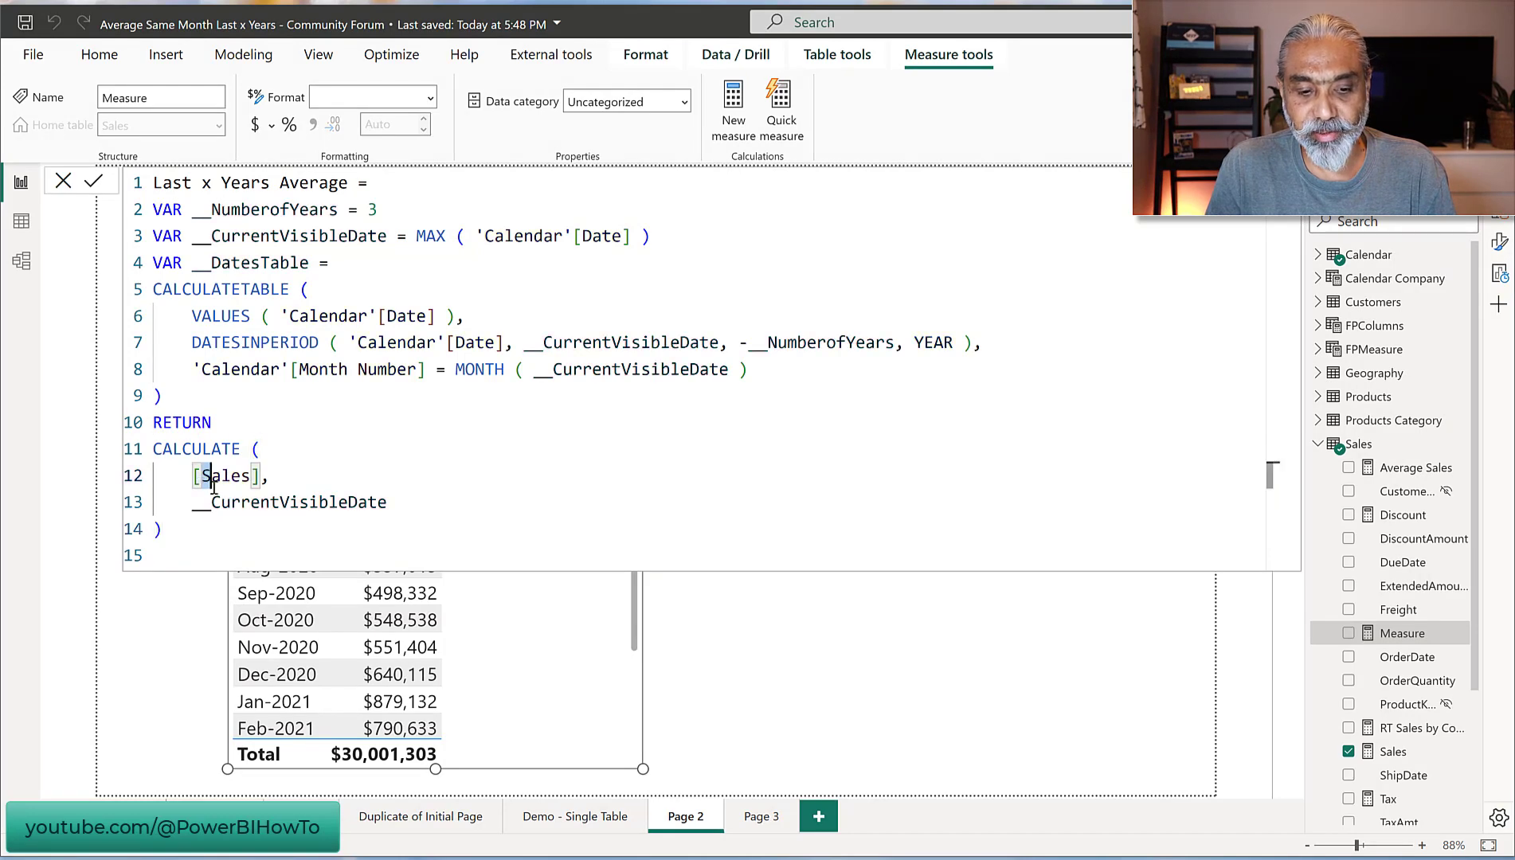
- Replace the erroneous __CurrentVisibleDate filter argument with __DatesTable
double_click(318, 502)
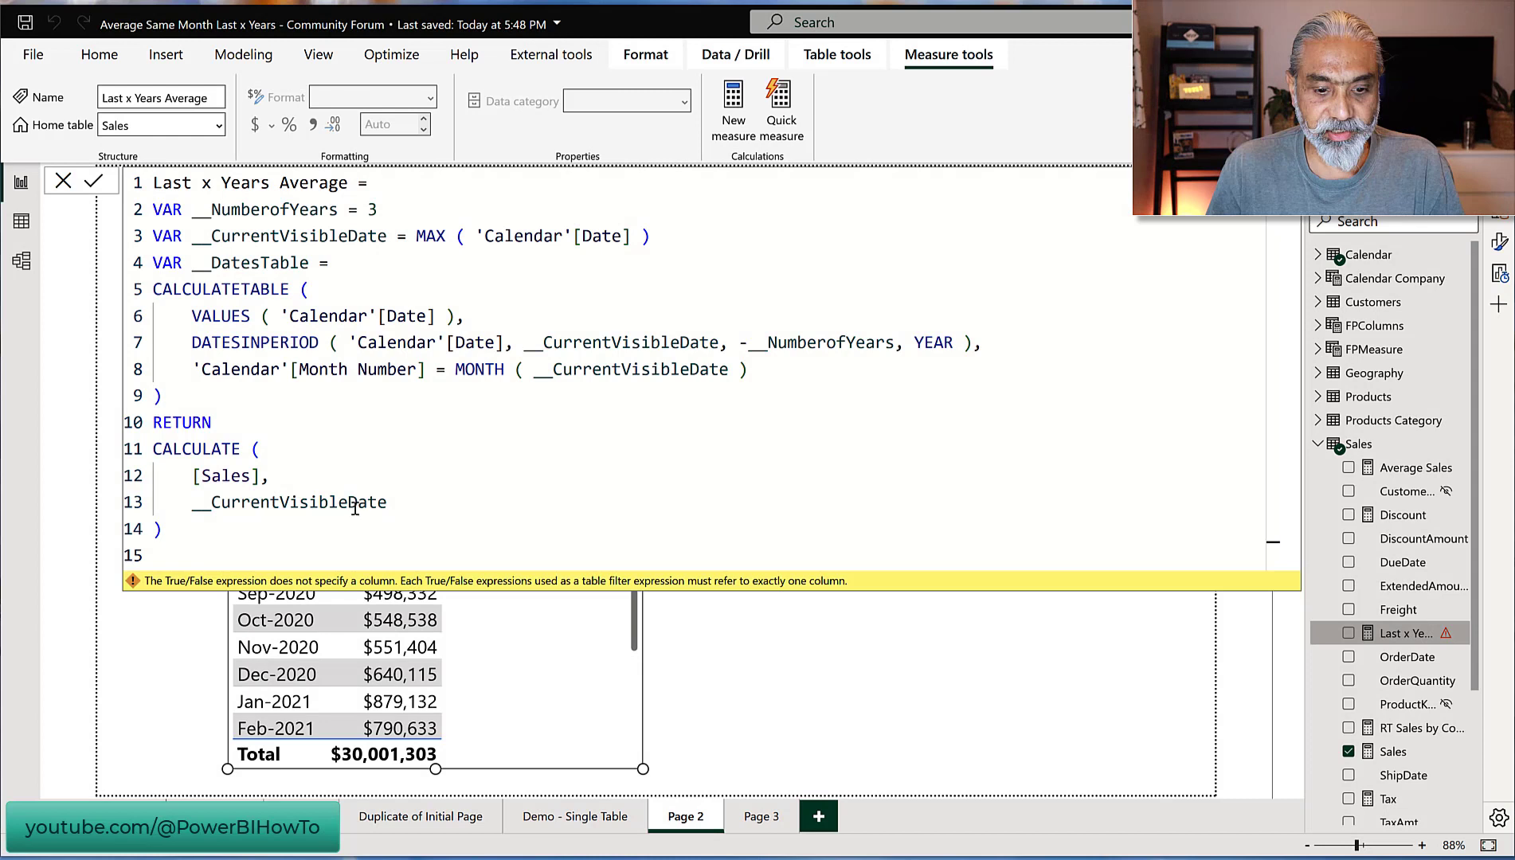
double_click(290, 502)
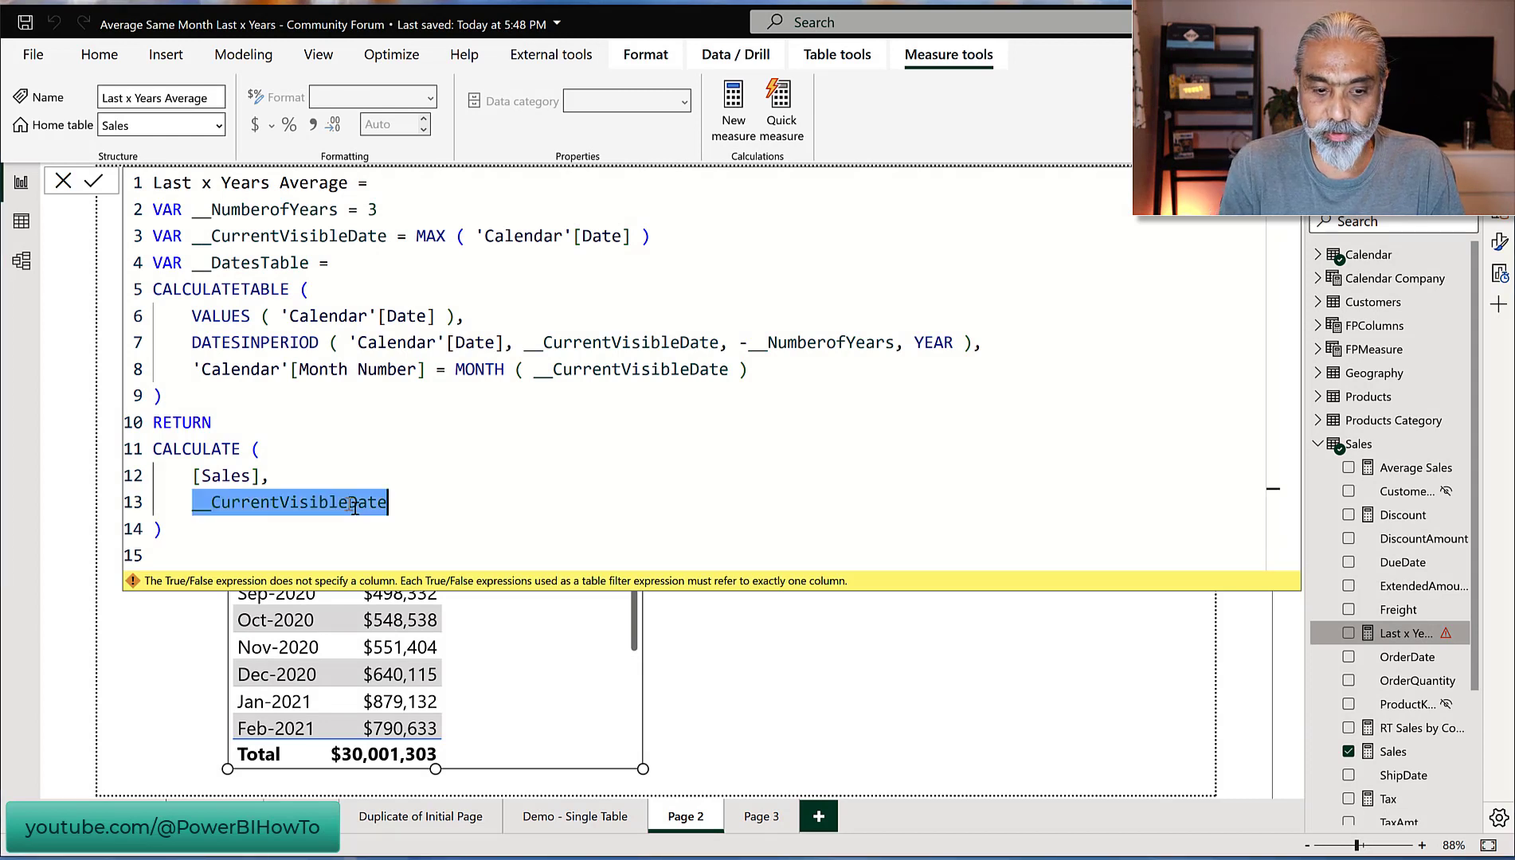
type("__Da")
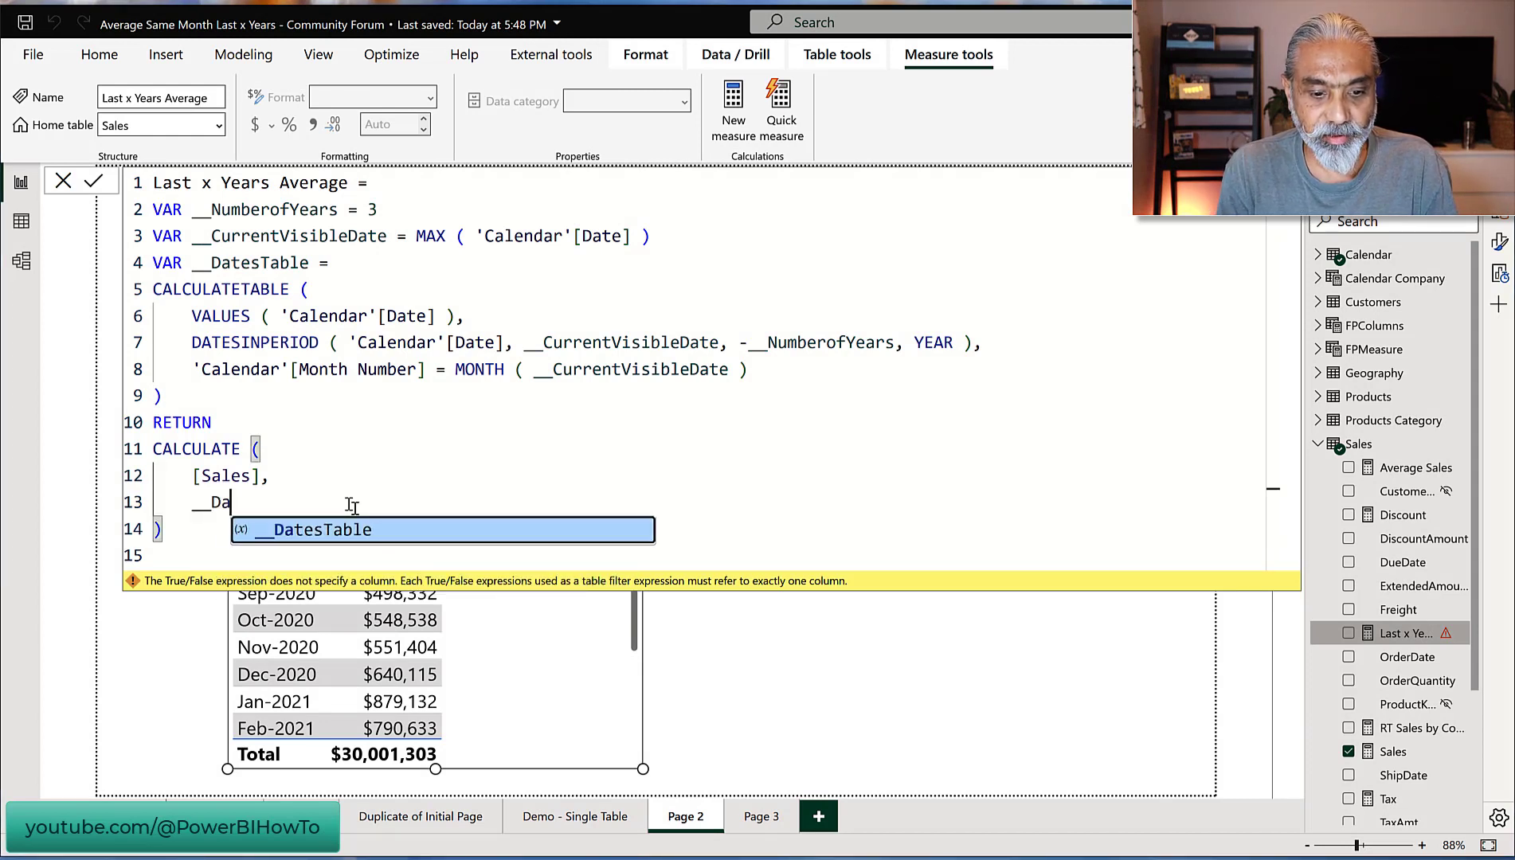
key("Tab")
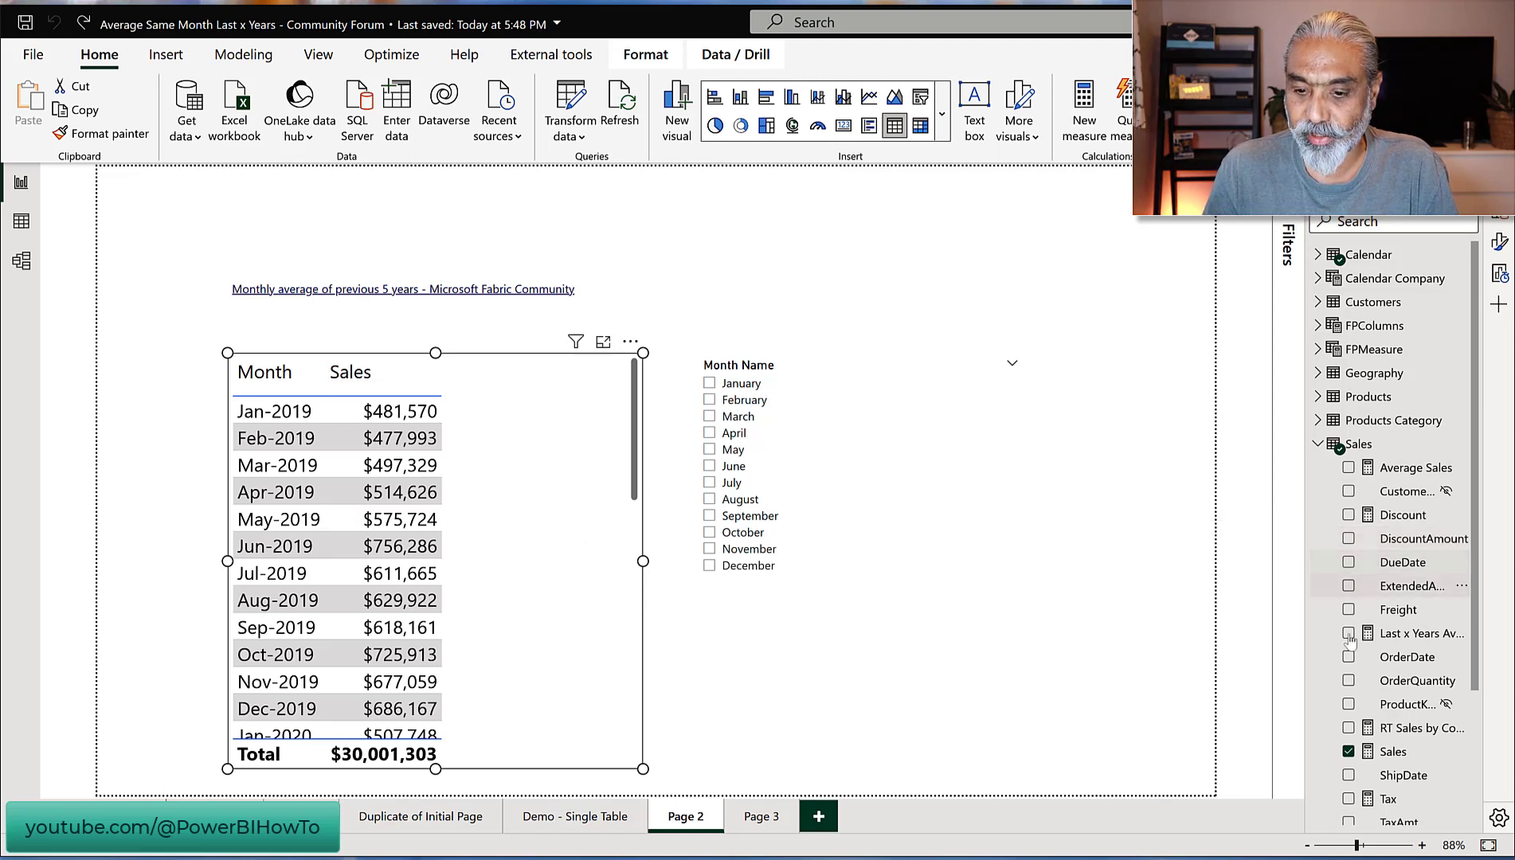
mouse_move(1423, 632)
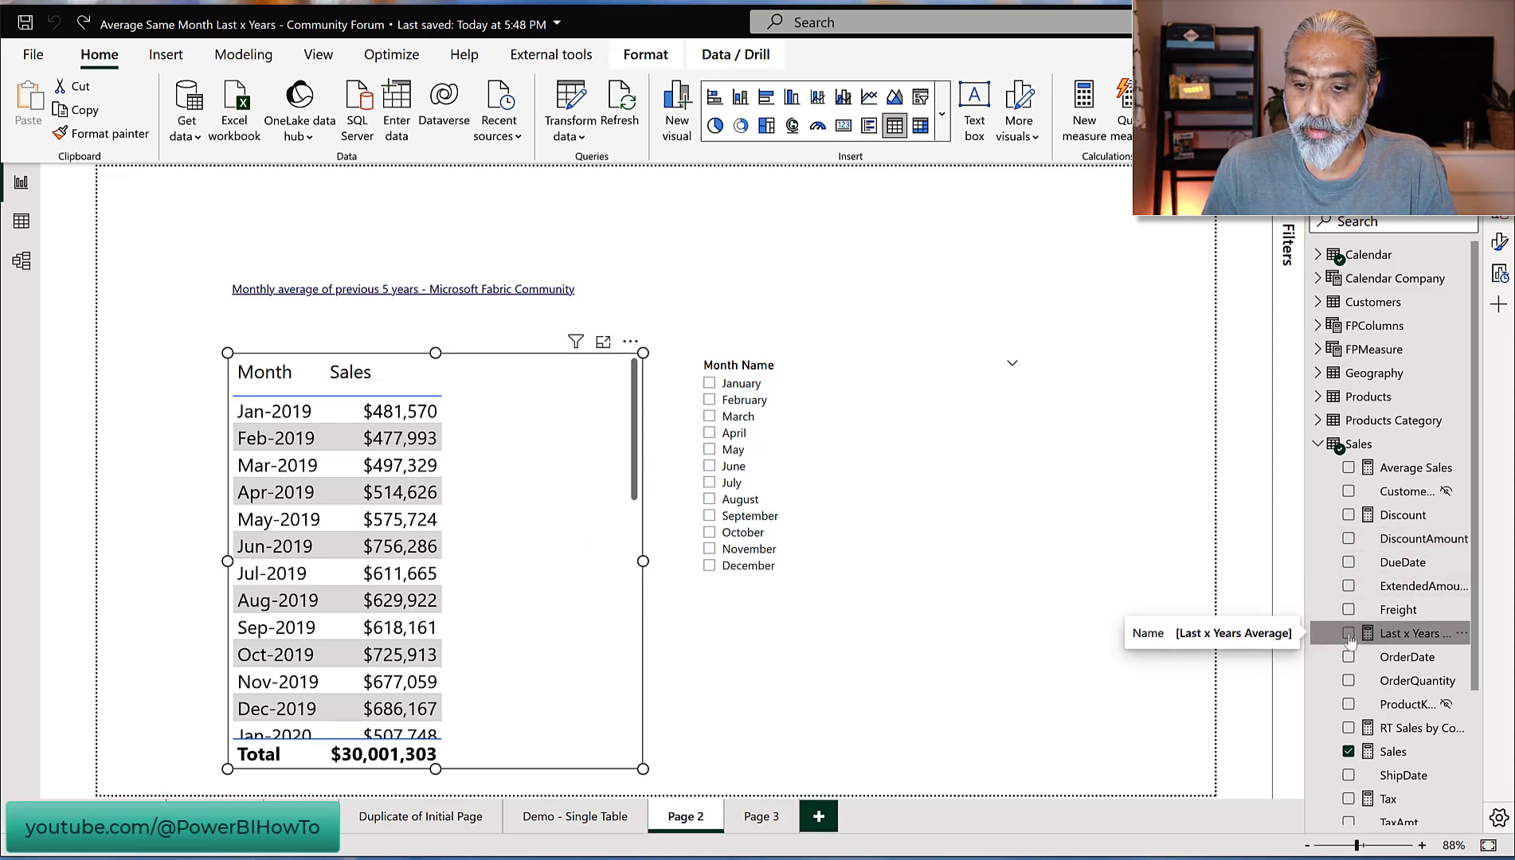
- Show Last x Years Average in the table, slice to September, and reopen the measure
left_click(1349, 632)
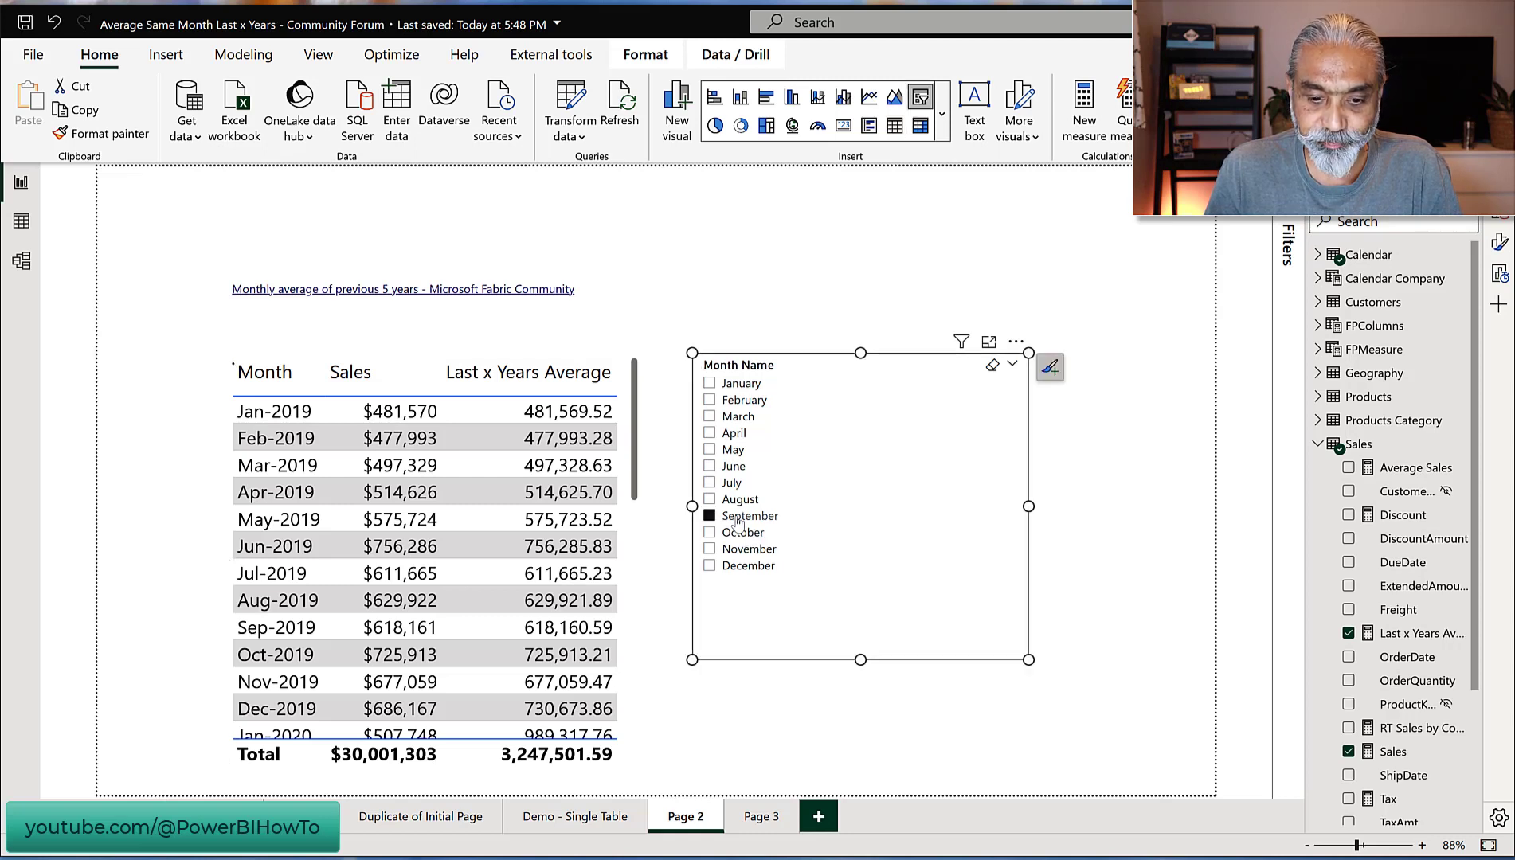
left_click(710, 514)
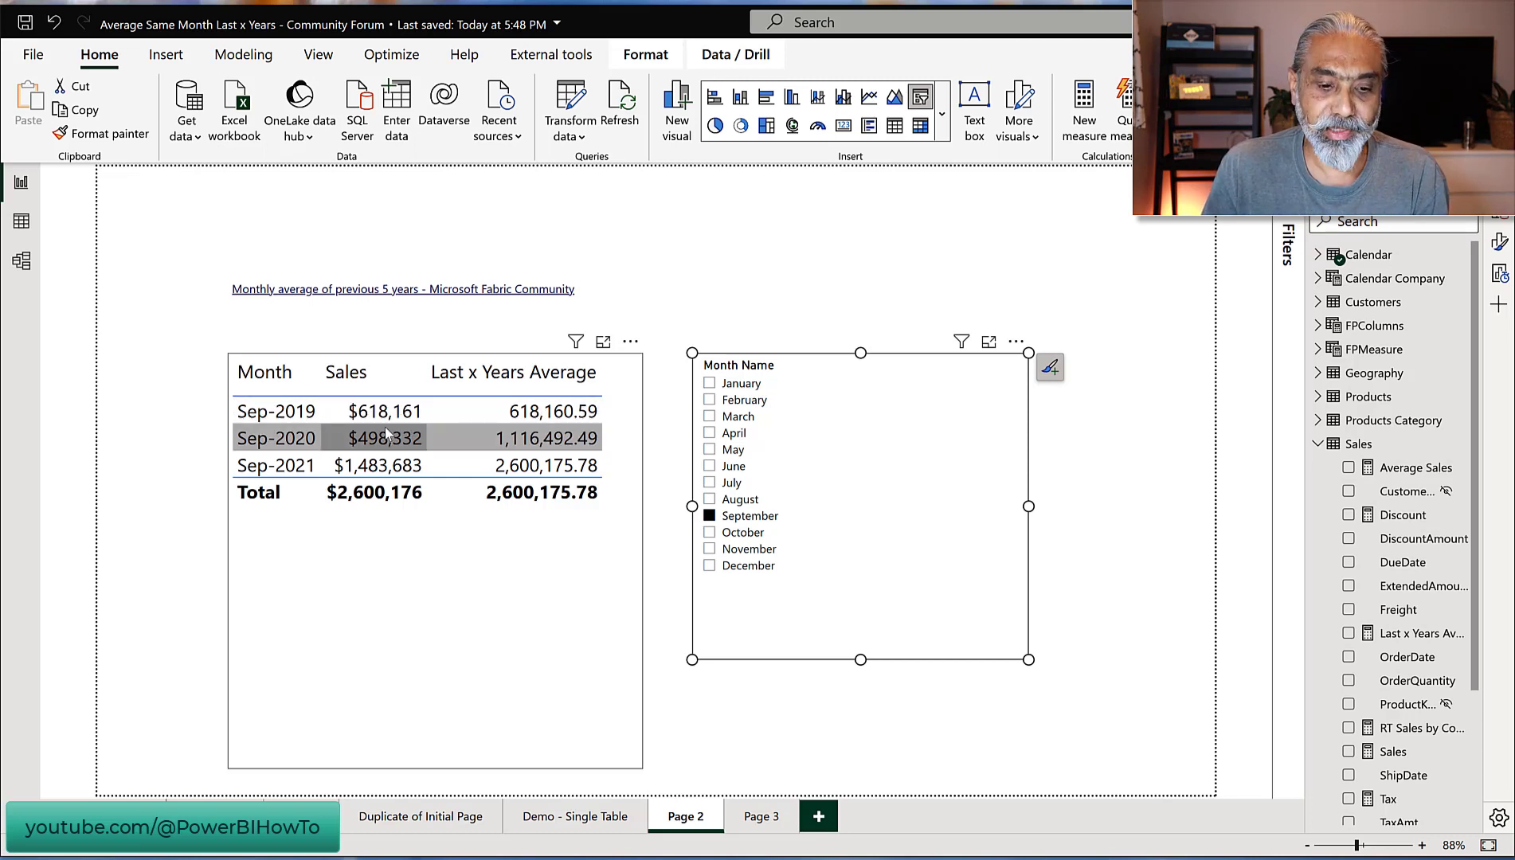
mouse_move(497, 443)
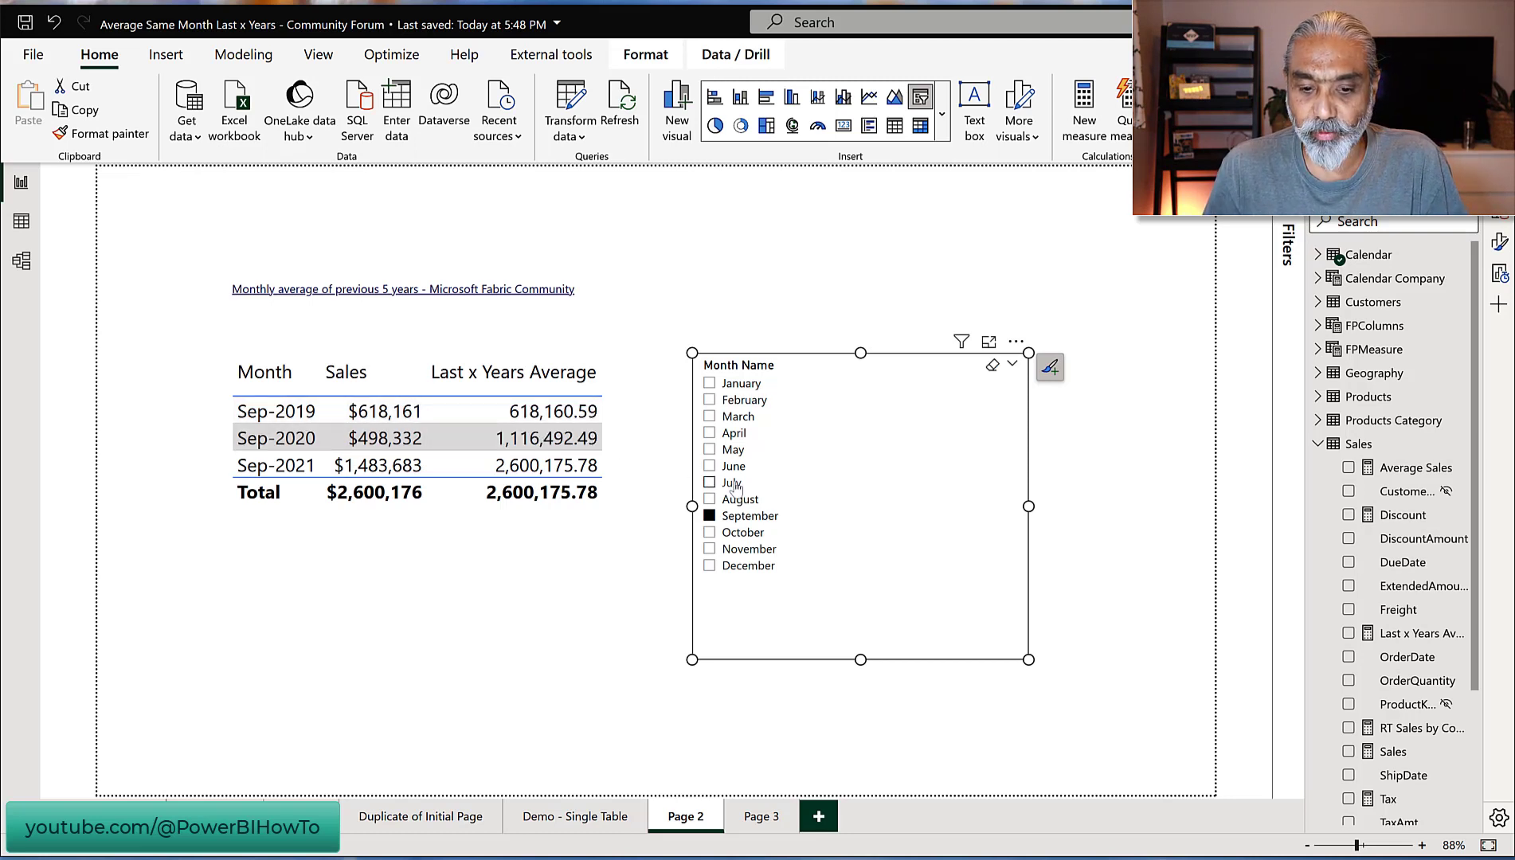
left_click(709, 482)
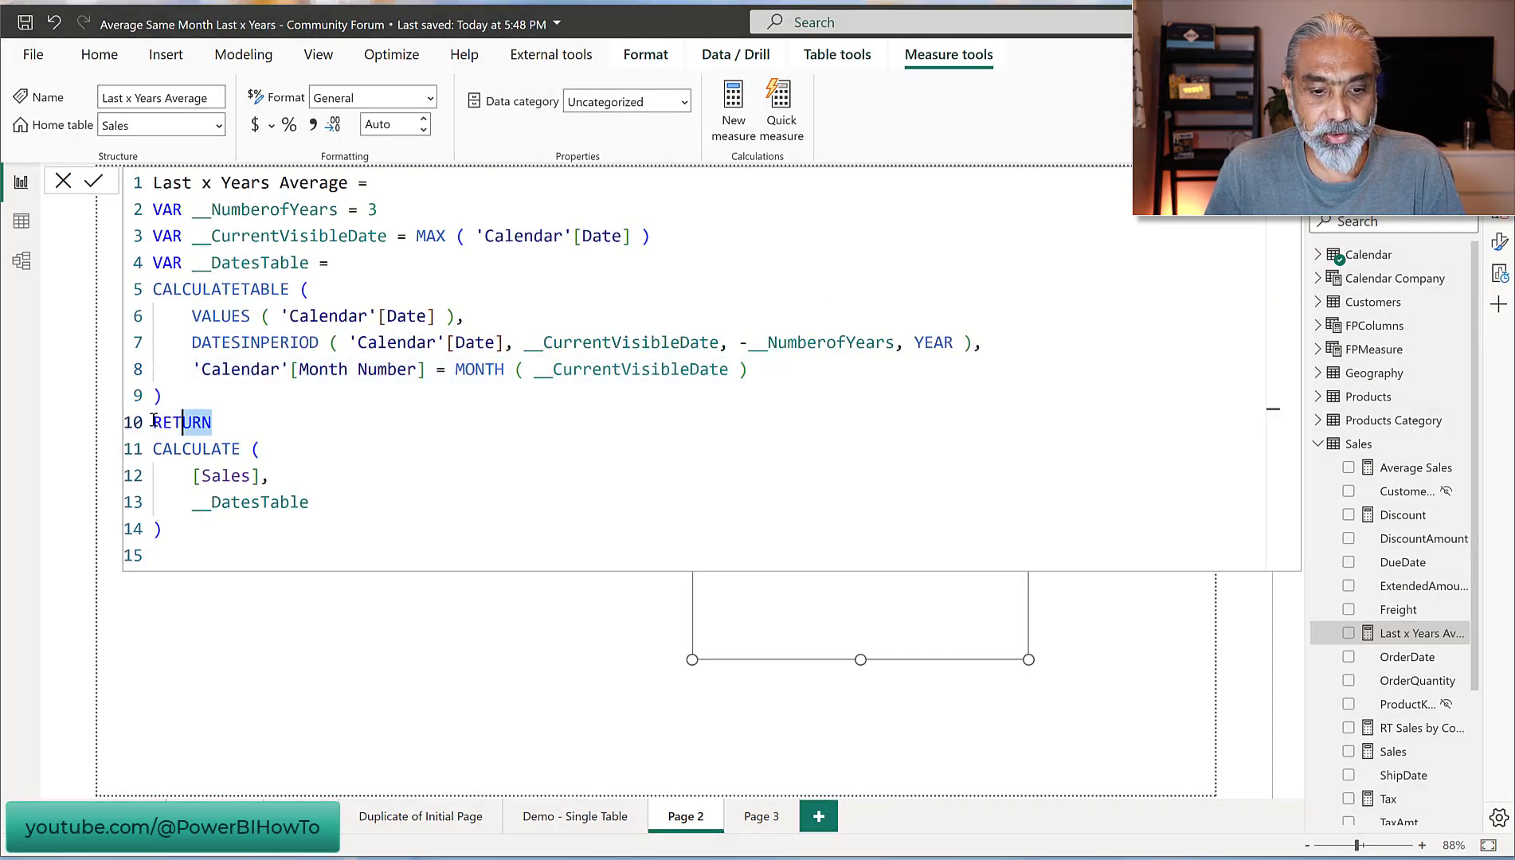
- Store CALCULATE ( [Sales], __DatesTable ) in a variable renamed from __Average to __SumSales
double_click(181, 423)
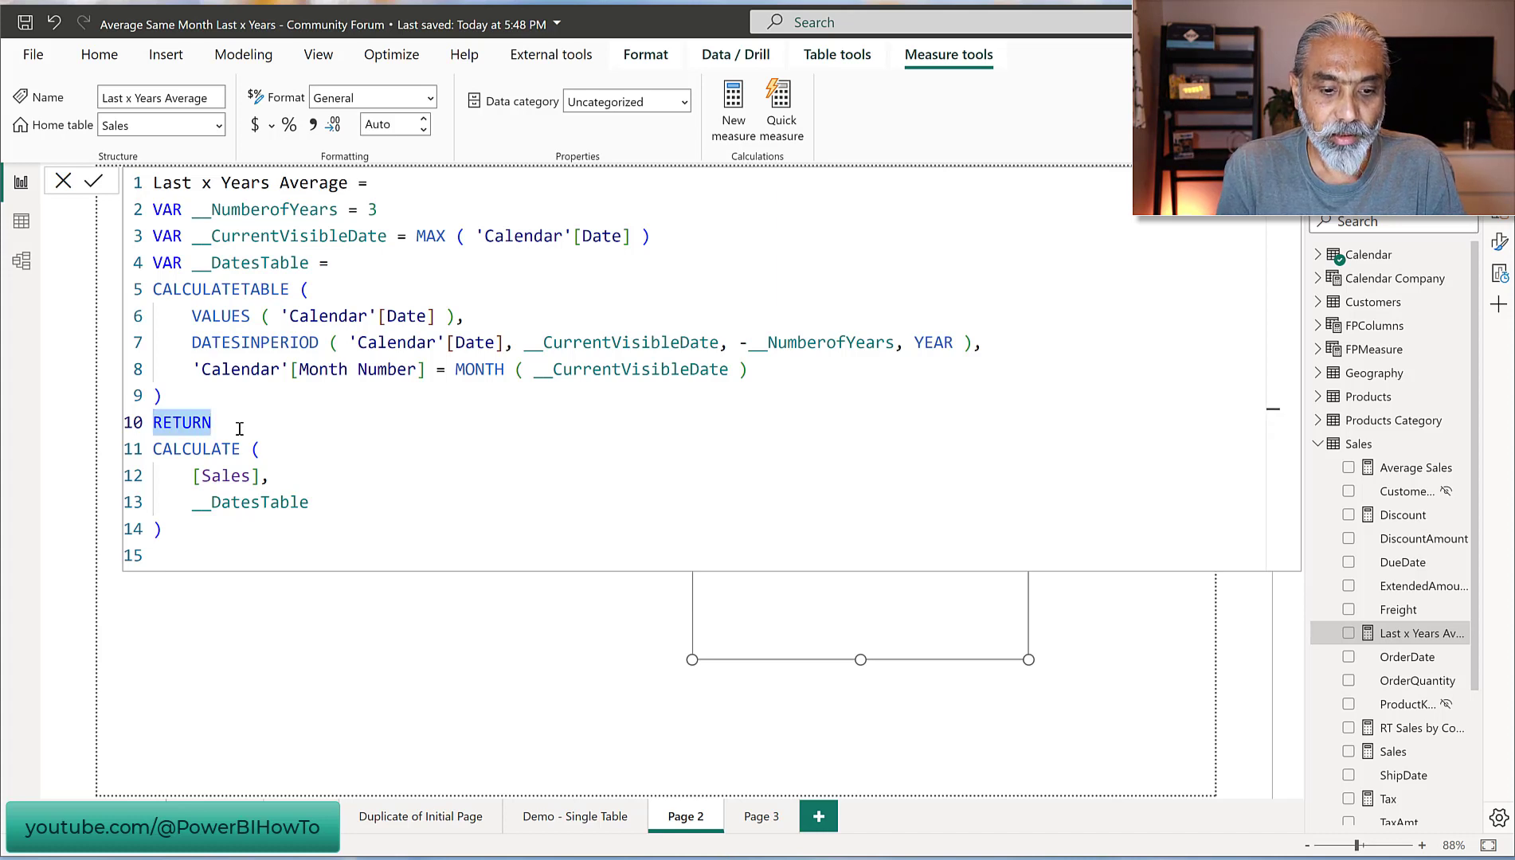
type("VA")
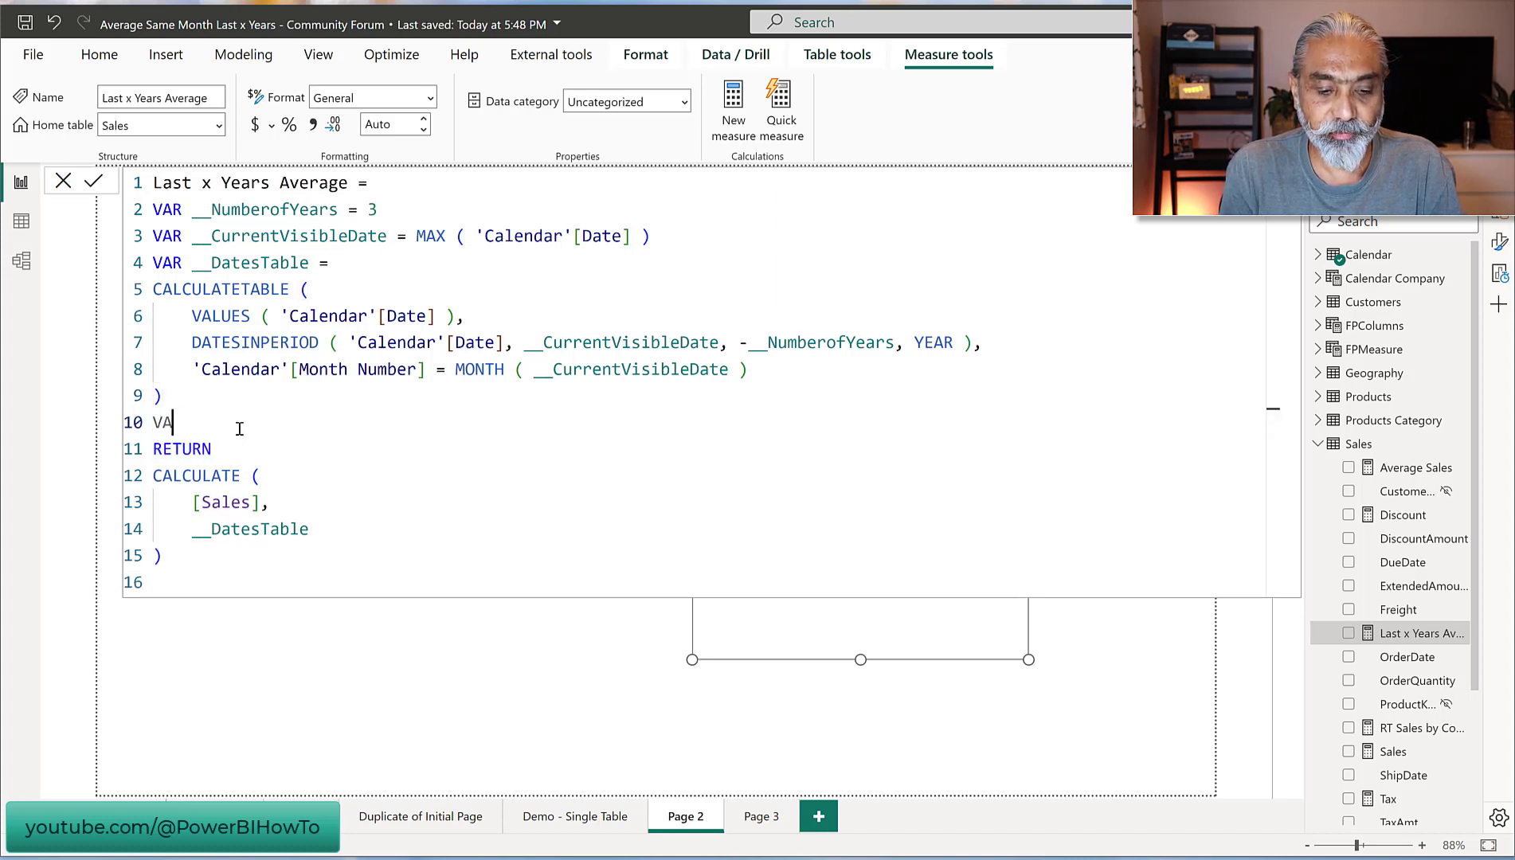
type("R __Aver")
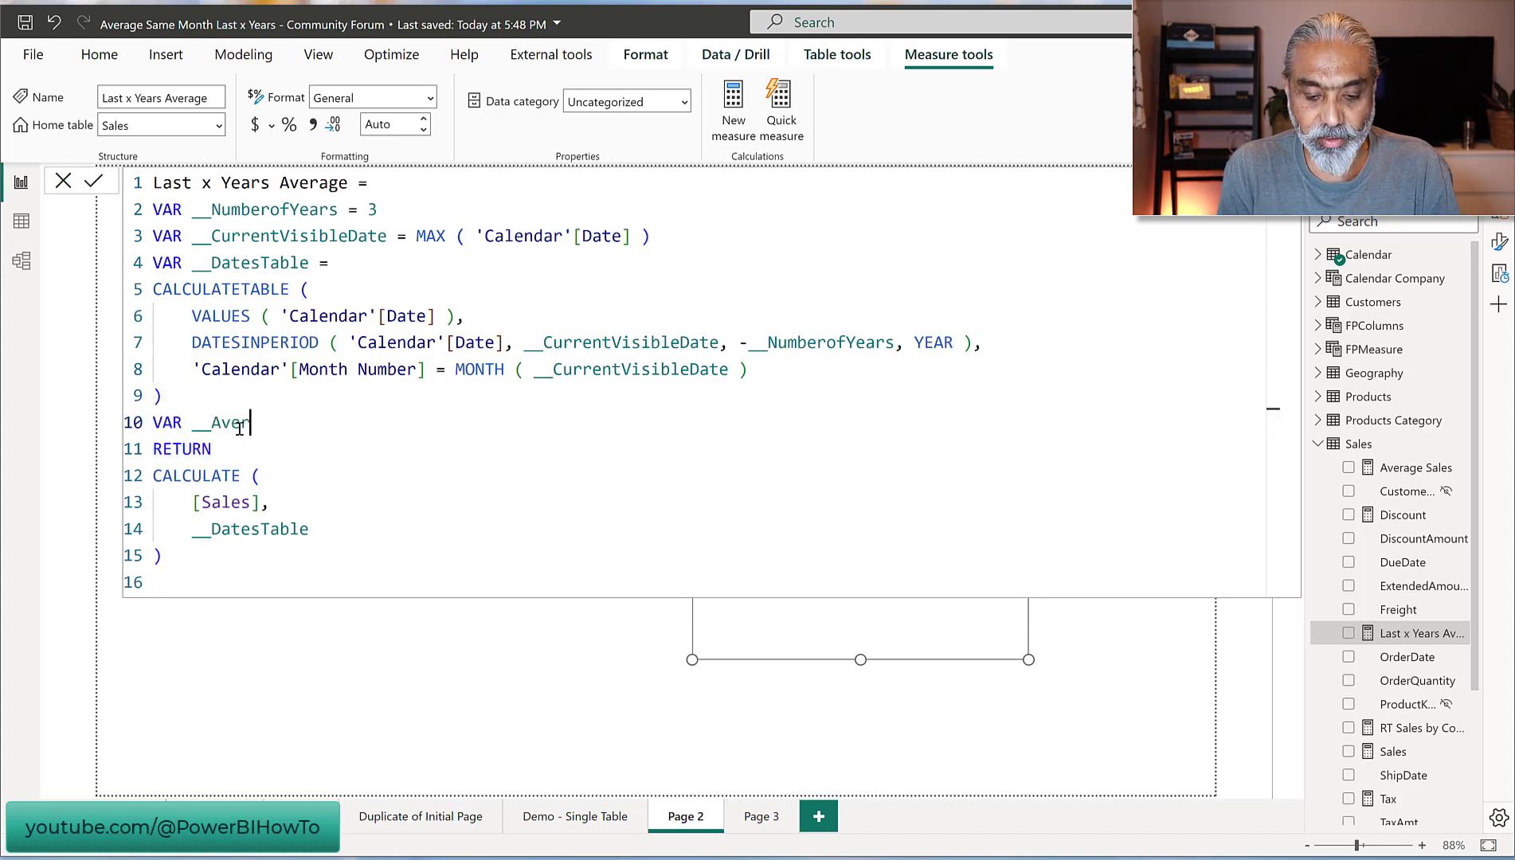
type("age =")
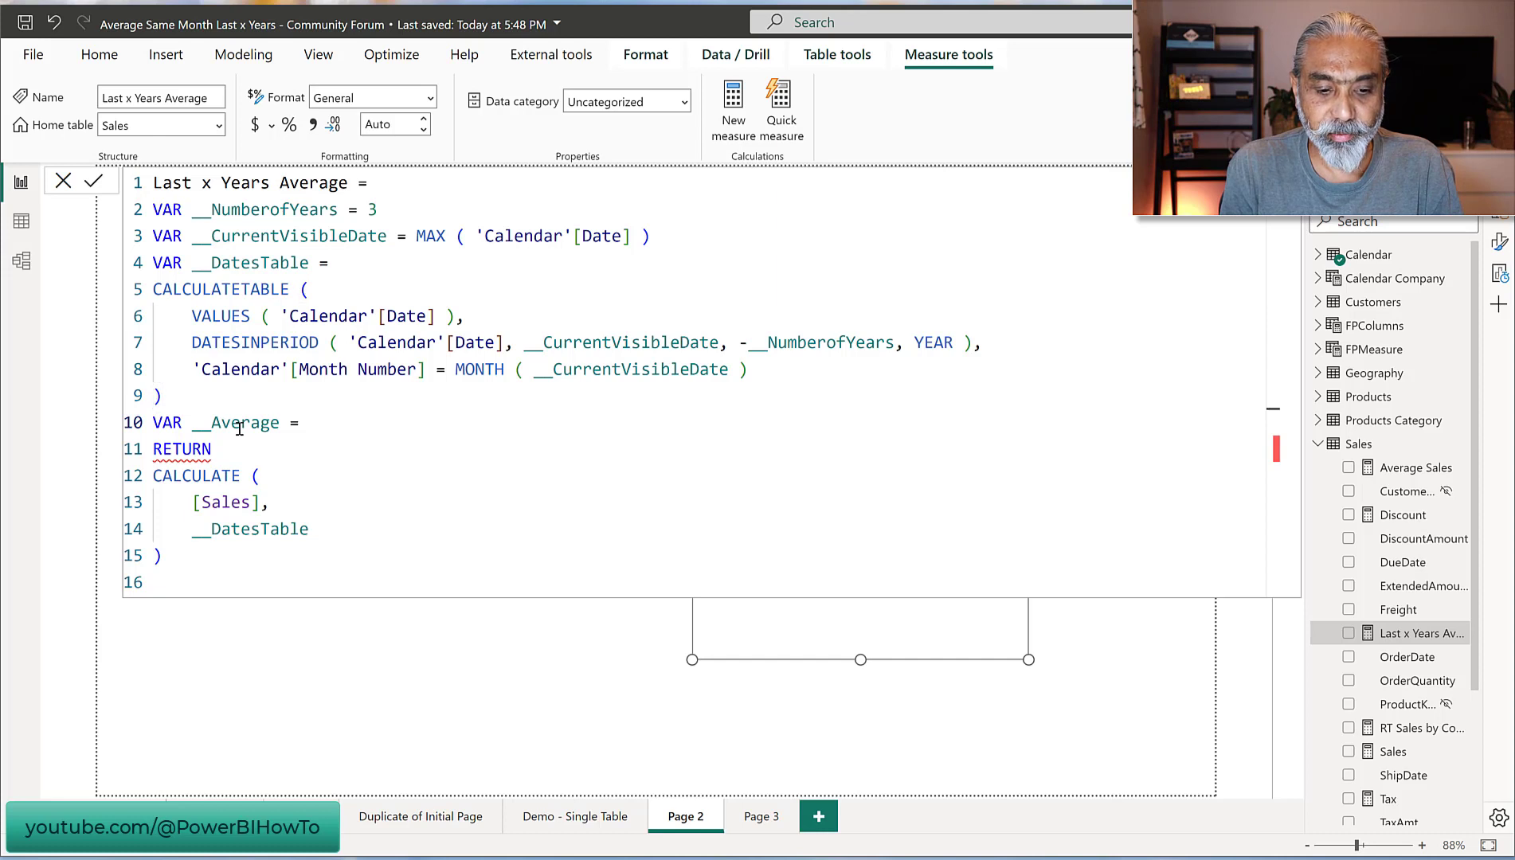
double_click(239, 422)
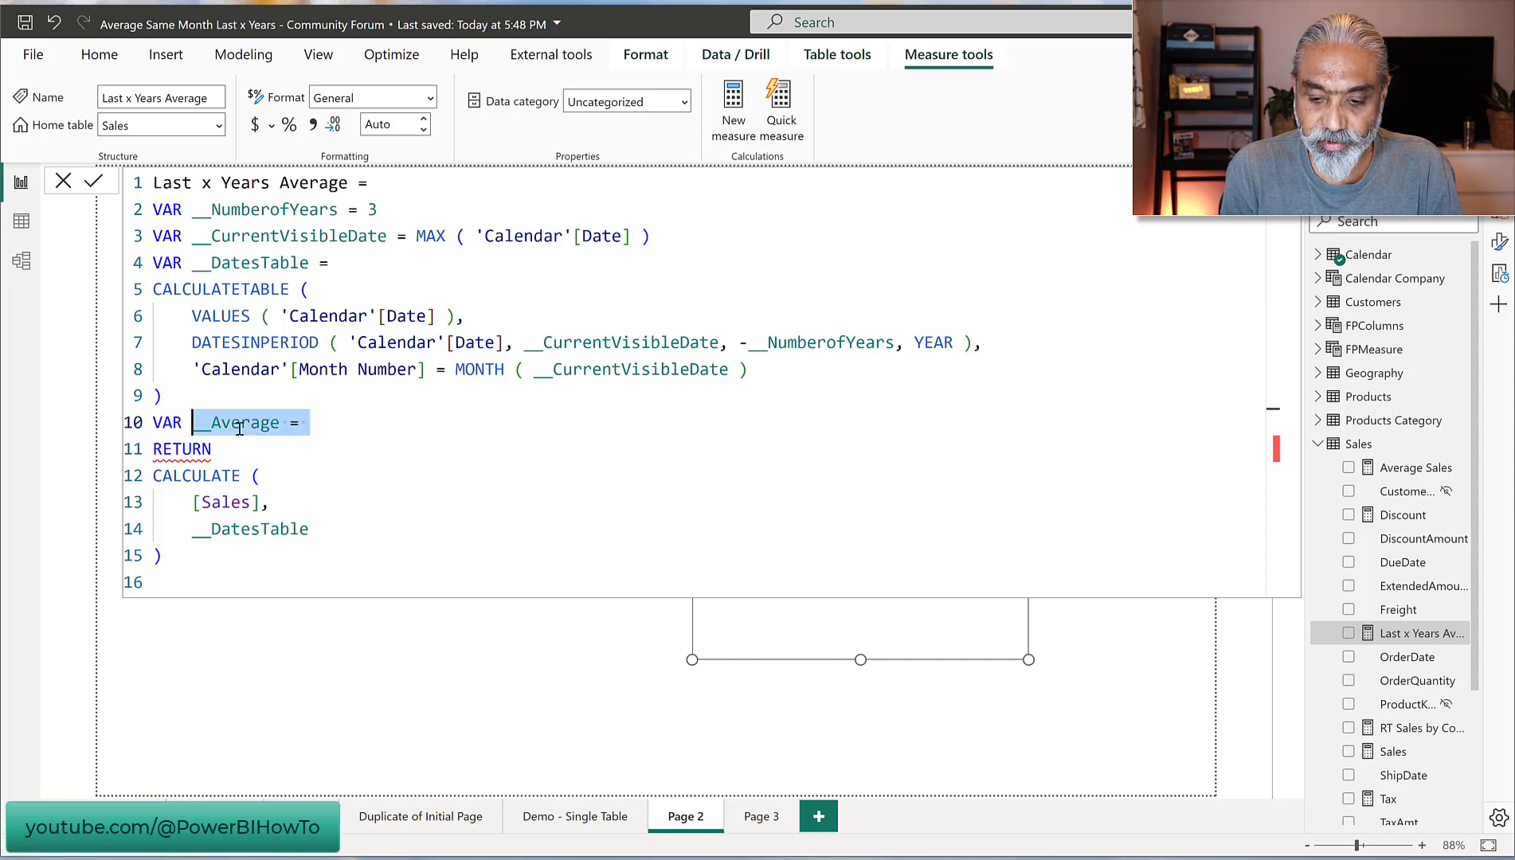
type("__Su")
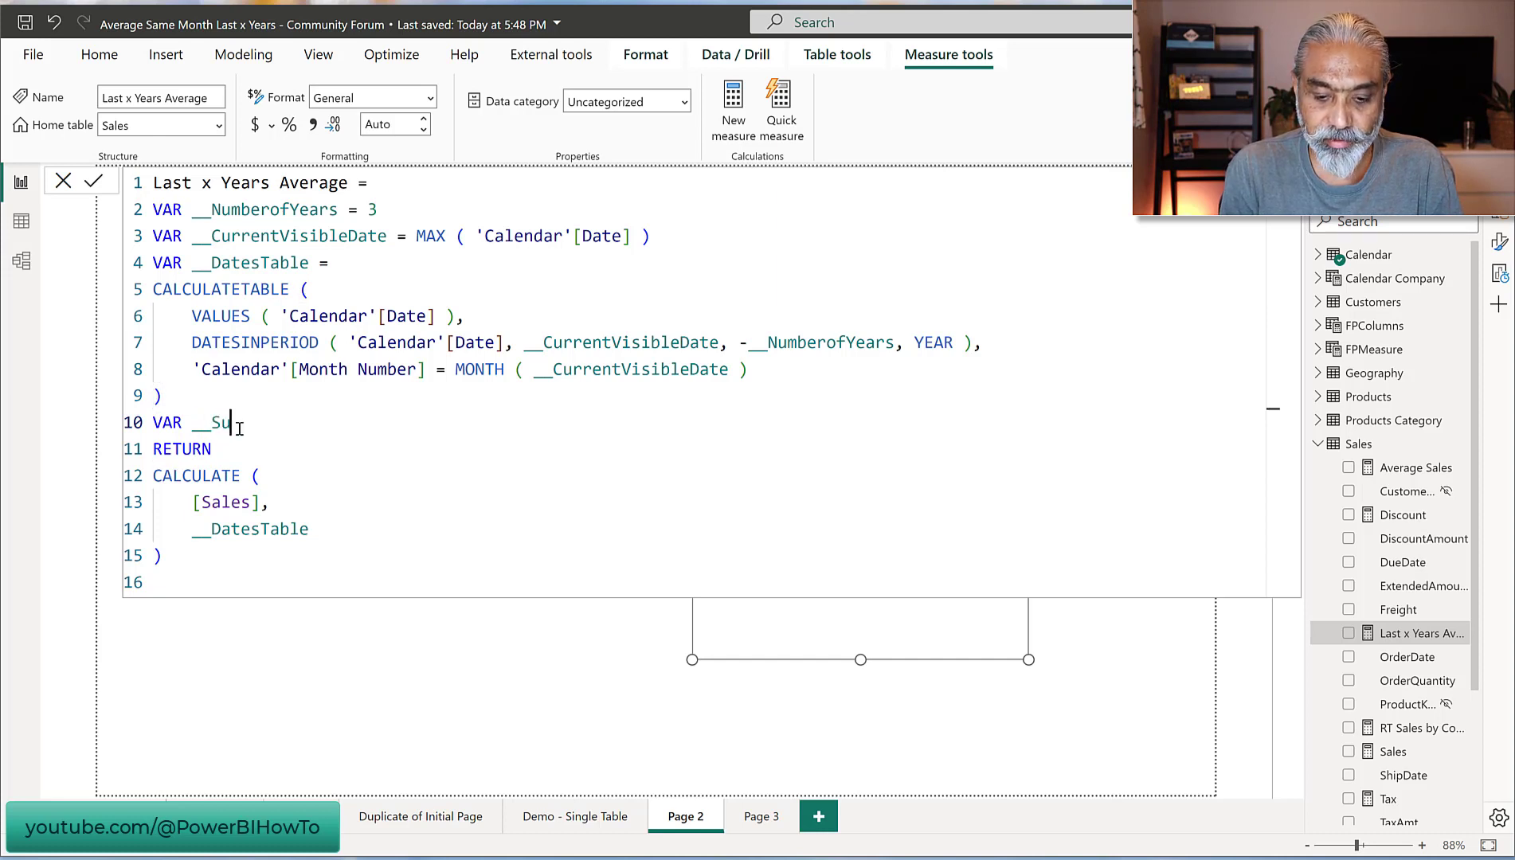
type("mSales =")
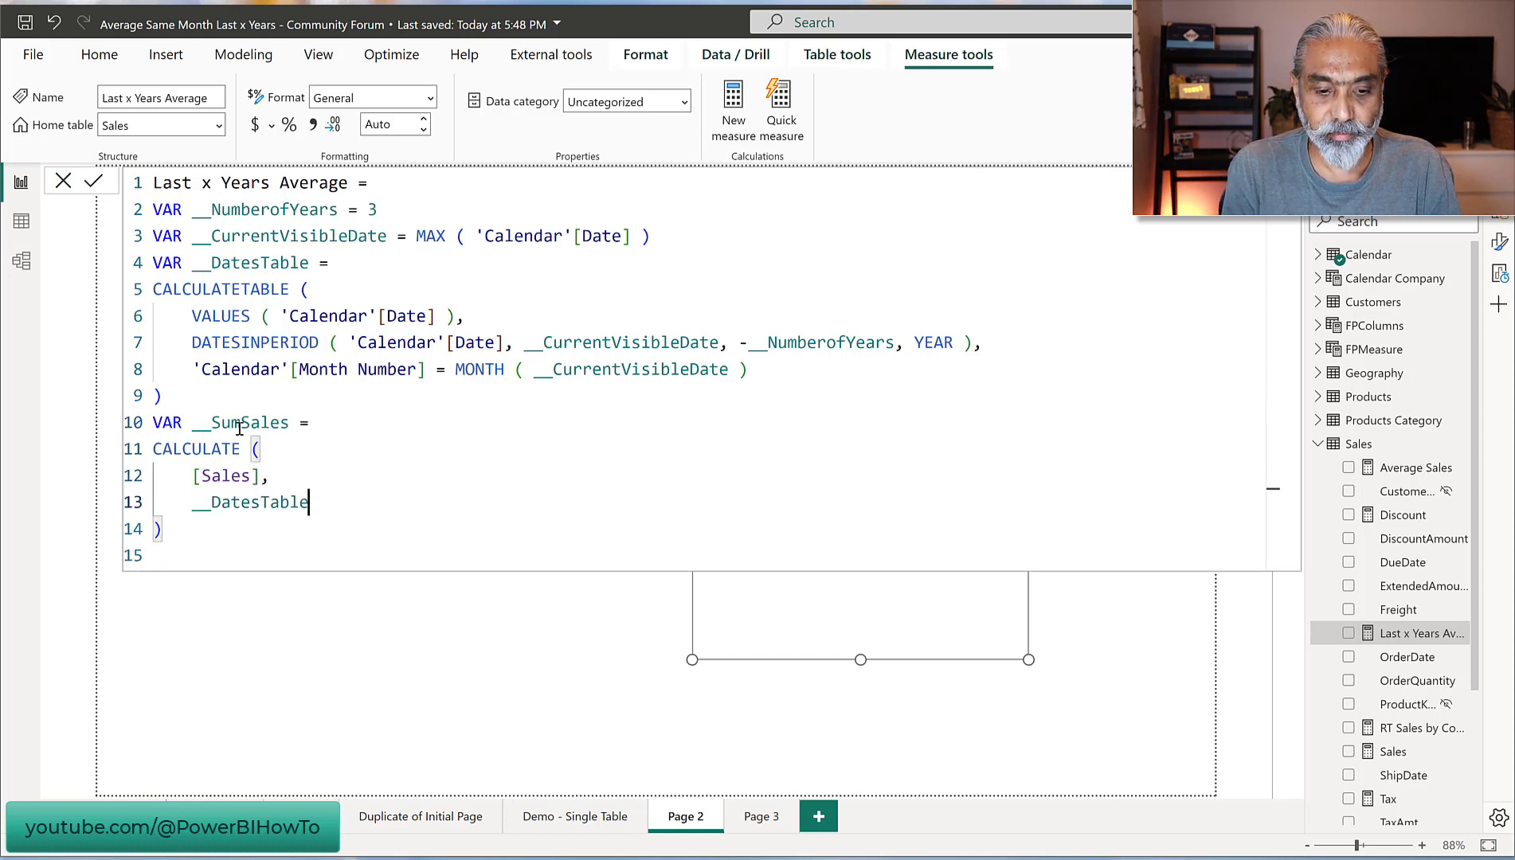
- Write RETURN DIVIDE ( __SumSales, __ to start dividing the sales total
type("RETURN")
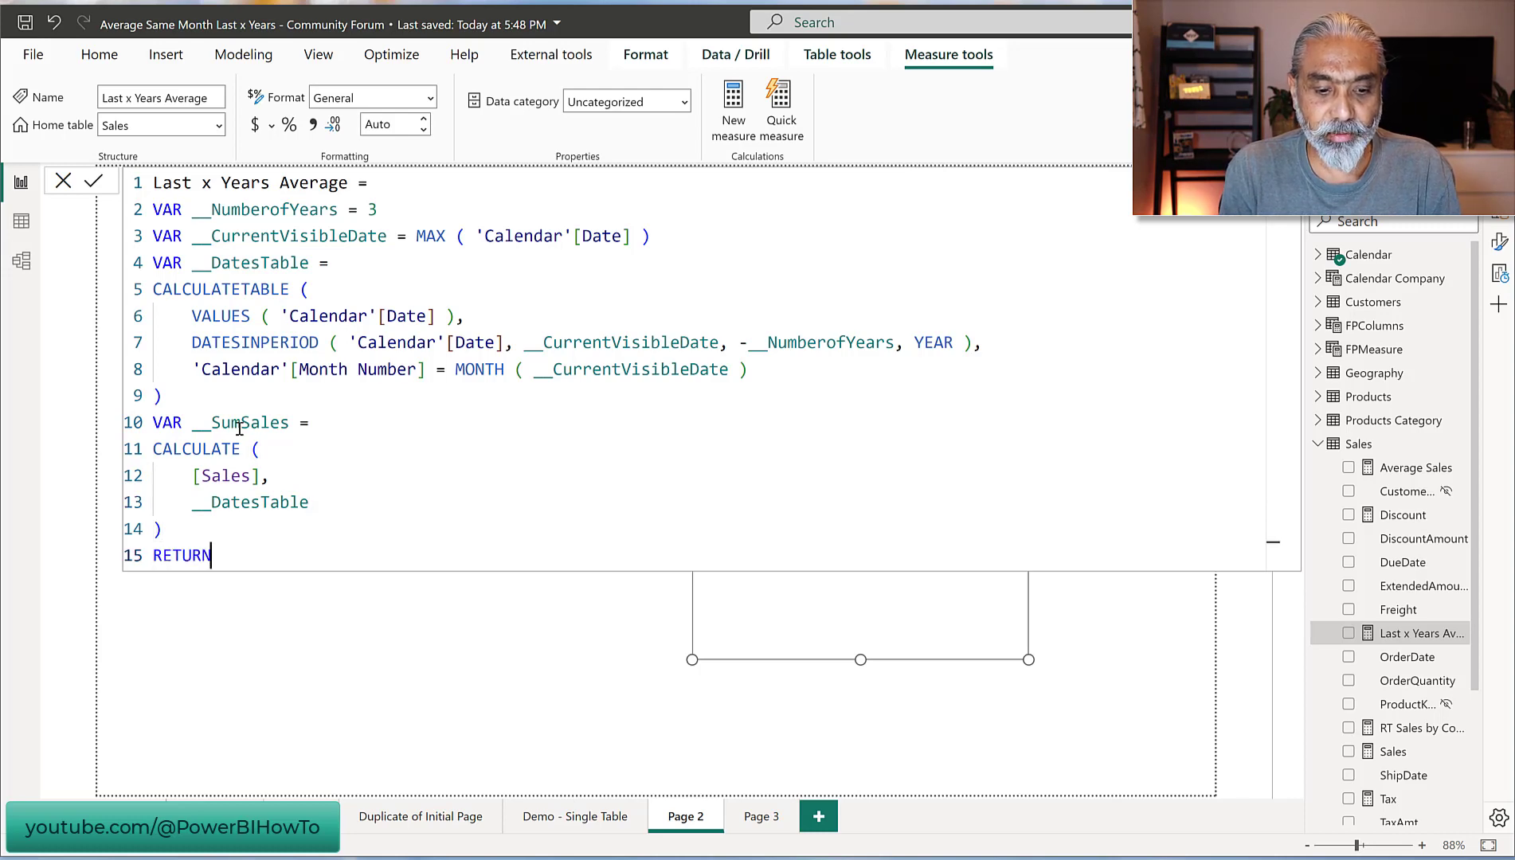
type("DIVIDE (")
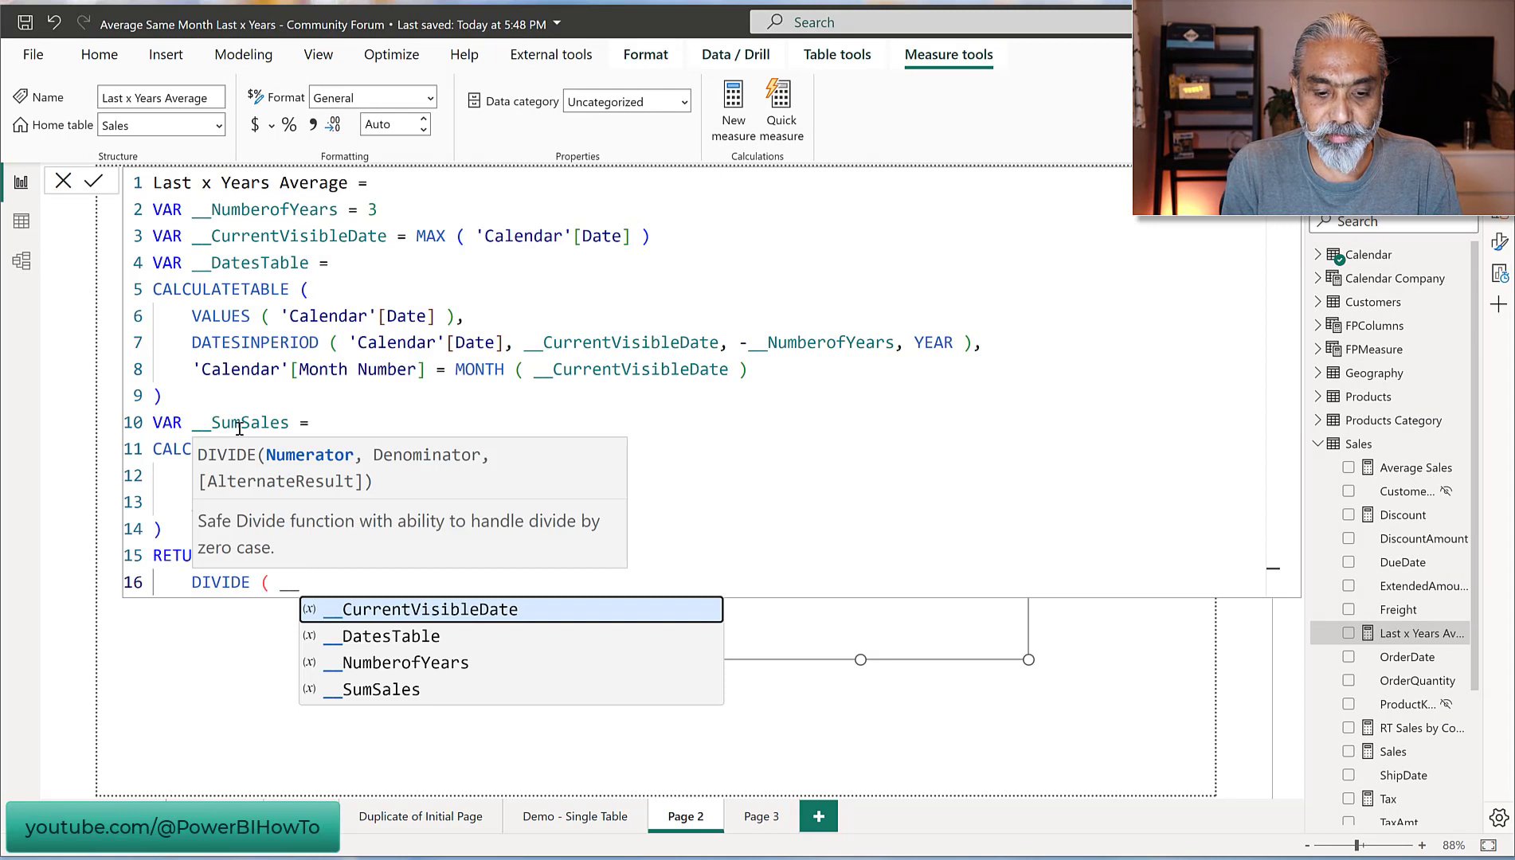
type("__SumSales,")
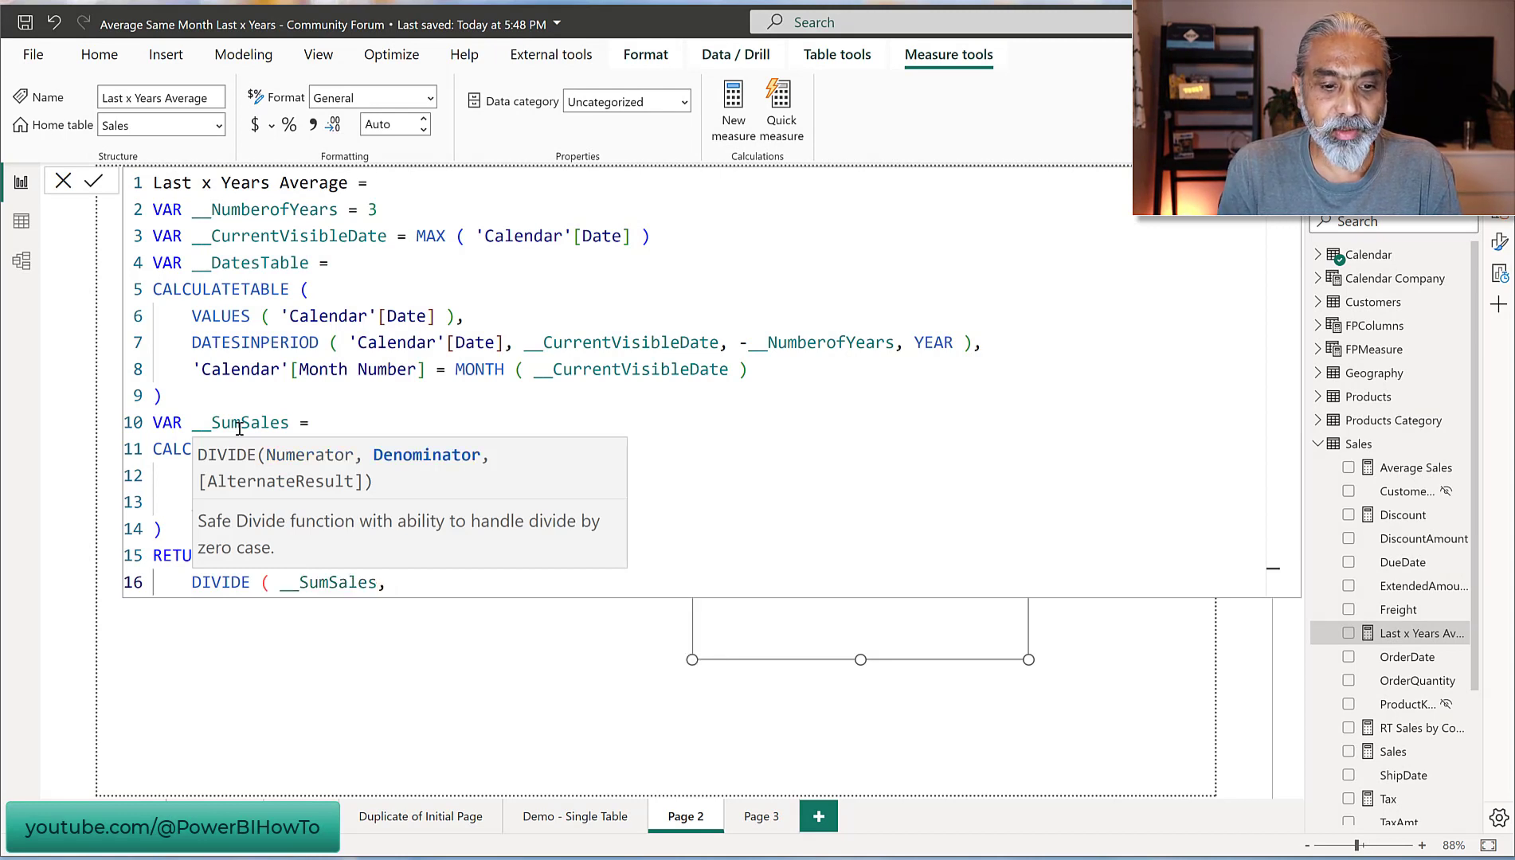
type("__")
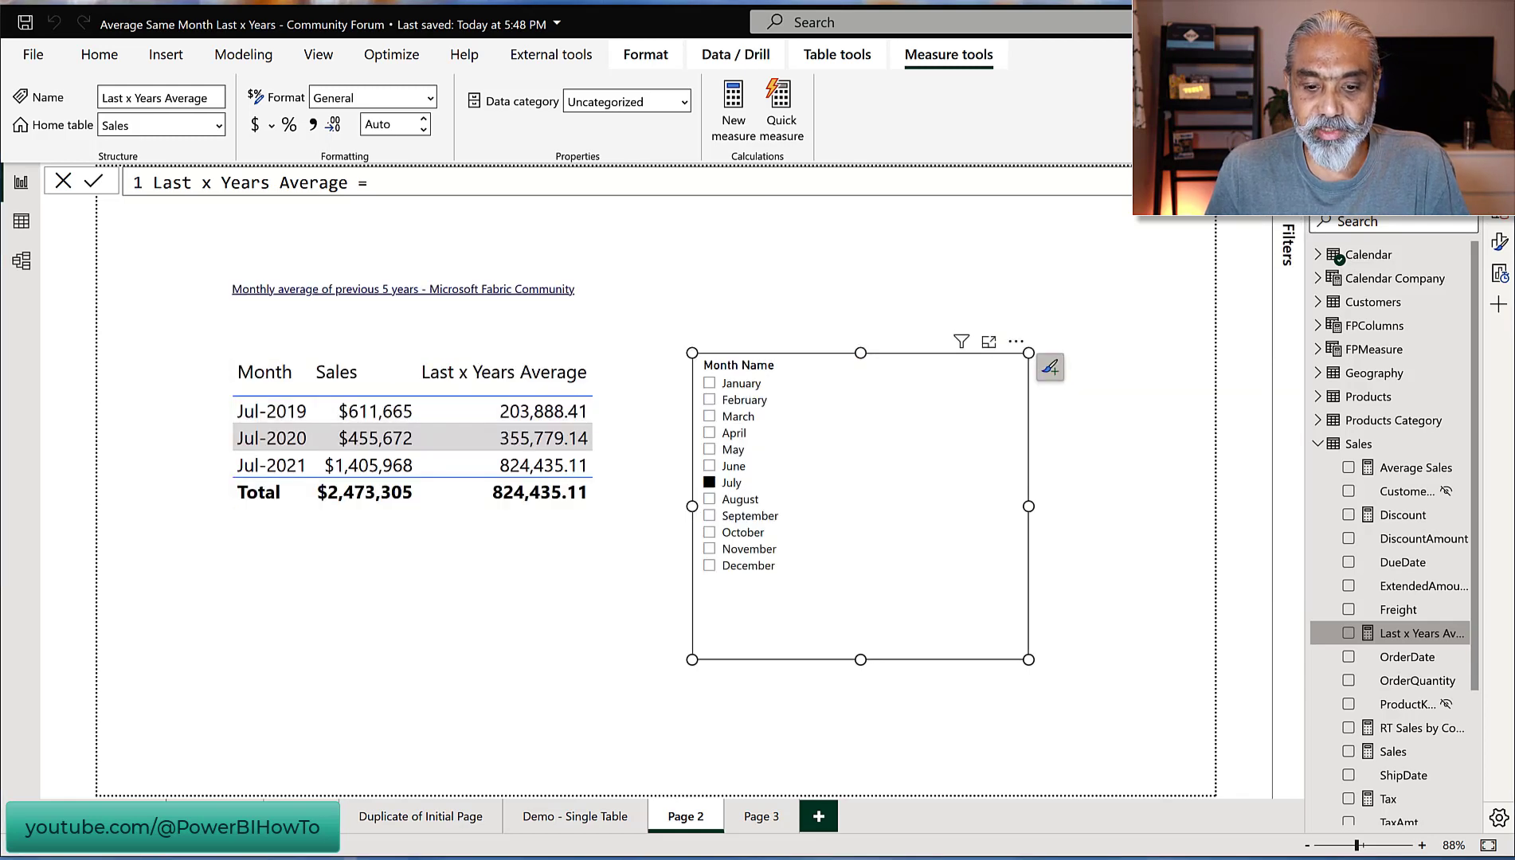
- Review the July Last x Years Average column in the table and reopen the measure formula
left_click(366, 411)
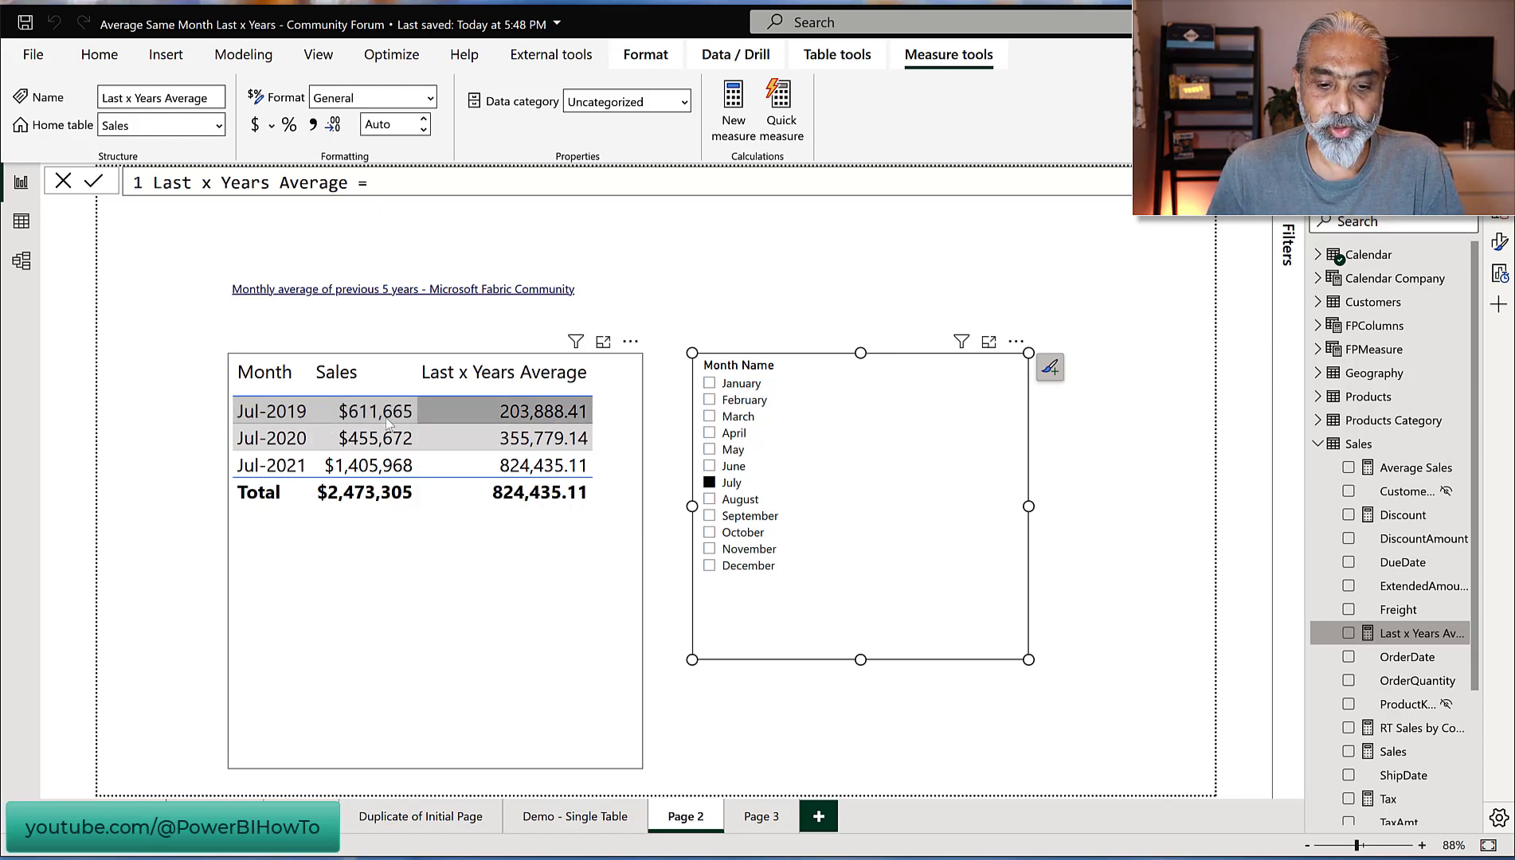
mouse_move(556, 425)
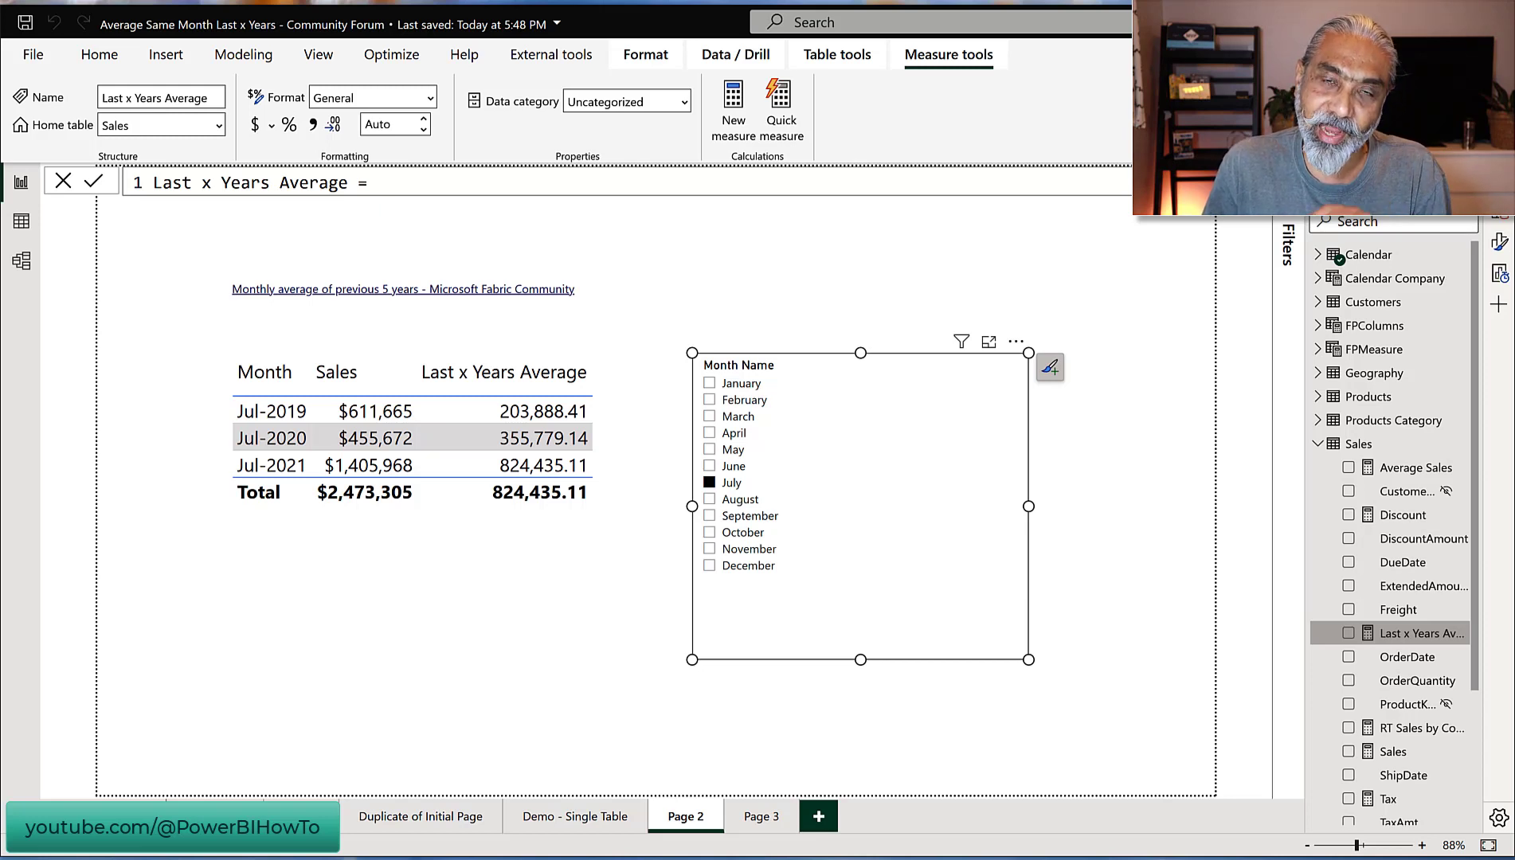
left_click(271, 411)
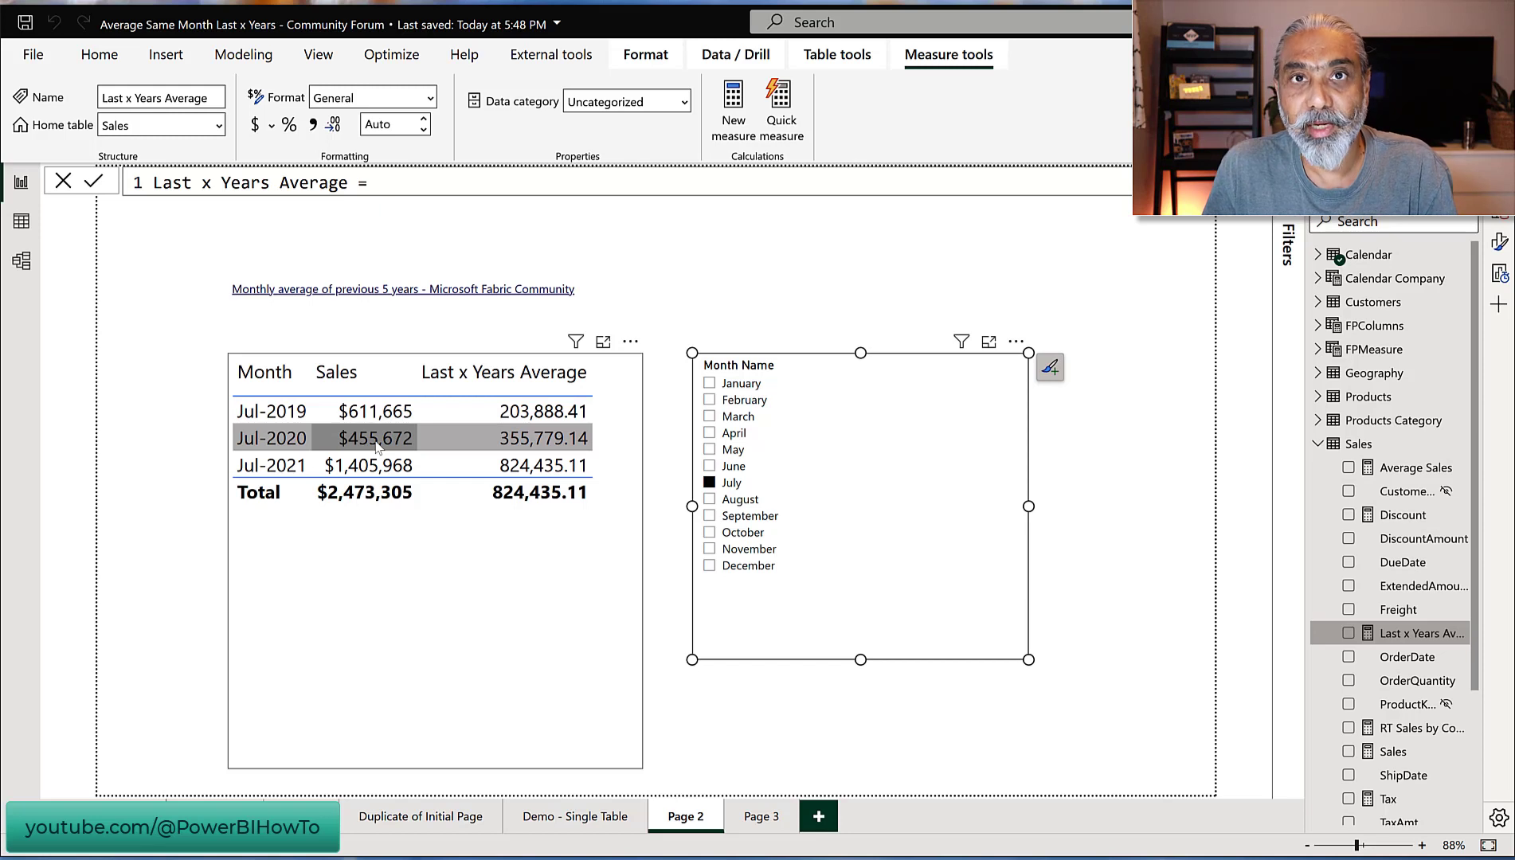
left_click(271, 465)
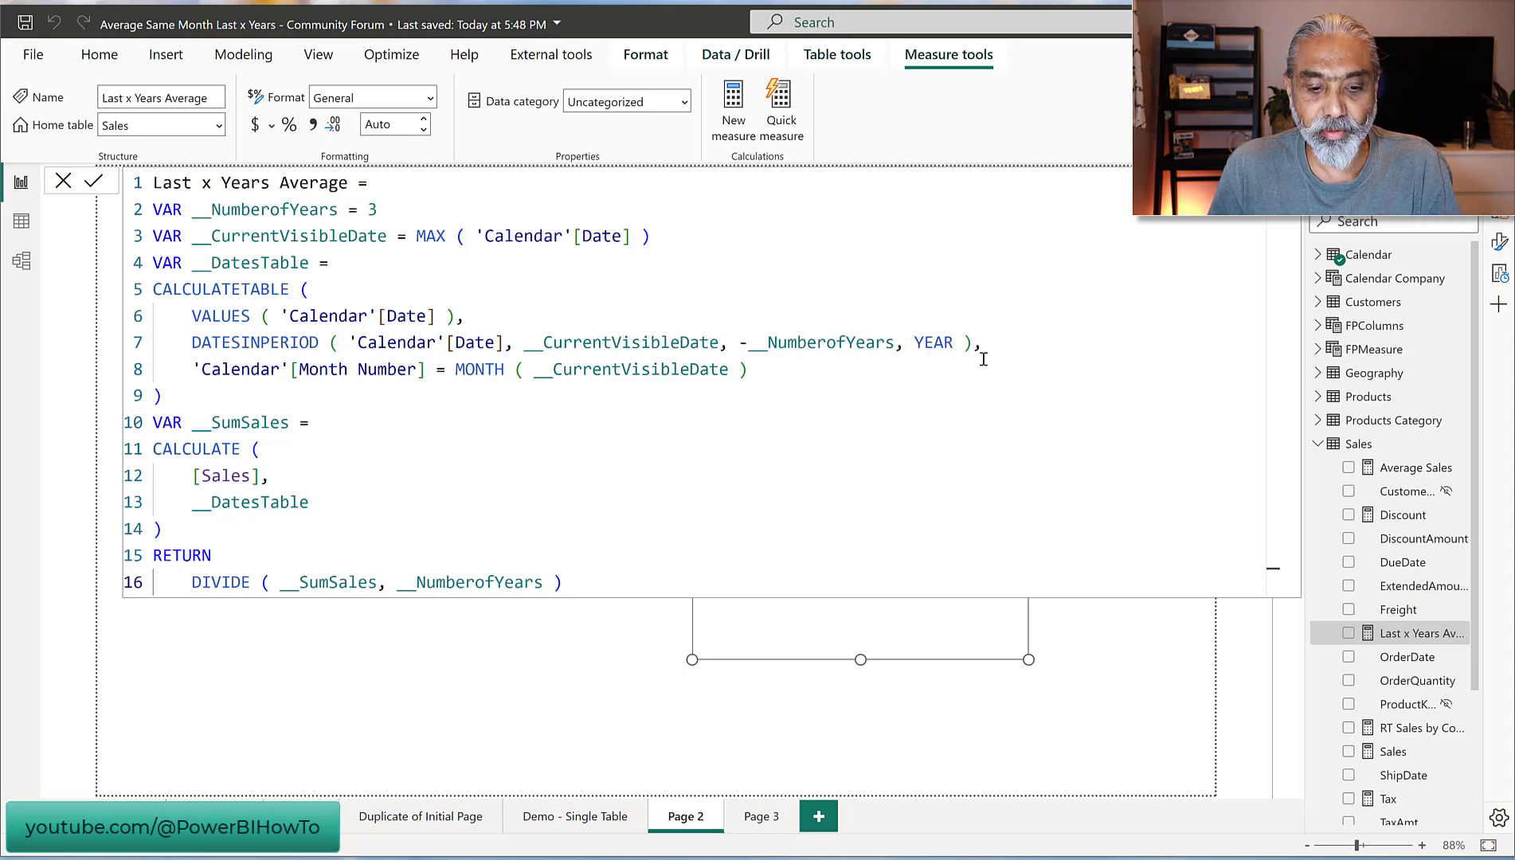
- Replace the DIVIDE return expression with AVERAGEX ( VALUES ( 'Calendar'[Year] ), [Sales] ) and move to the line above it
triple_click(367, 581)
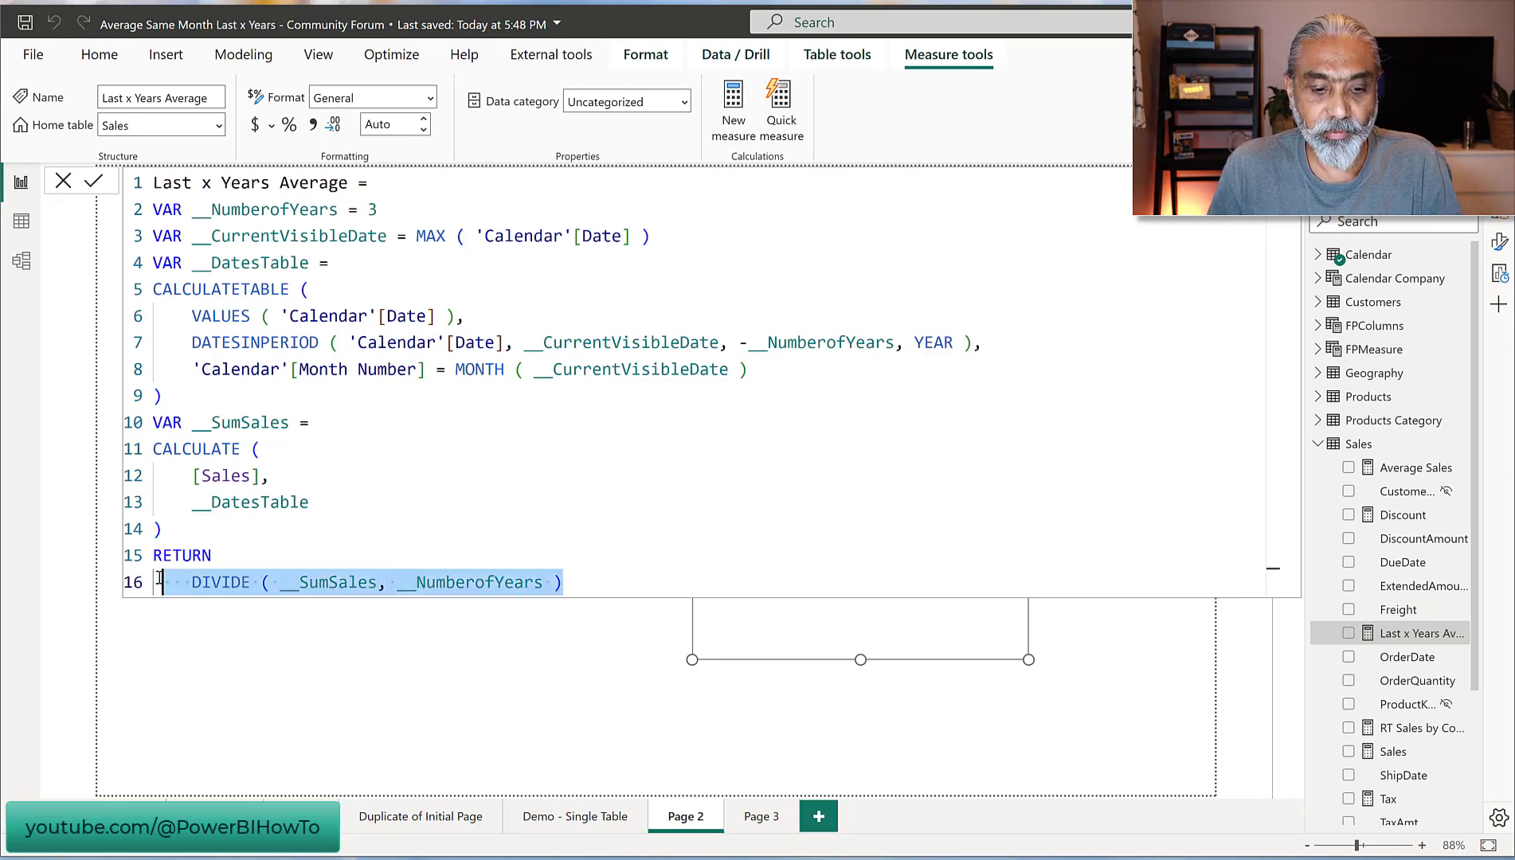
type("AV")
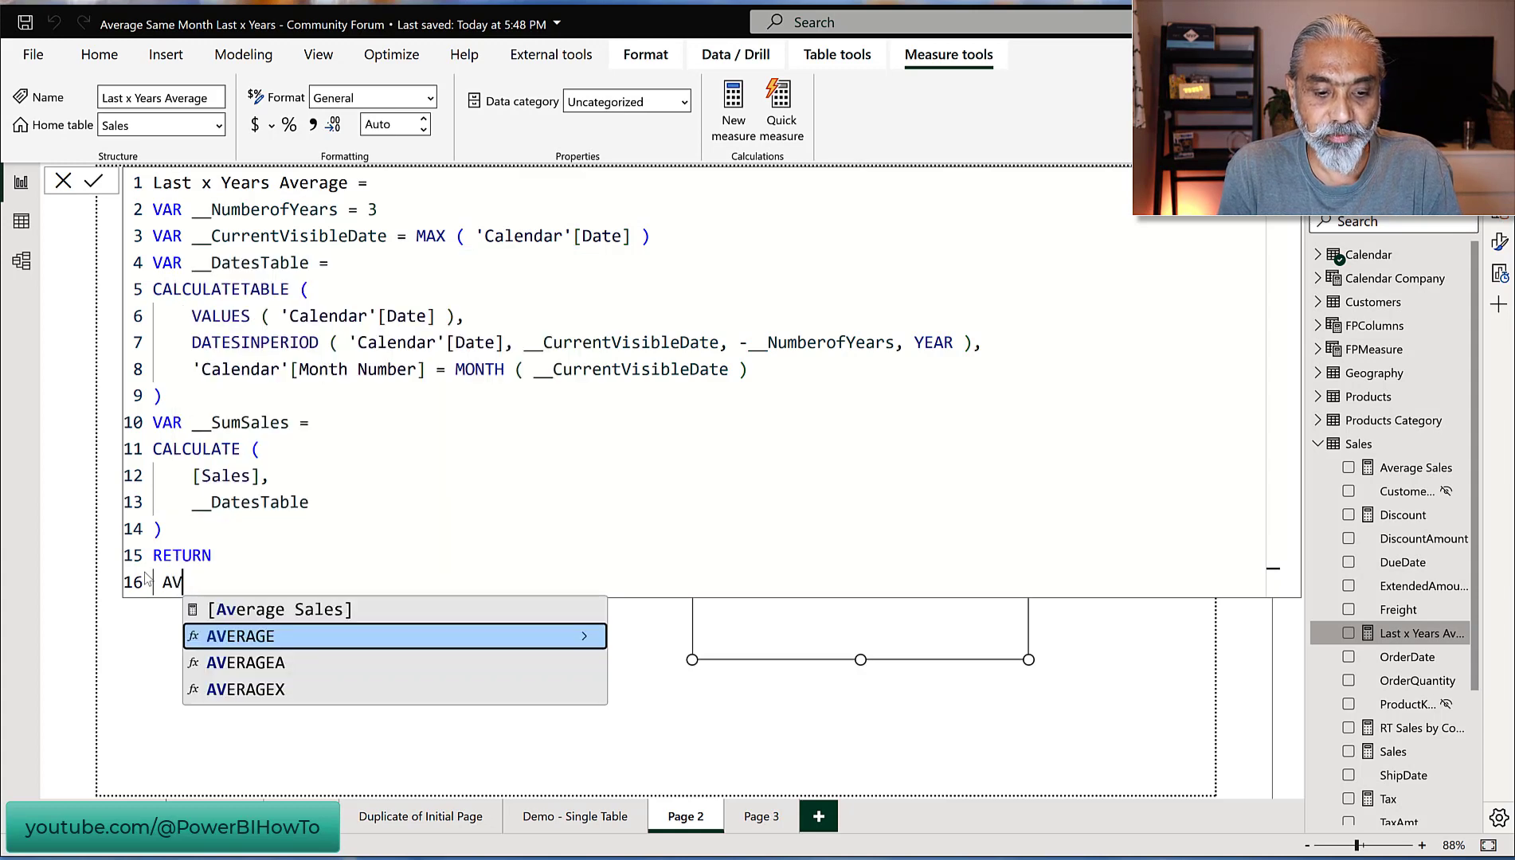
type("ERAGEX")
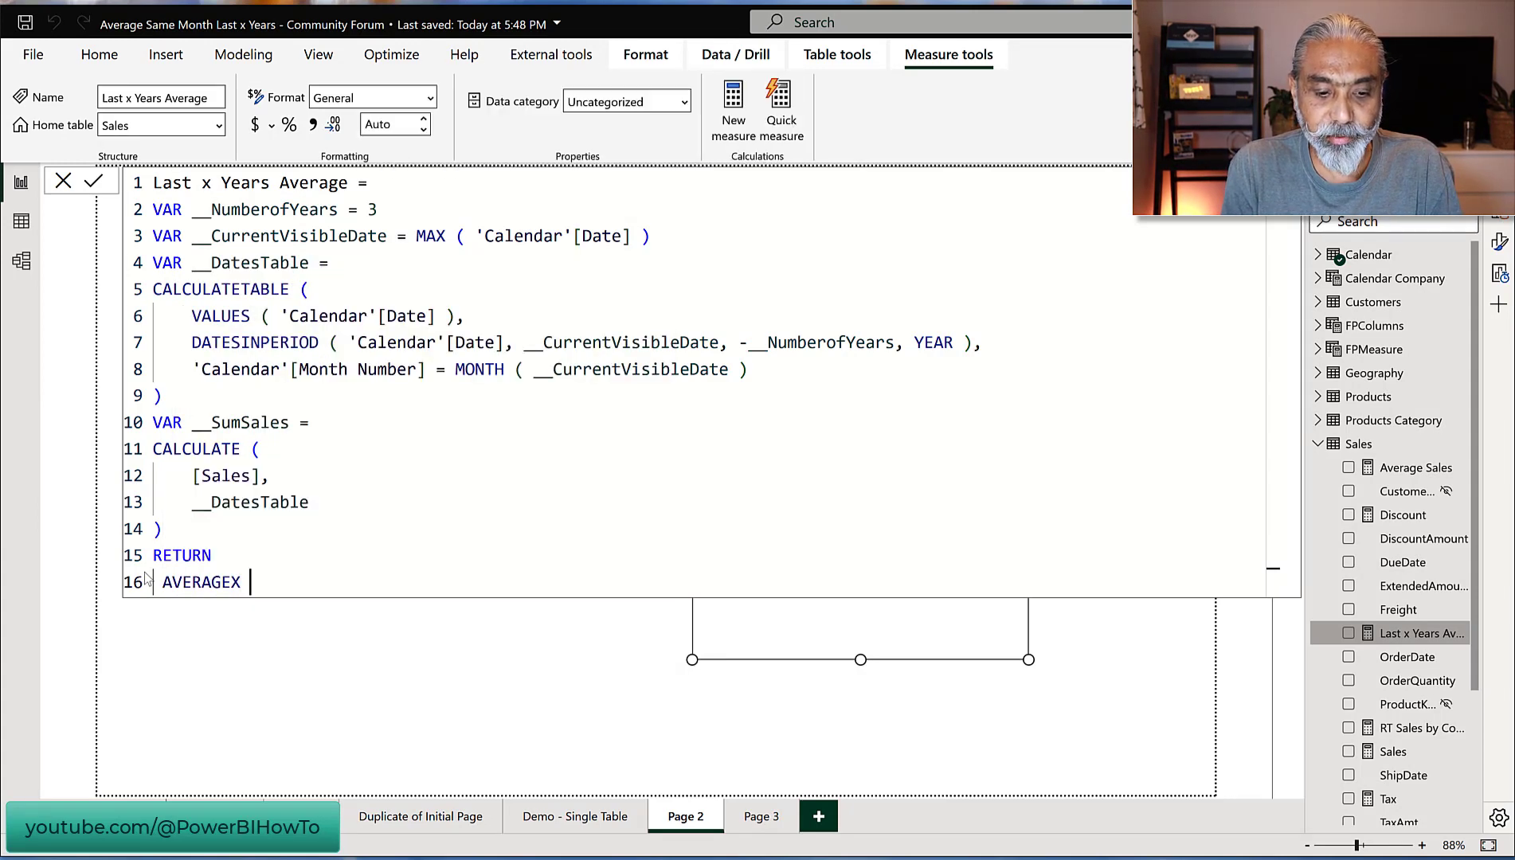
type("( V")
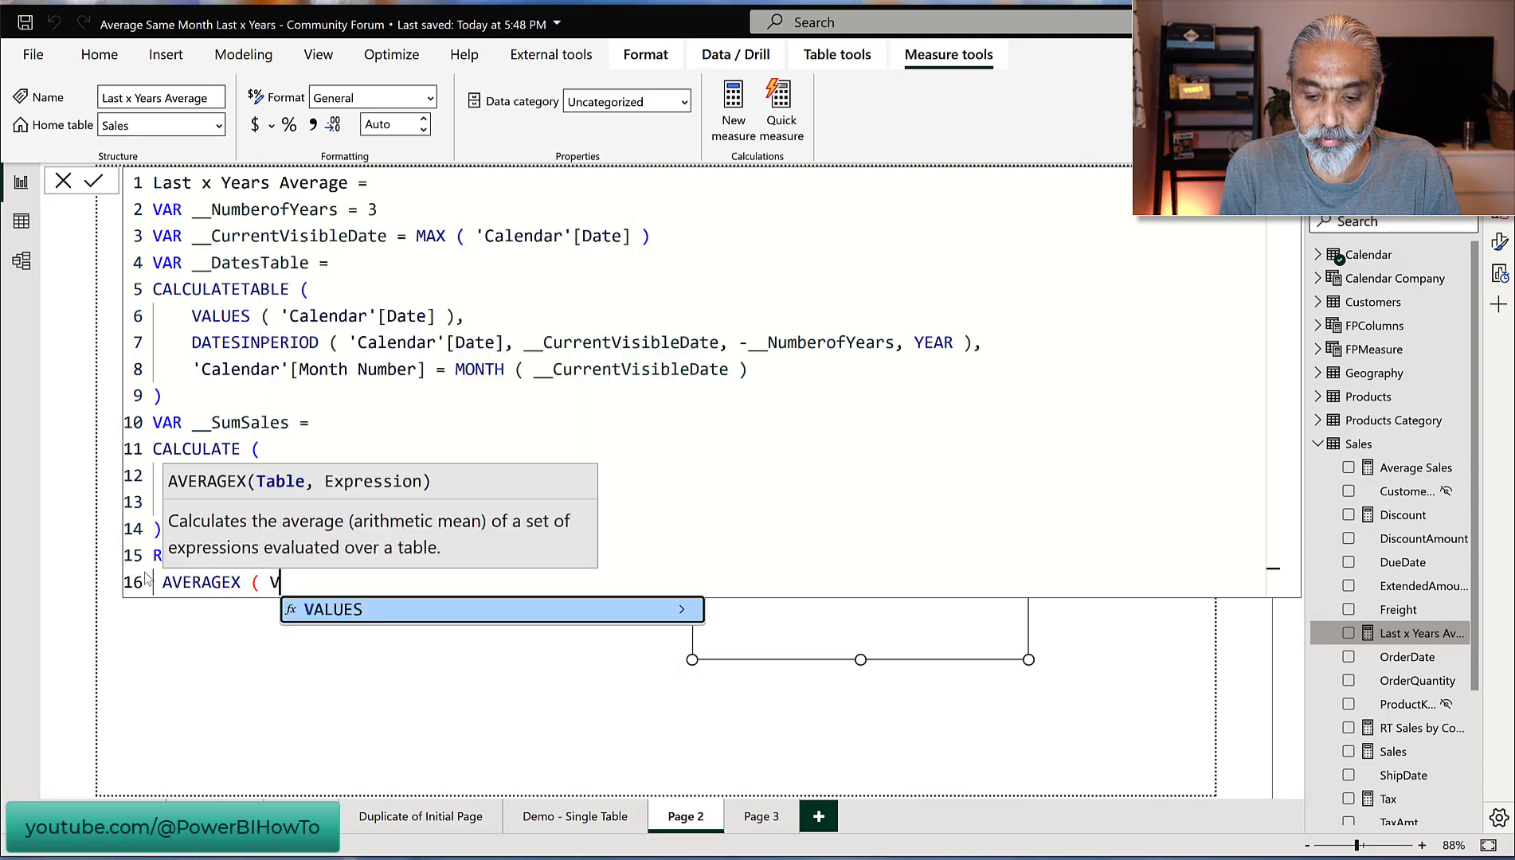
type("ALUES ) YE")
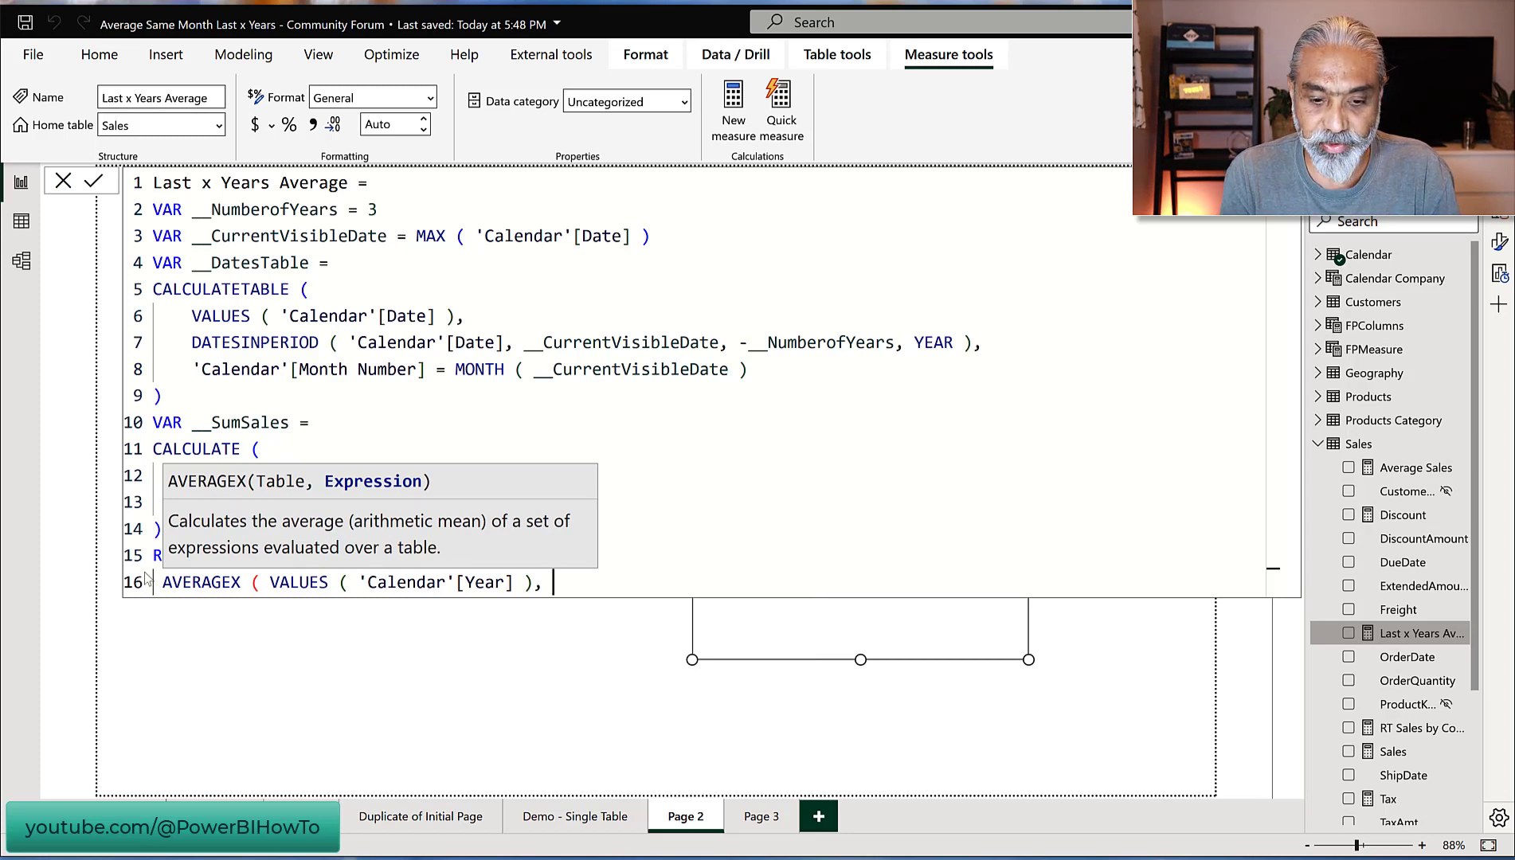
type("[Sa")
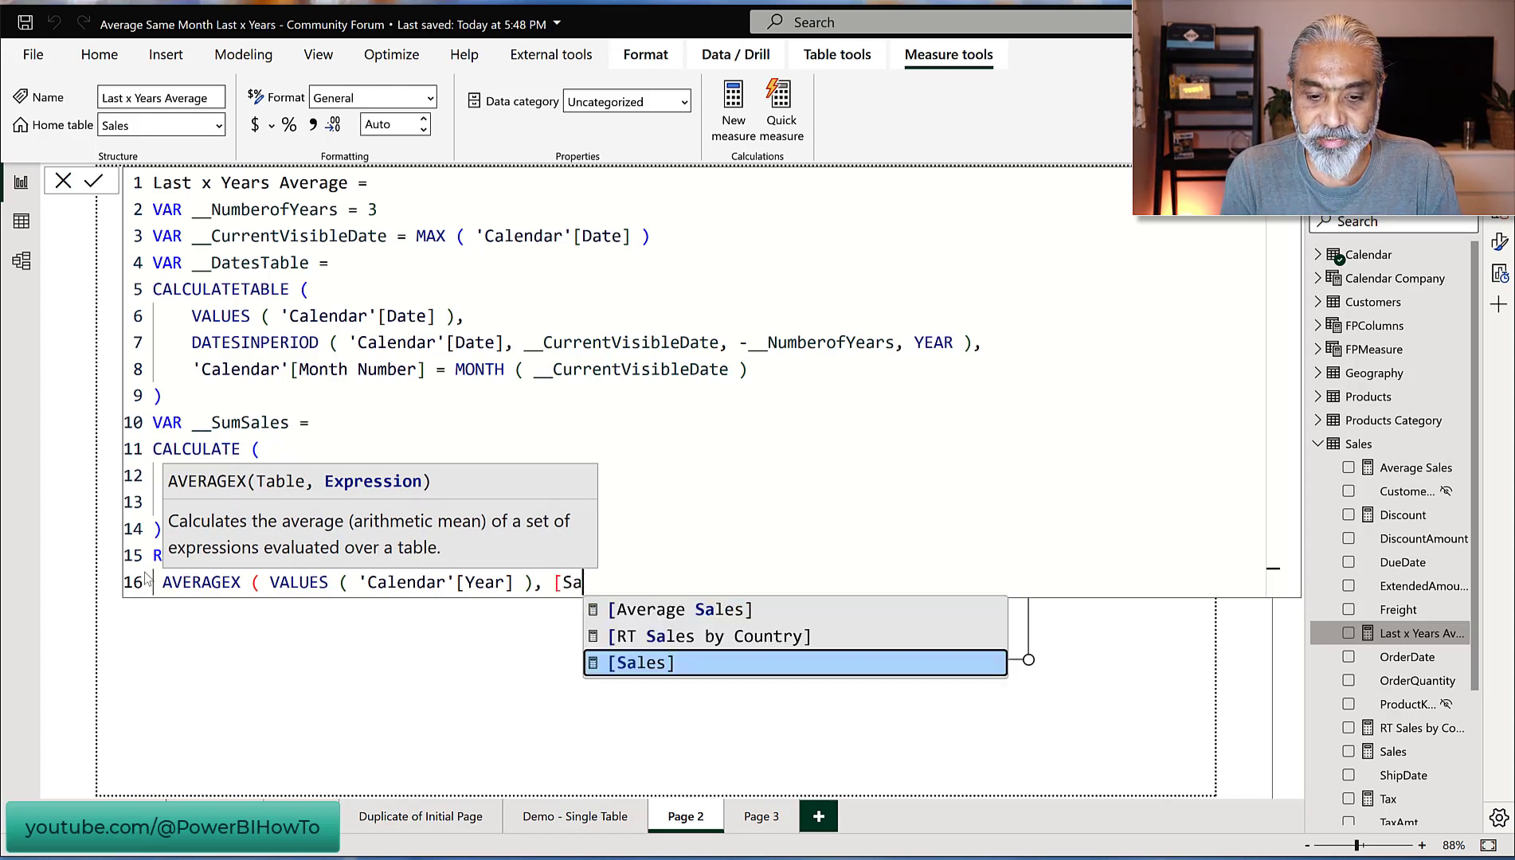
left_click(640, 663)
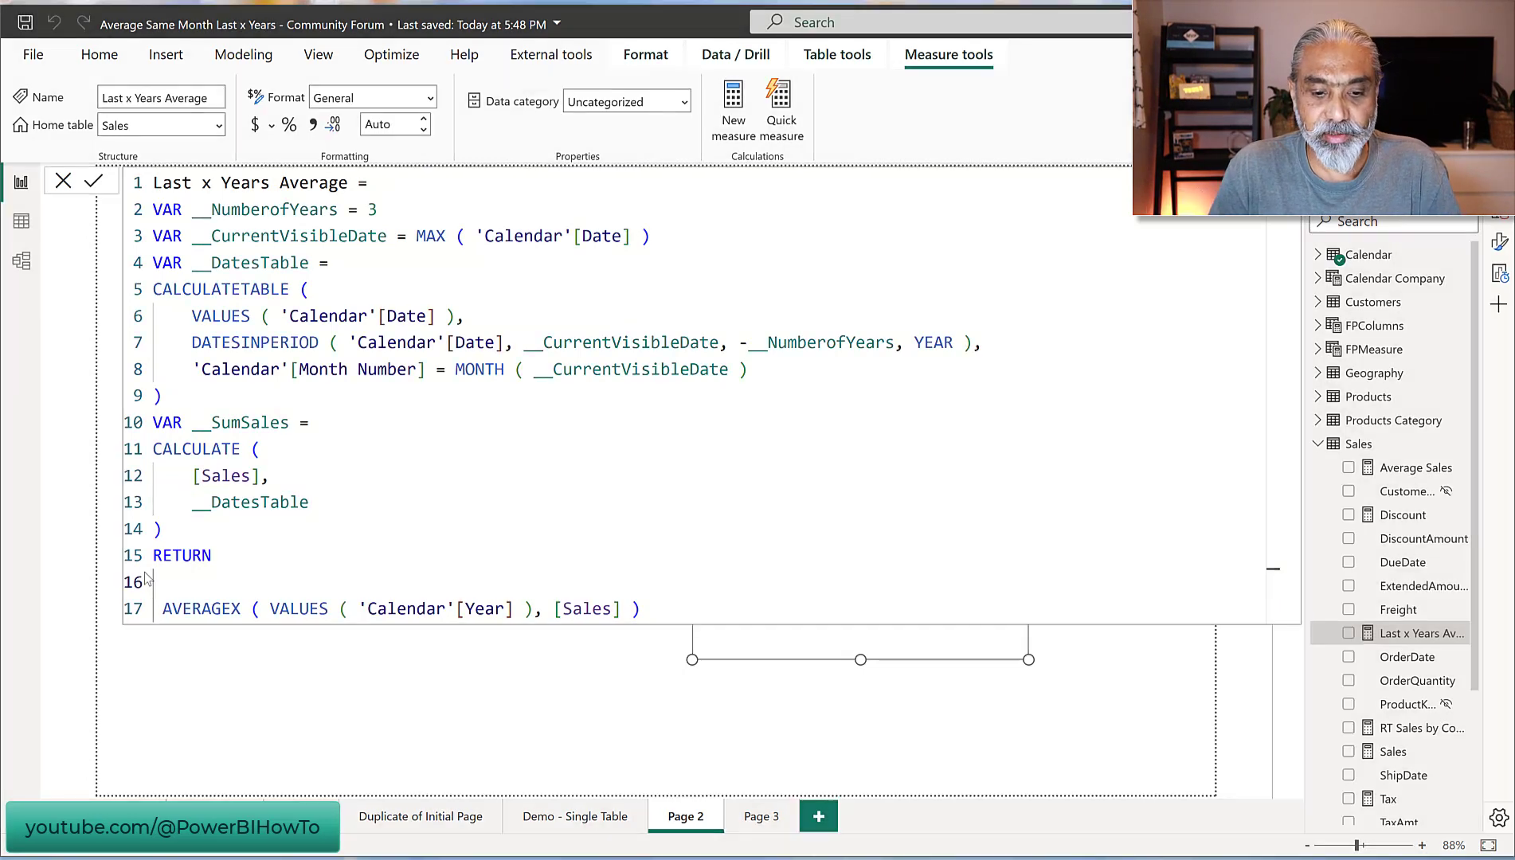
double_click(405, 609)
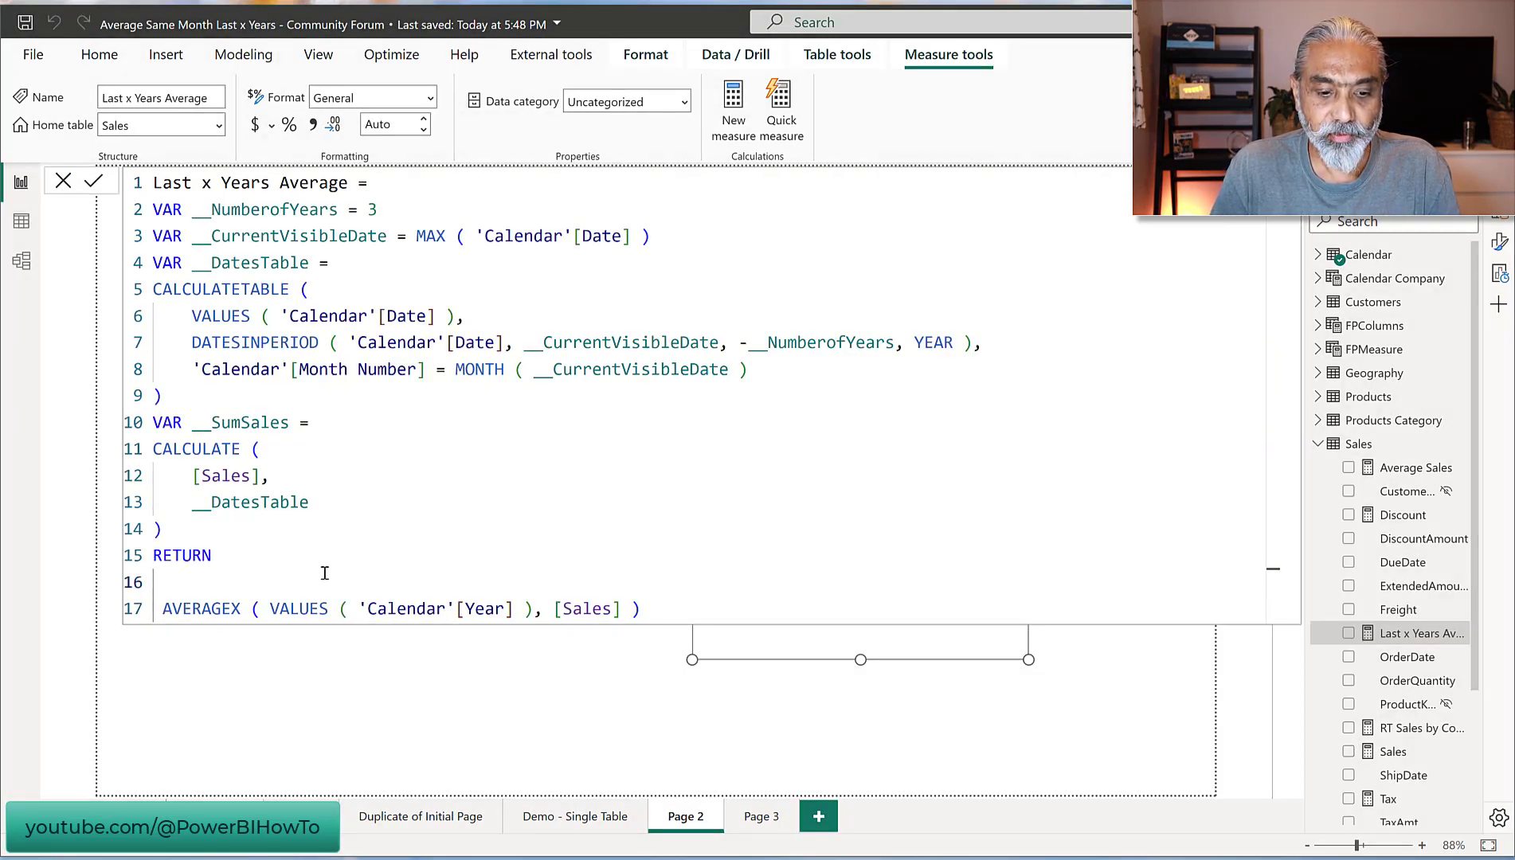
- Wrap the AVERAGEX in CALCULATE and commit, giving July averages 611,665.23, 533,668.71 and 824,435.11
type("CALCULATE (")
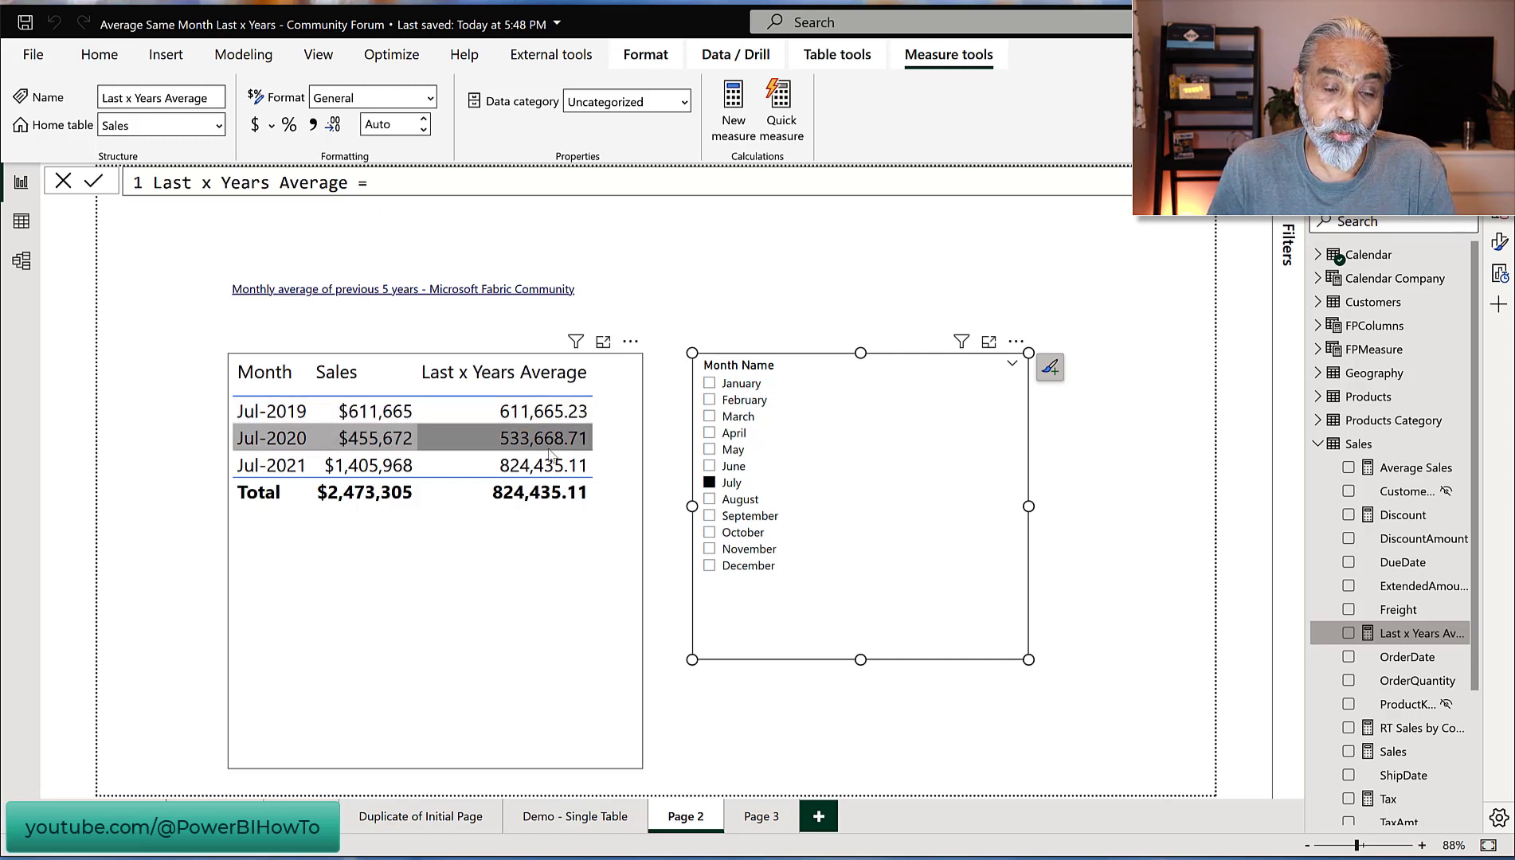
left_click(271, 465)
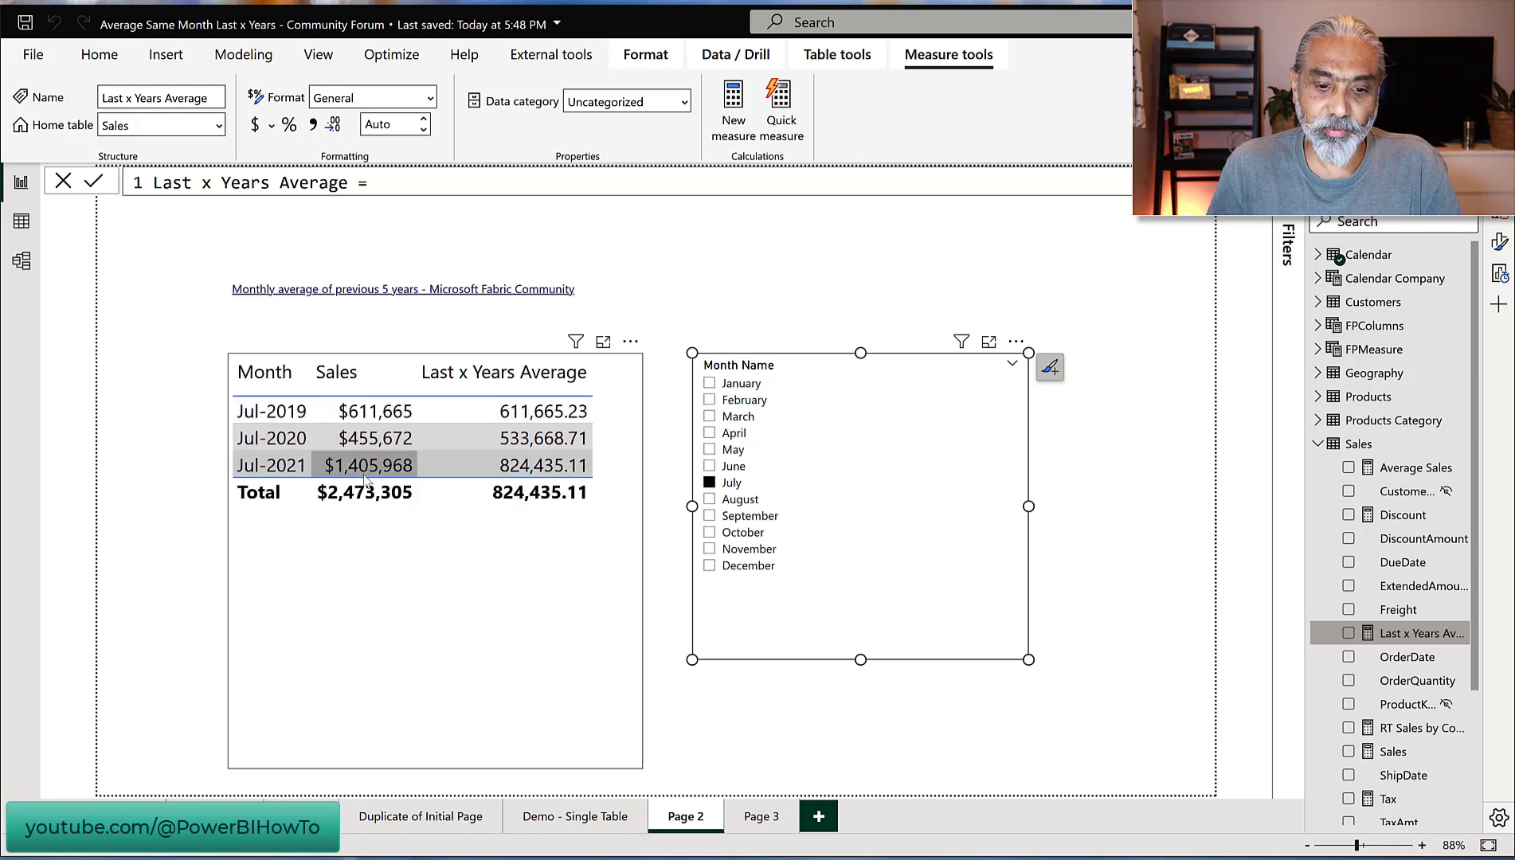